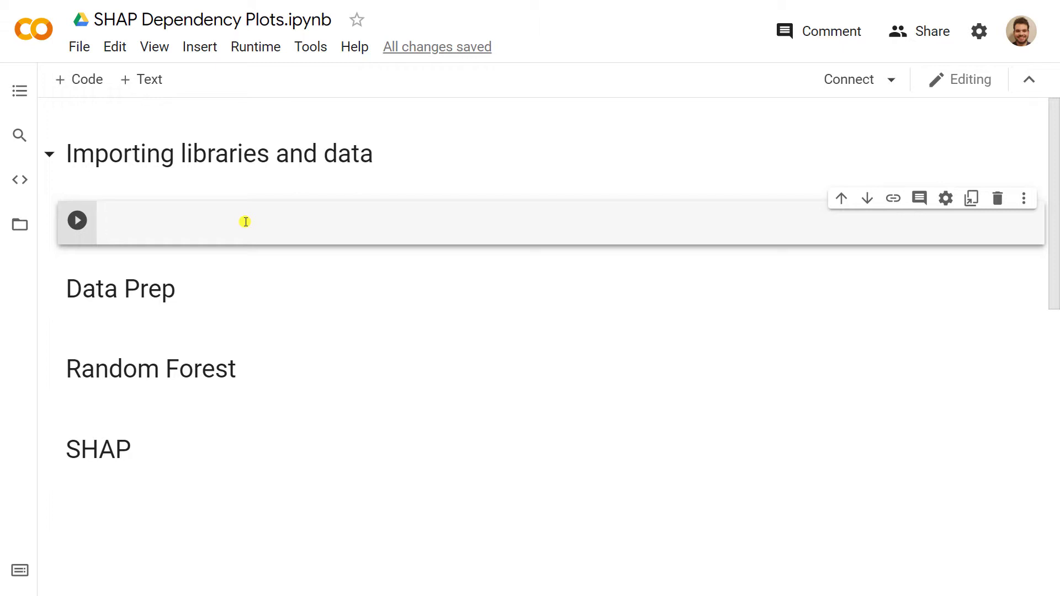
Step: Enter !pip install pydataset and !pip install shap in the first cell and run it
type("pip")
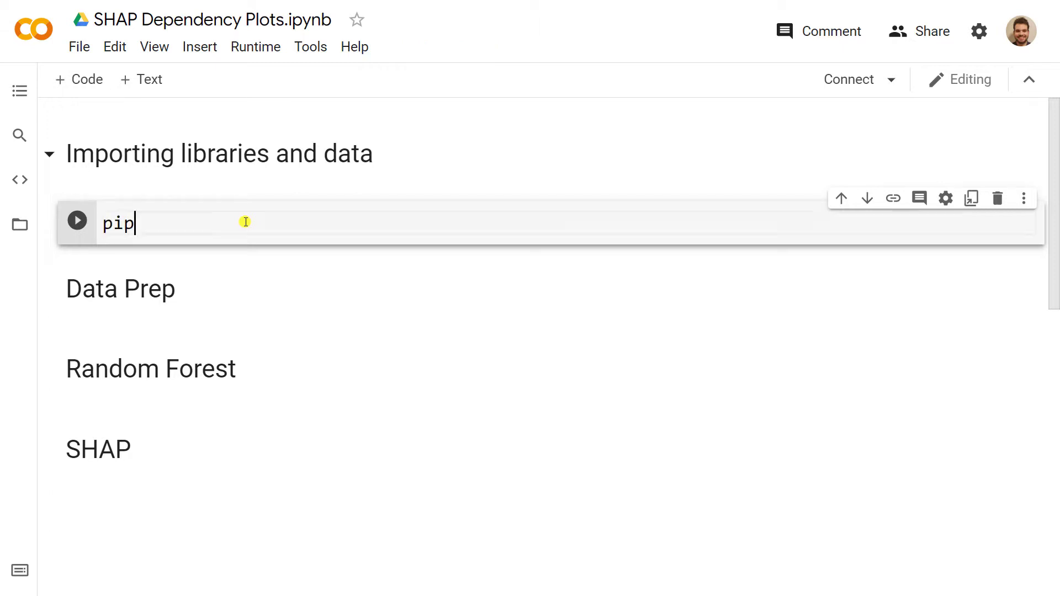
type("inst")
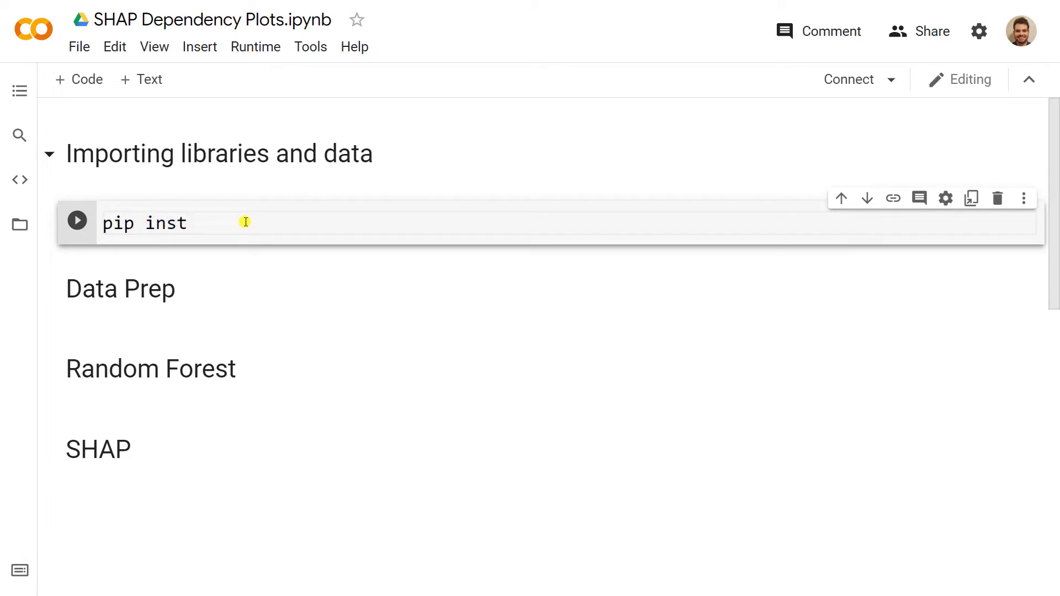
type("all py")
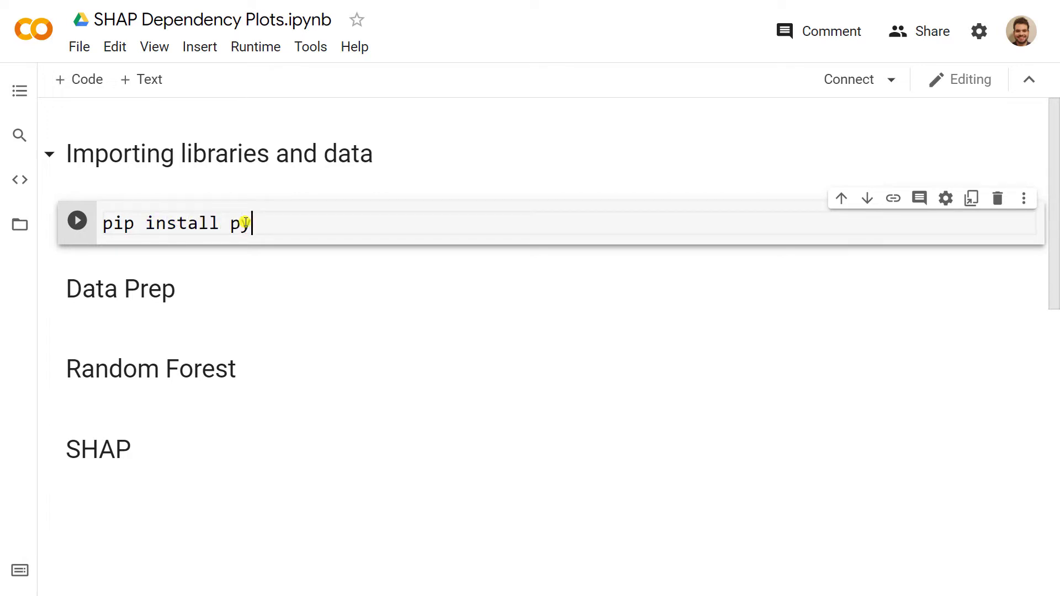
type("da")
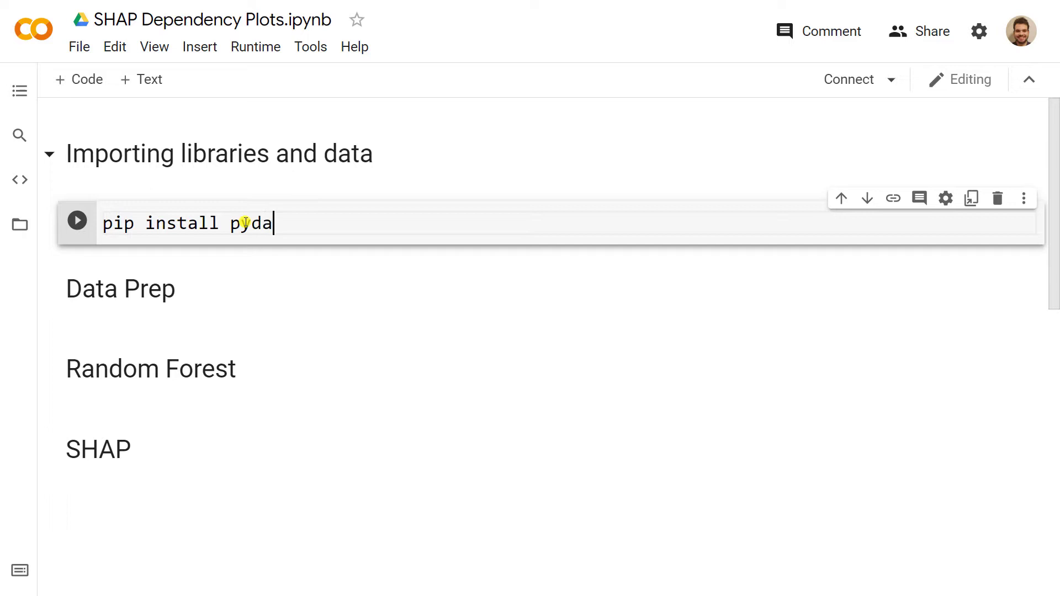
type("ta")
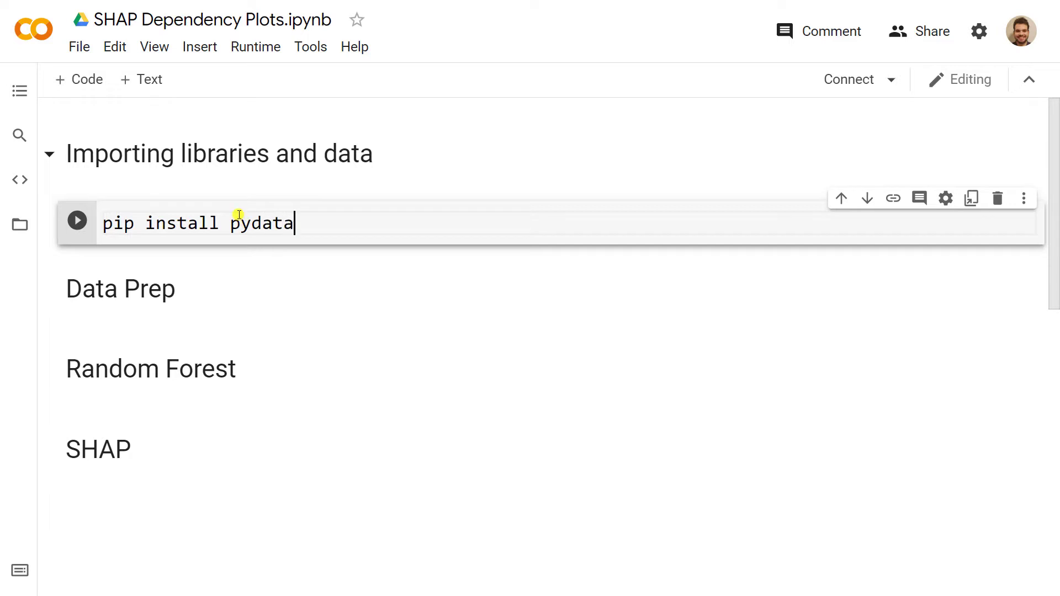
type("set")
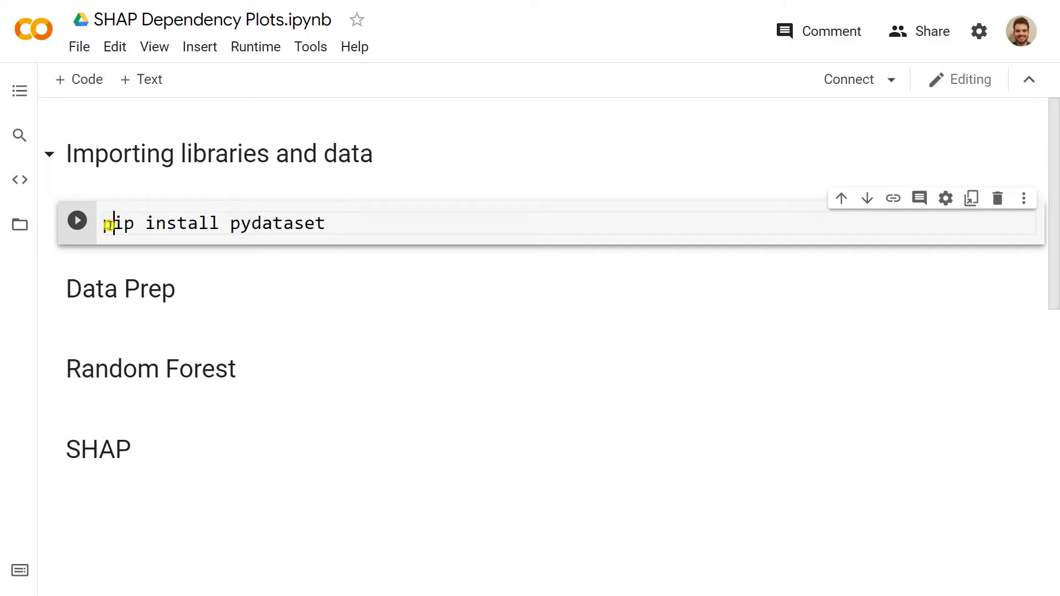
type("!")
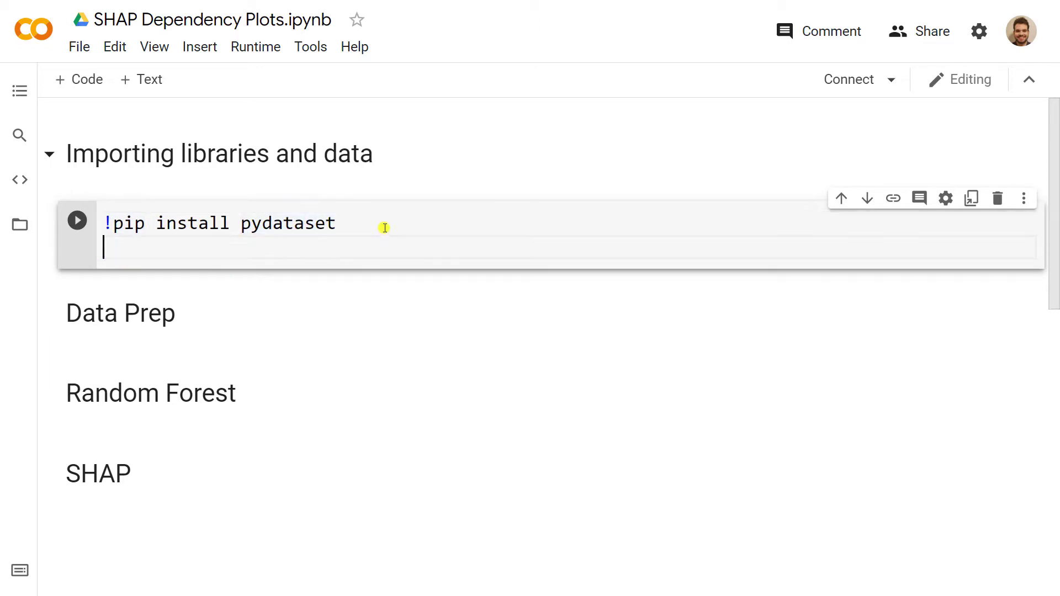
type("!pip")
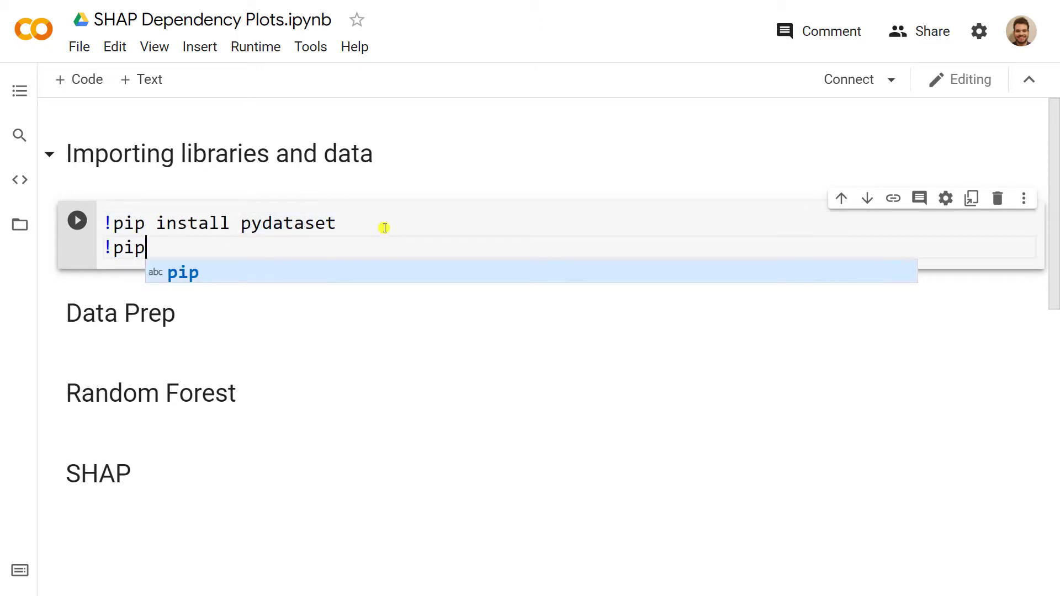
type("install")
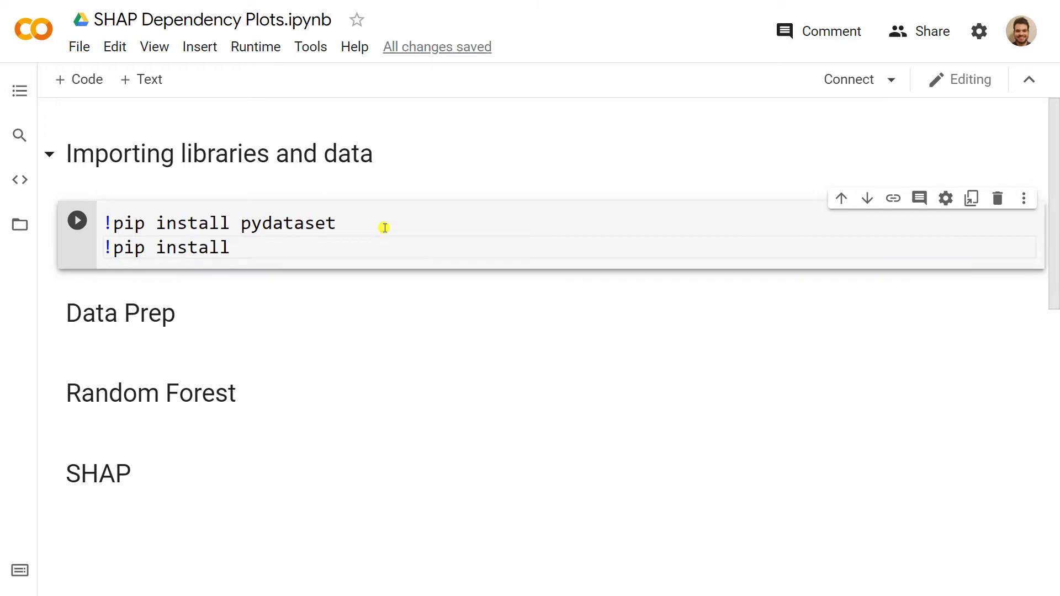
type("sha")
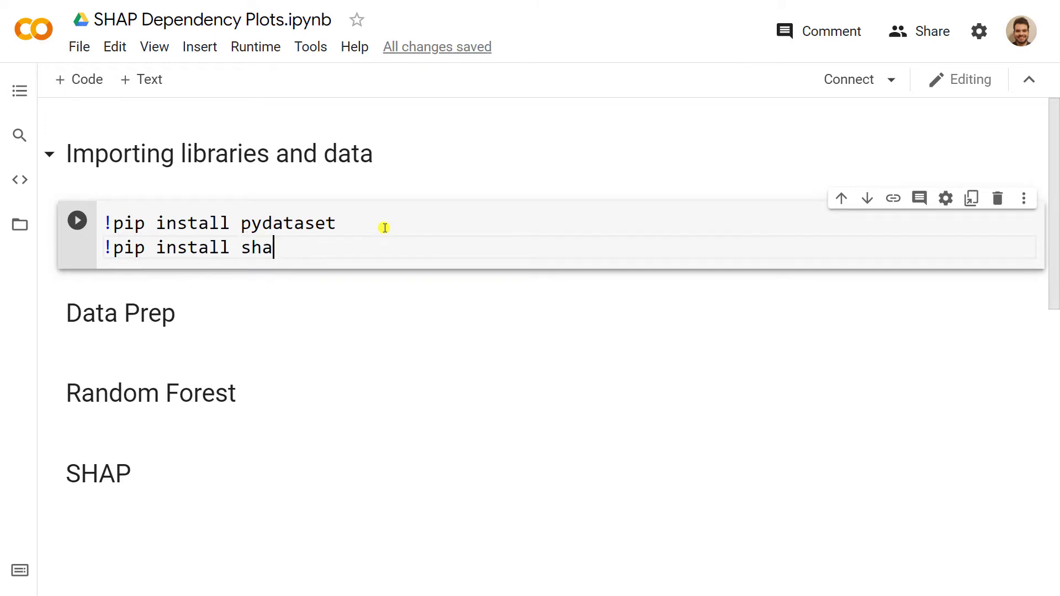
type("p")
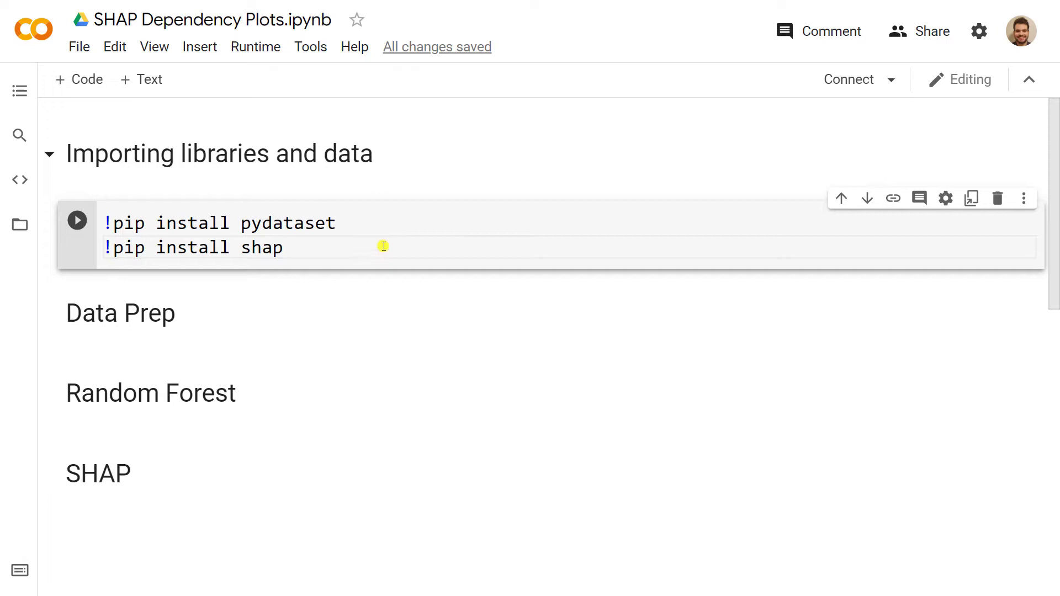
left_click(78, 220)
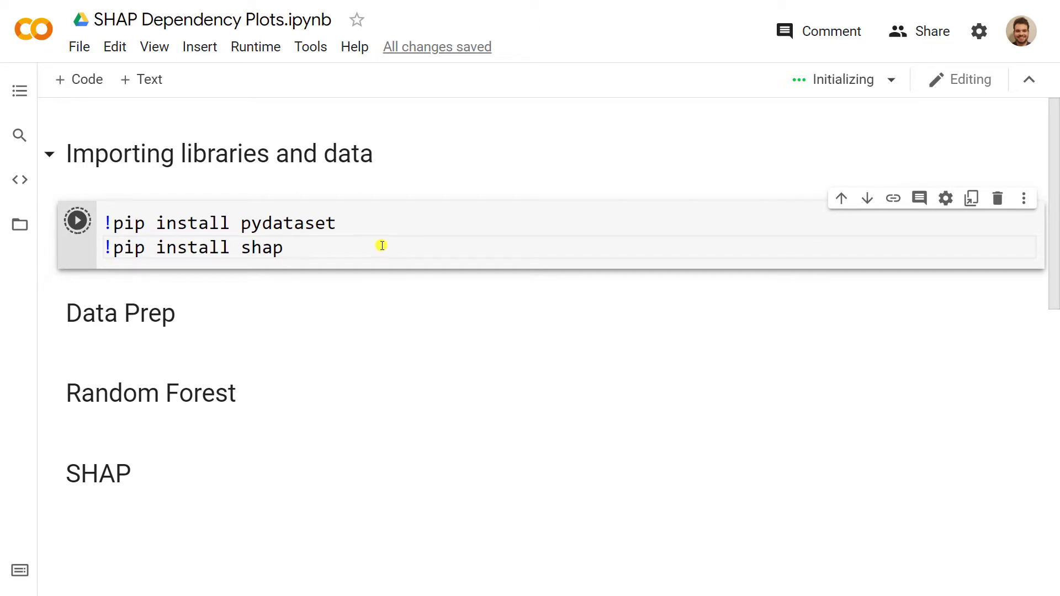
Step: Add and run a cell with 'from pydataset import data' and 'import pandas as pd', then add an empty cell
left_click(77, 219)
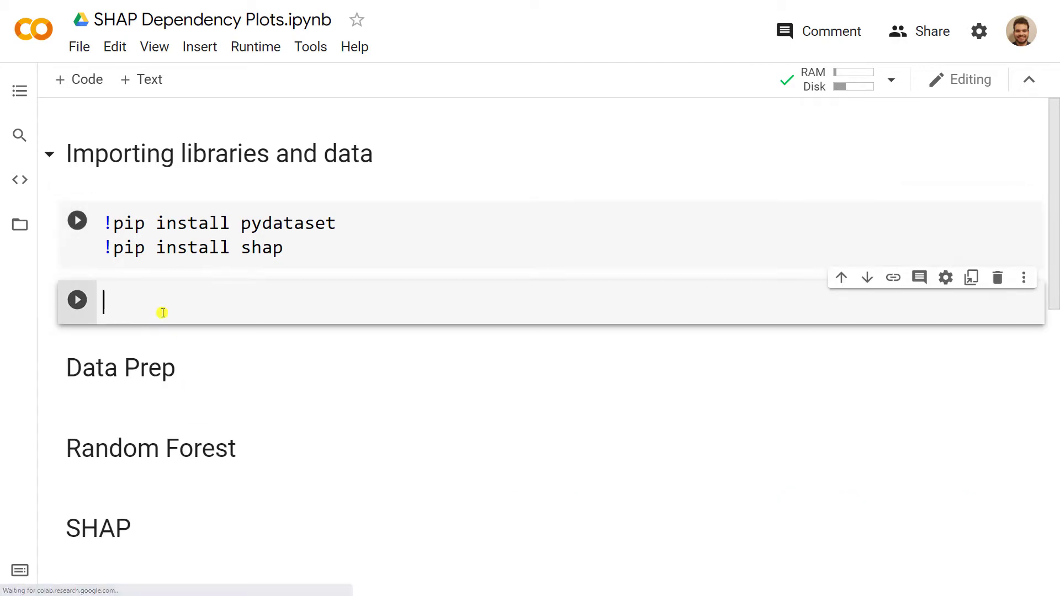
type("from py")
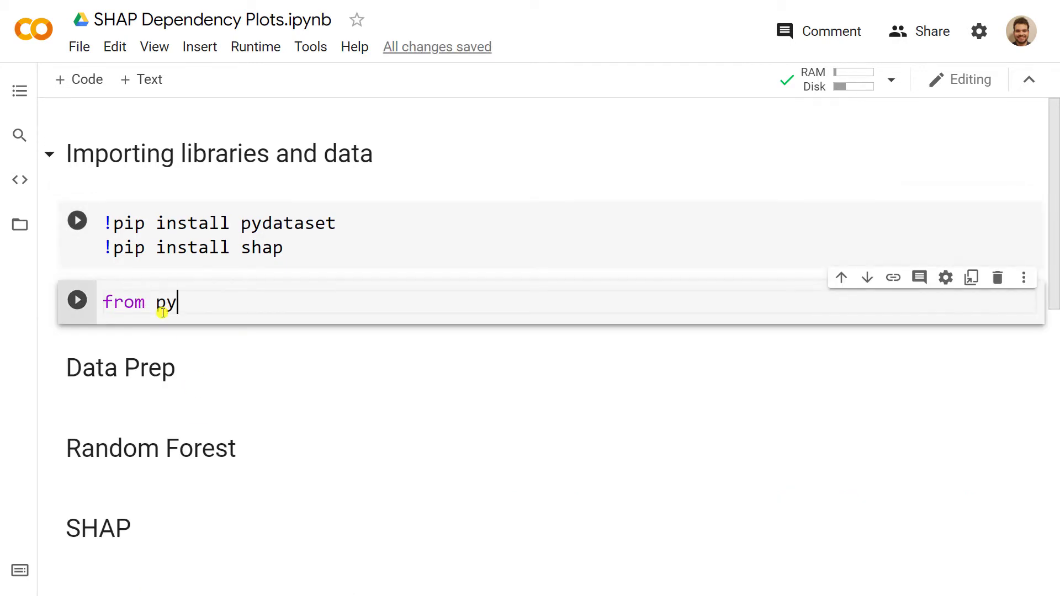
type("dataset import")
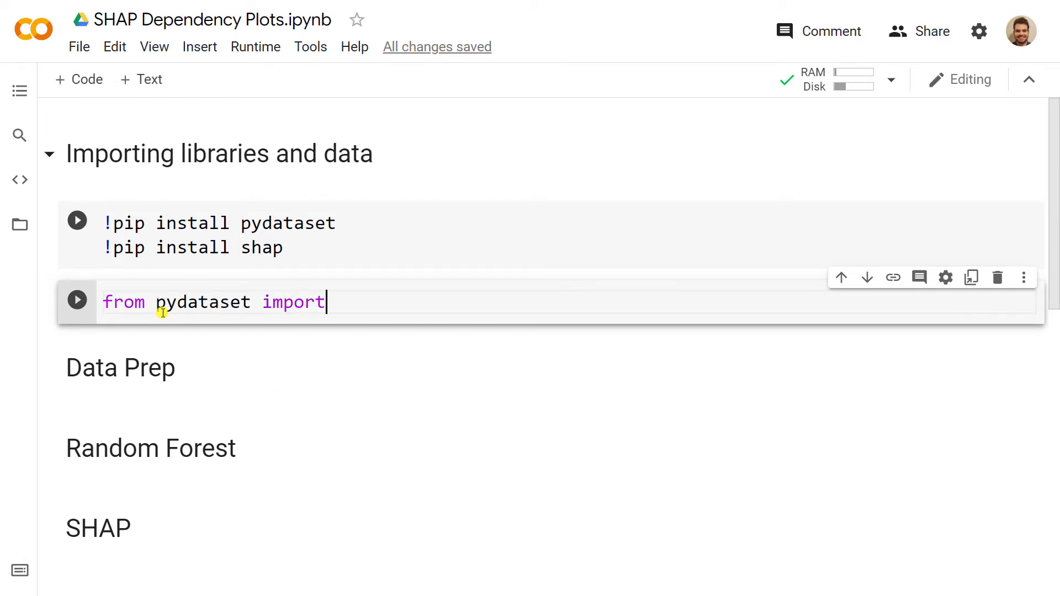
type("data")
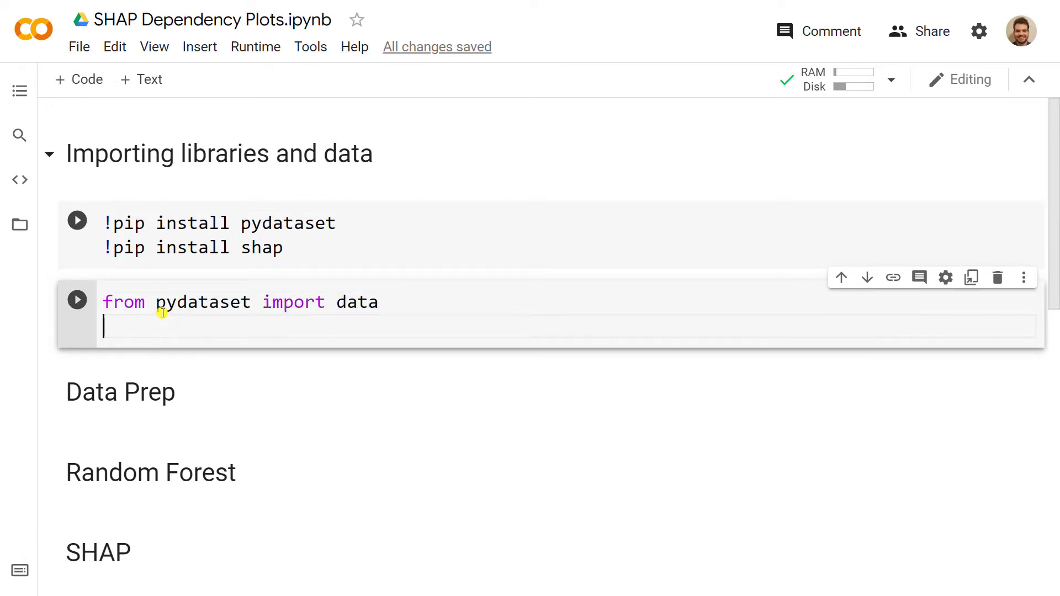
type("import pad")
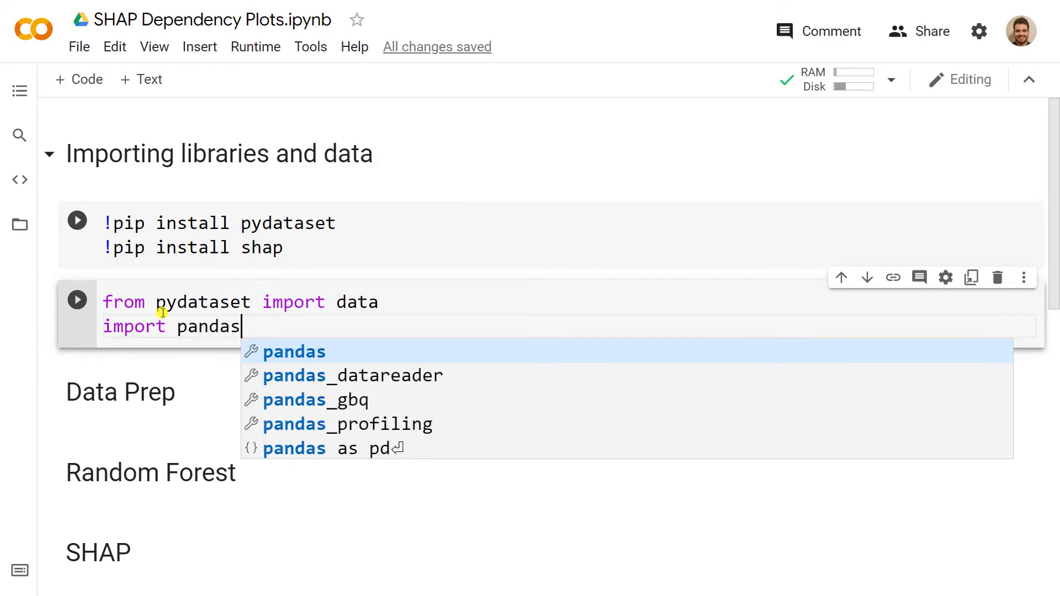
left_click(345, 449)
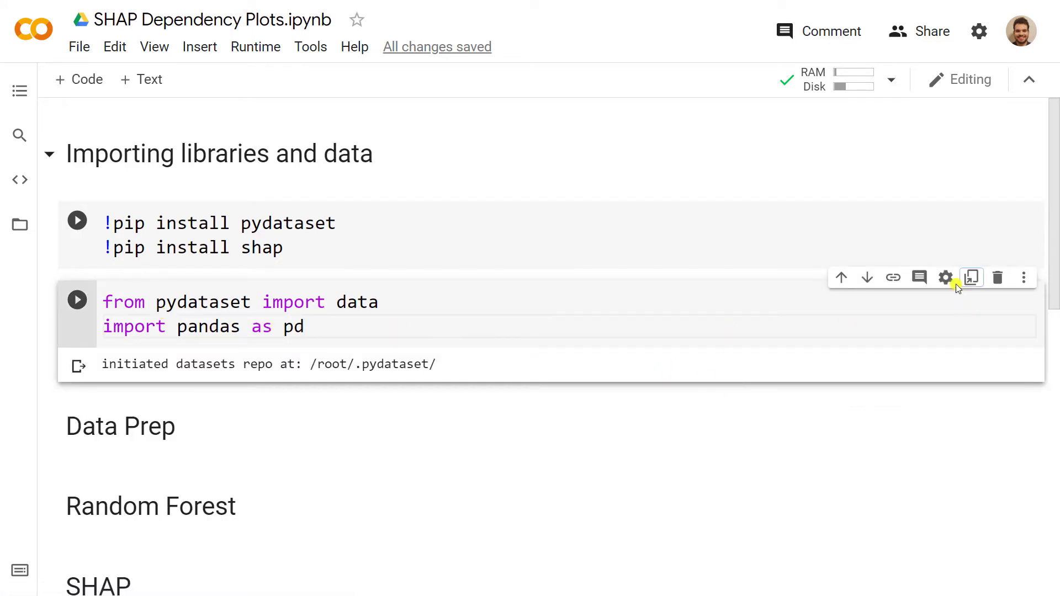
left_click(972, 277)
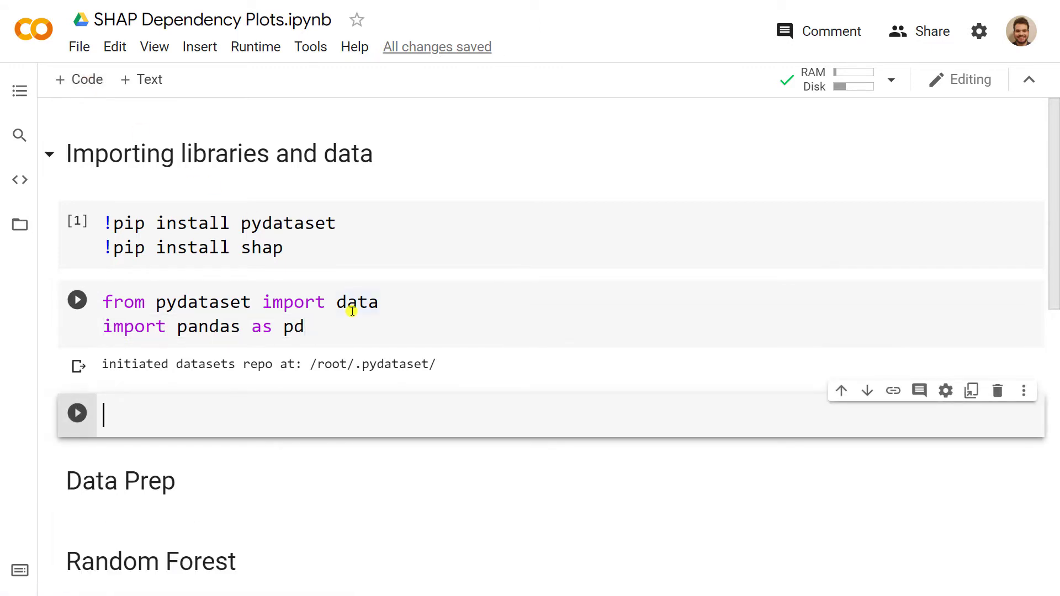
Step: Load the Housing dataset into df and preview df.head(), then scroll to Data Prep
type("df")
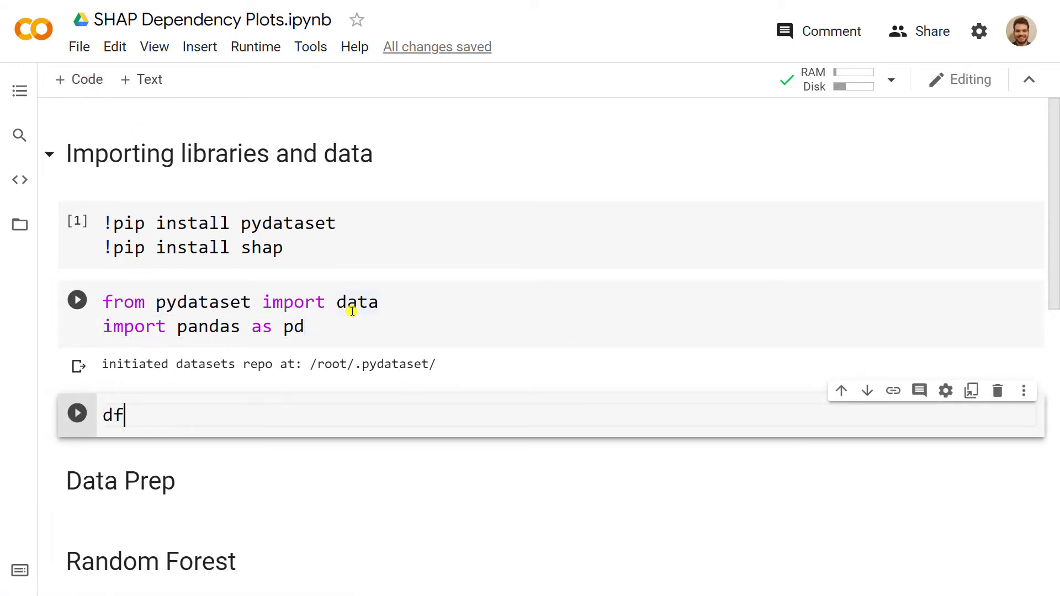
type("= dar")
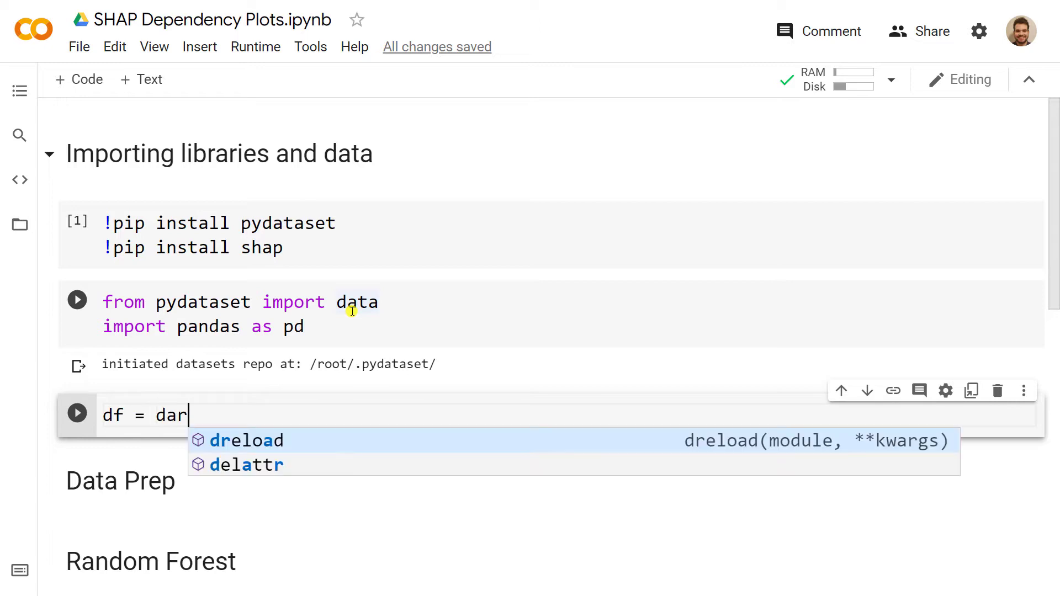
key("Backspace")
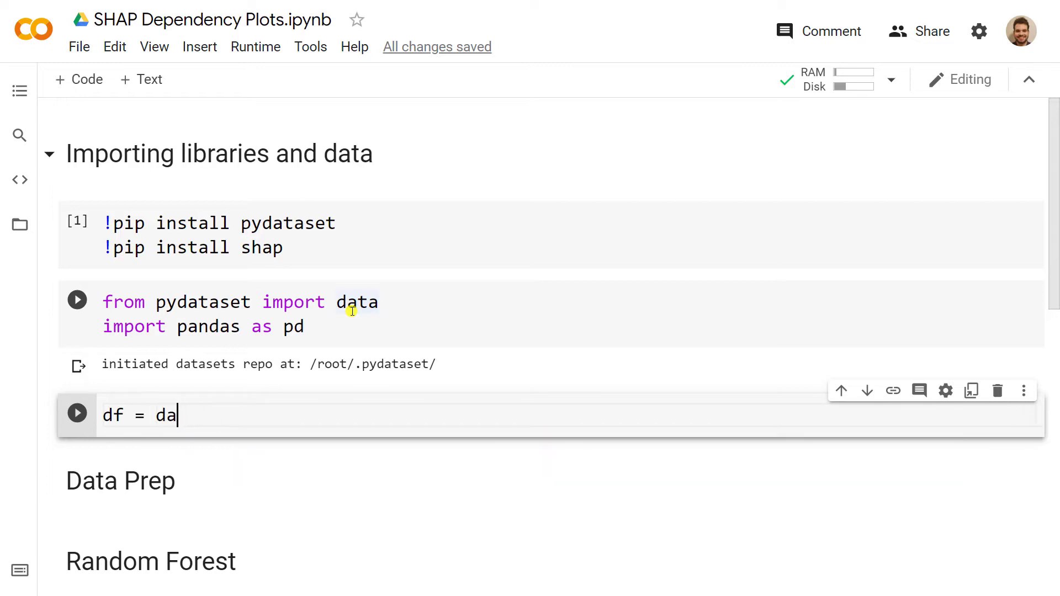
type("ta()")
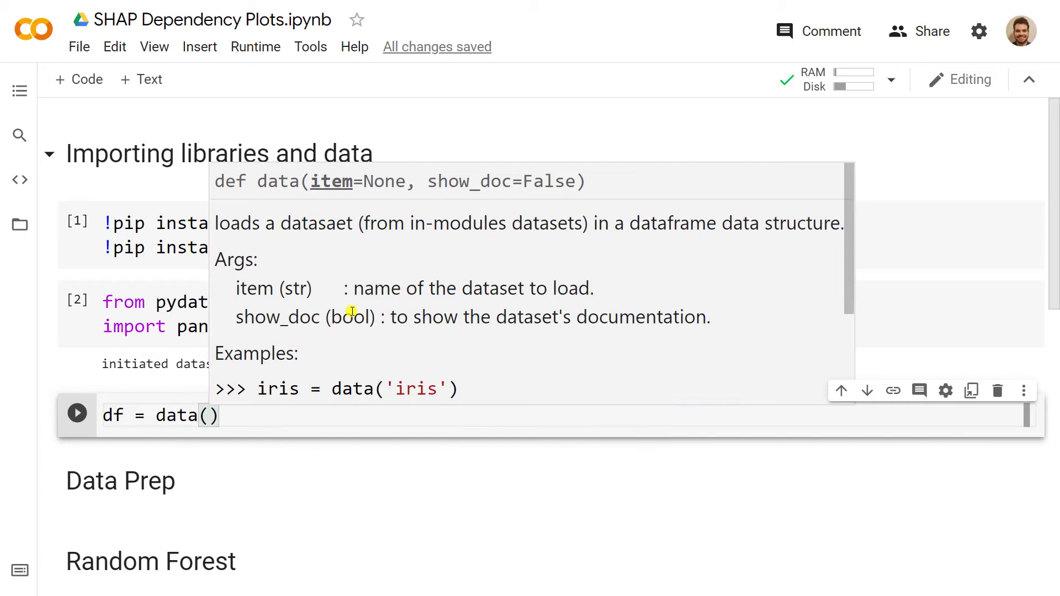
type("'Housing")
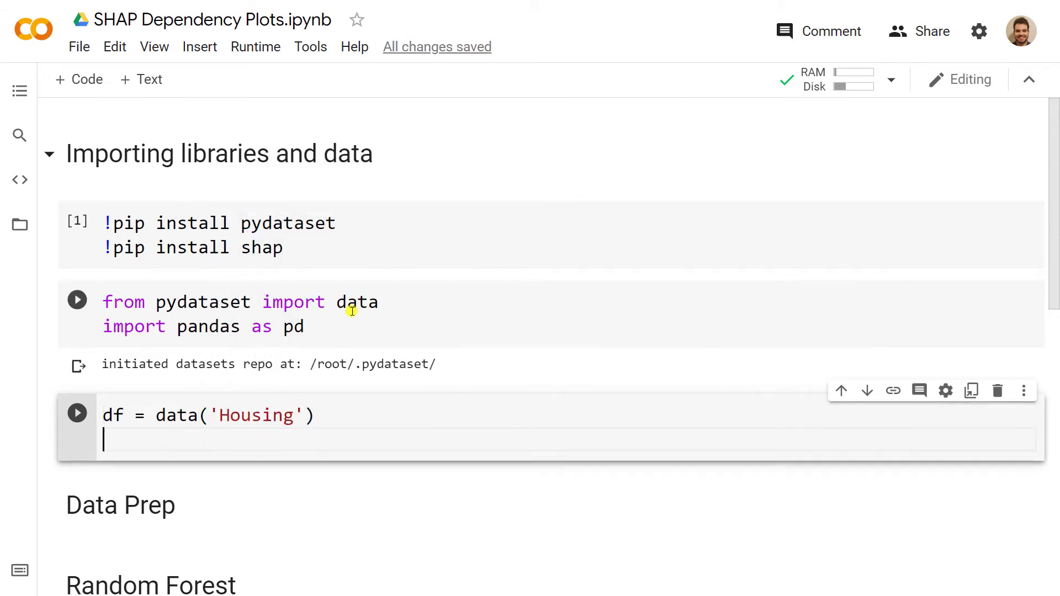
type("df.head")
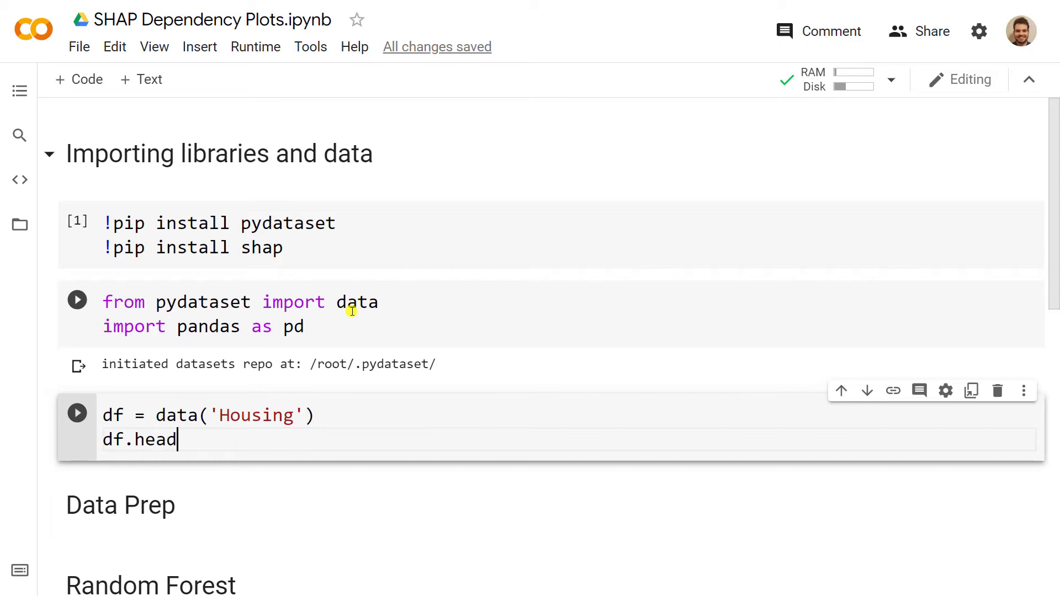
type("()")
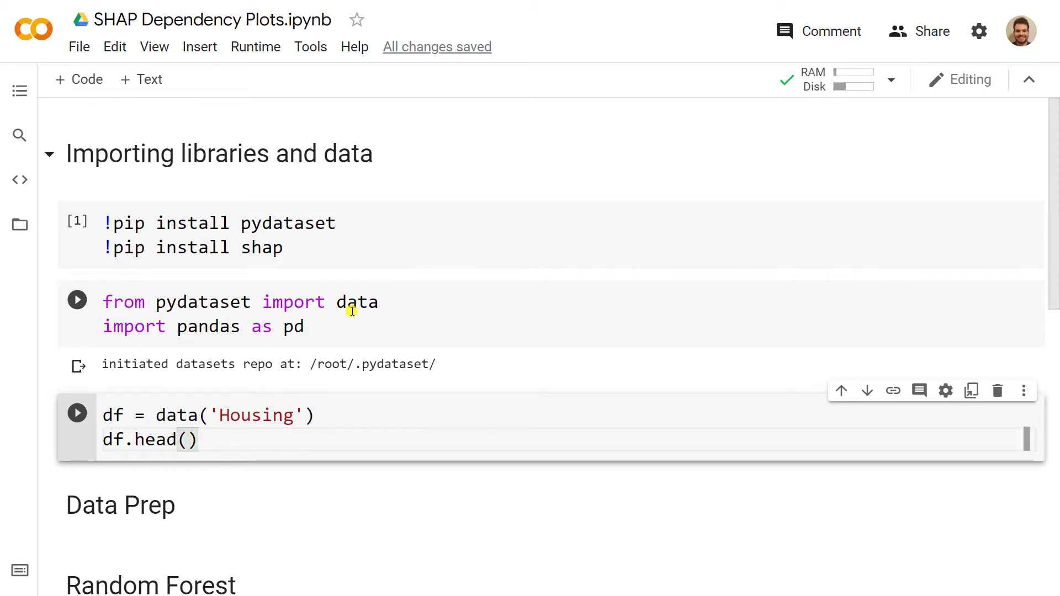
left_click(77, 413)
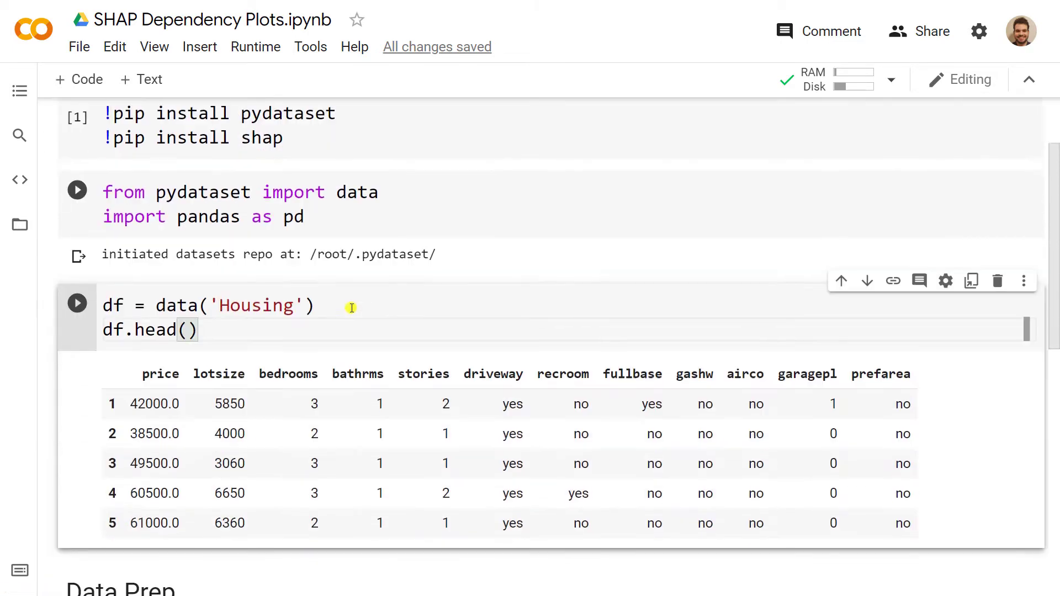
scroll("down", 3)
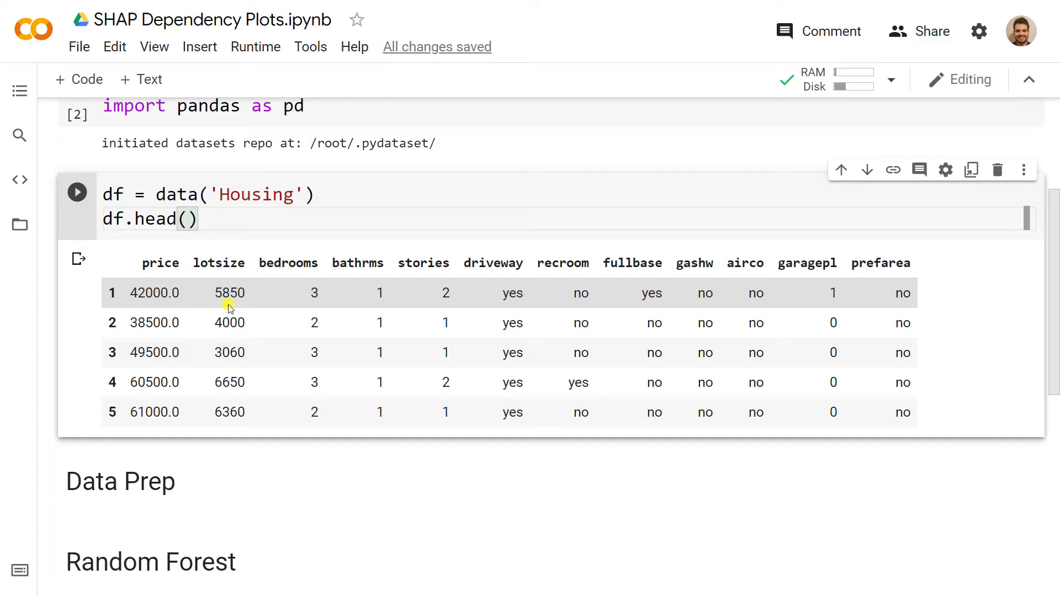
mouse_move(496, 280)
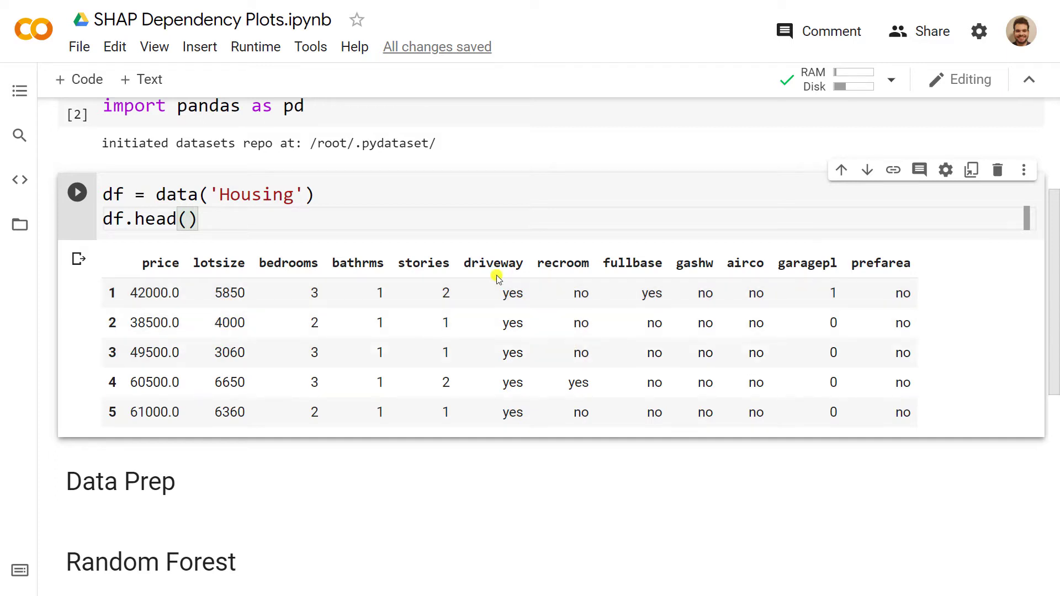
mouse_move(627, 299)
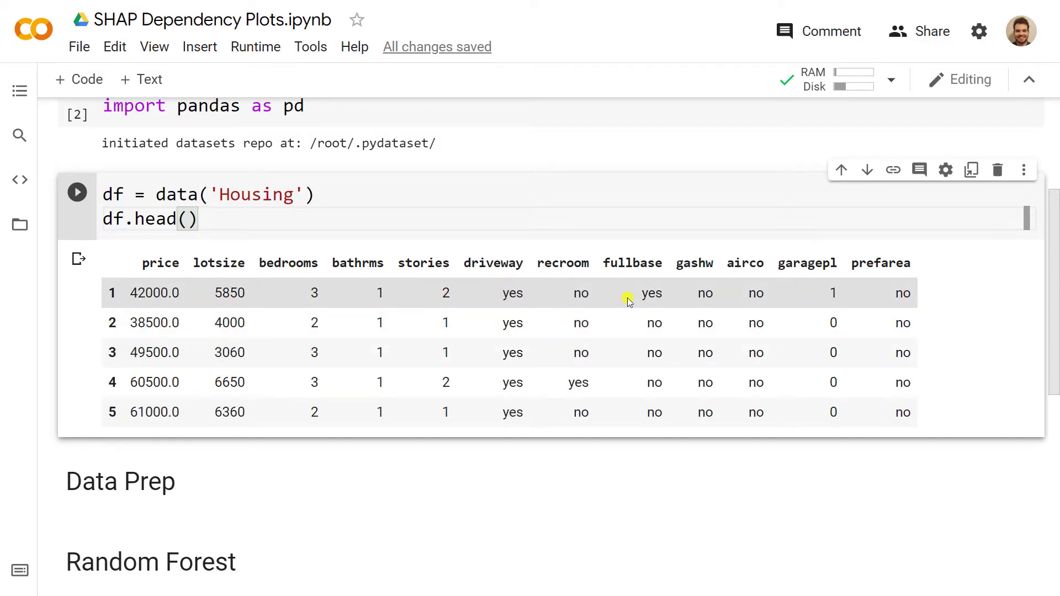
mouse_move(612, 377)
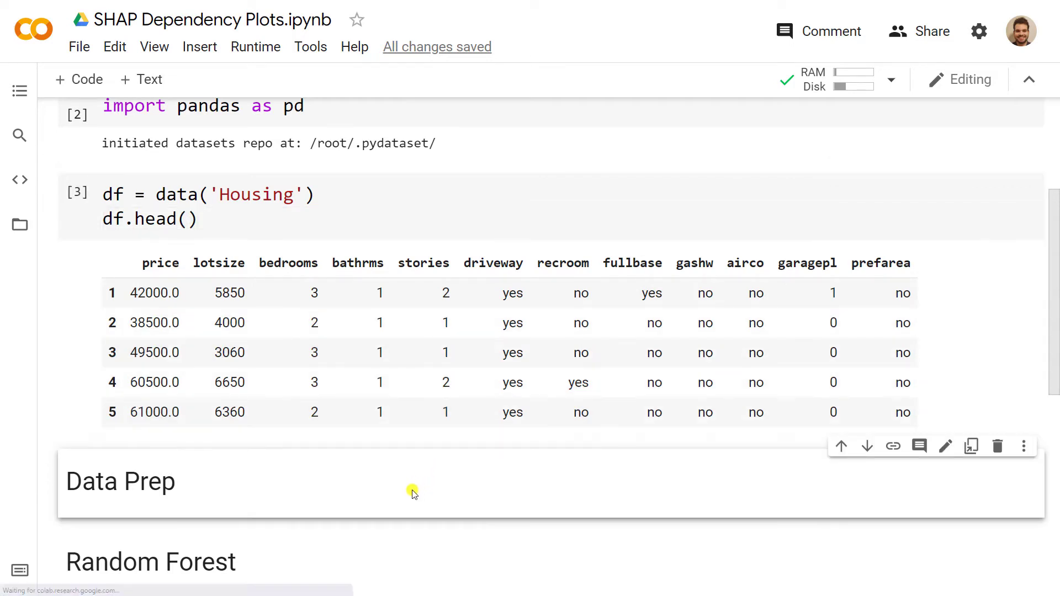
scroll("down", 3)
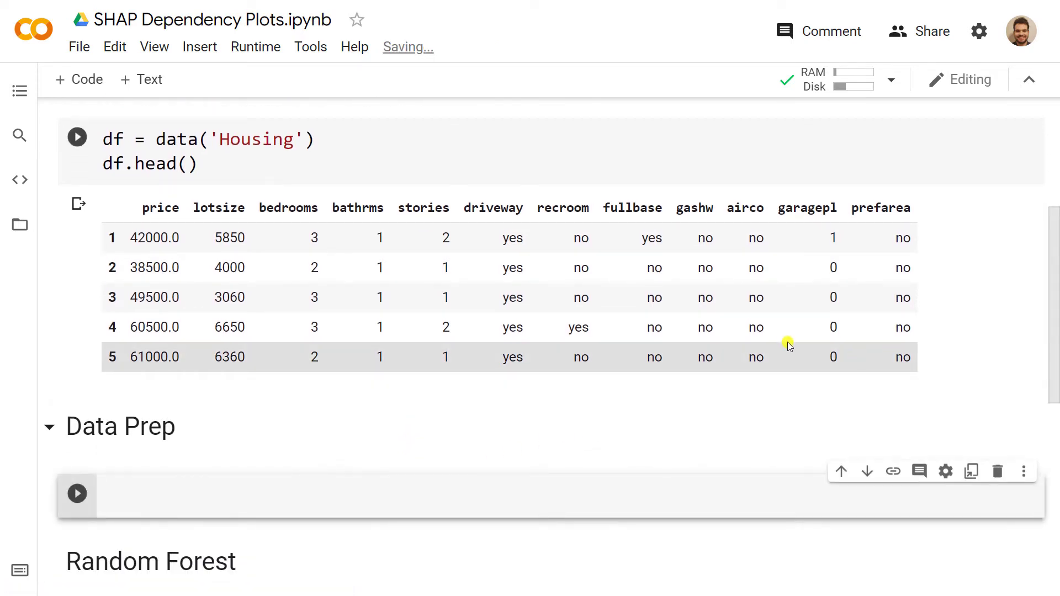
scroll("down", 3)
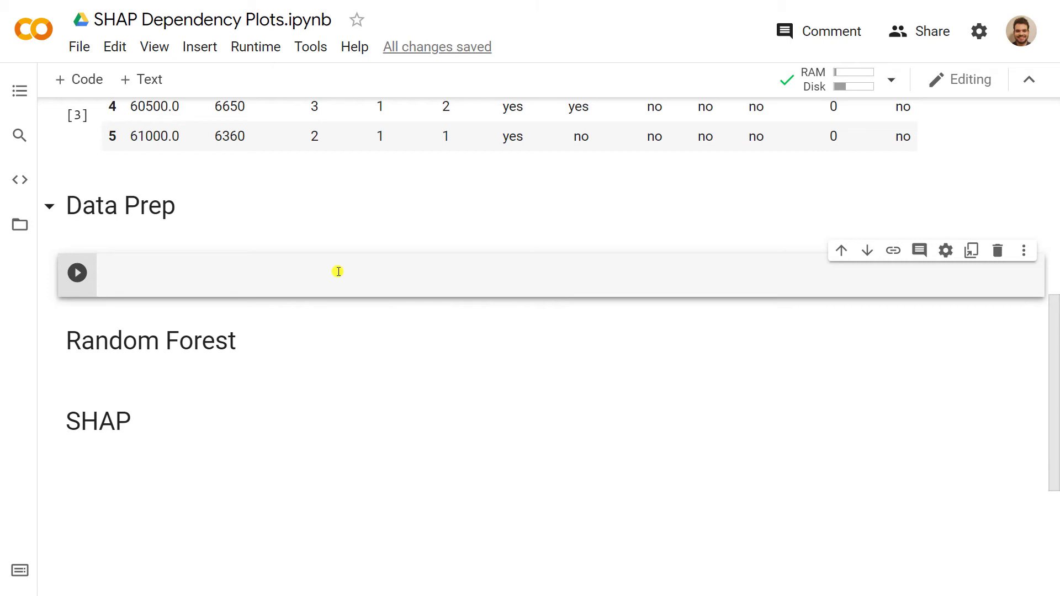
Step: Run df = pd.get_dummies(df, drop_first=True) followed by df.head() to preview the dummies
type("df = pd")
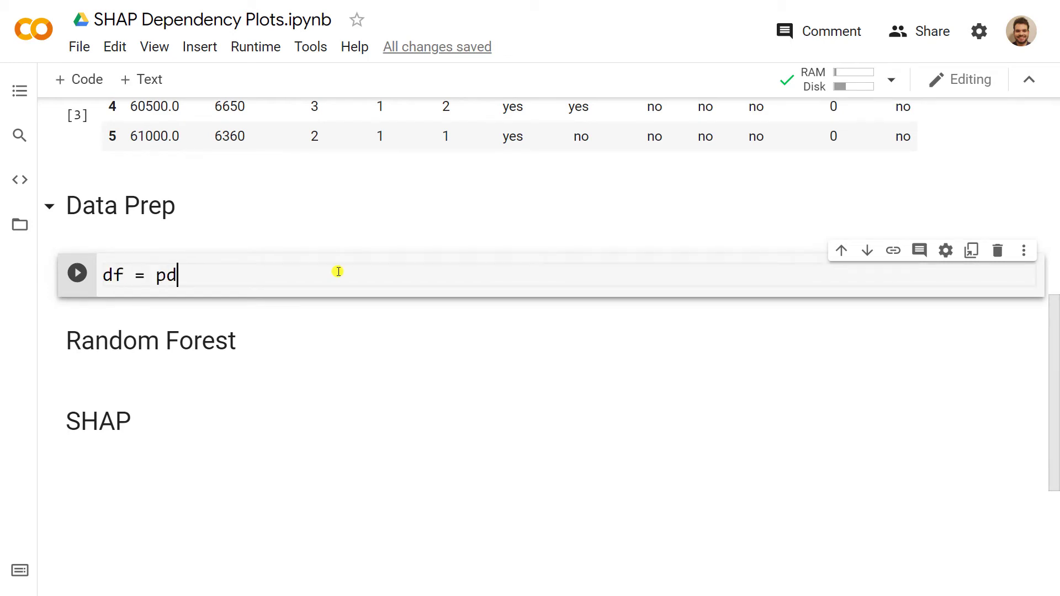
type(".ge")
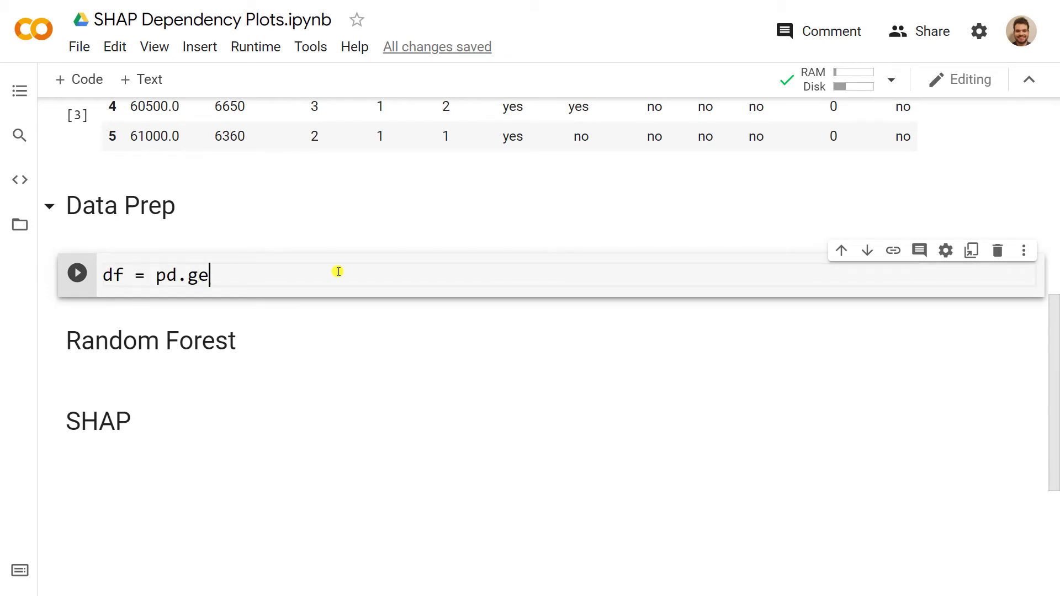
type("t_dummies")
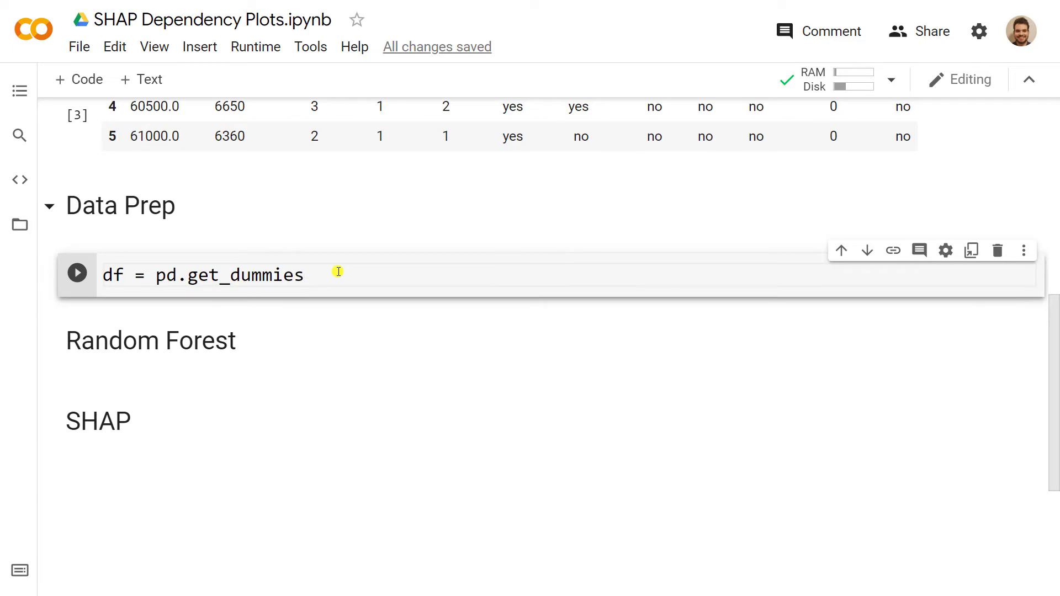
type("()")
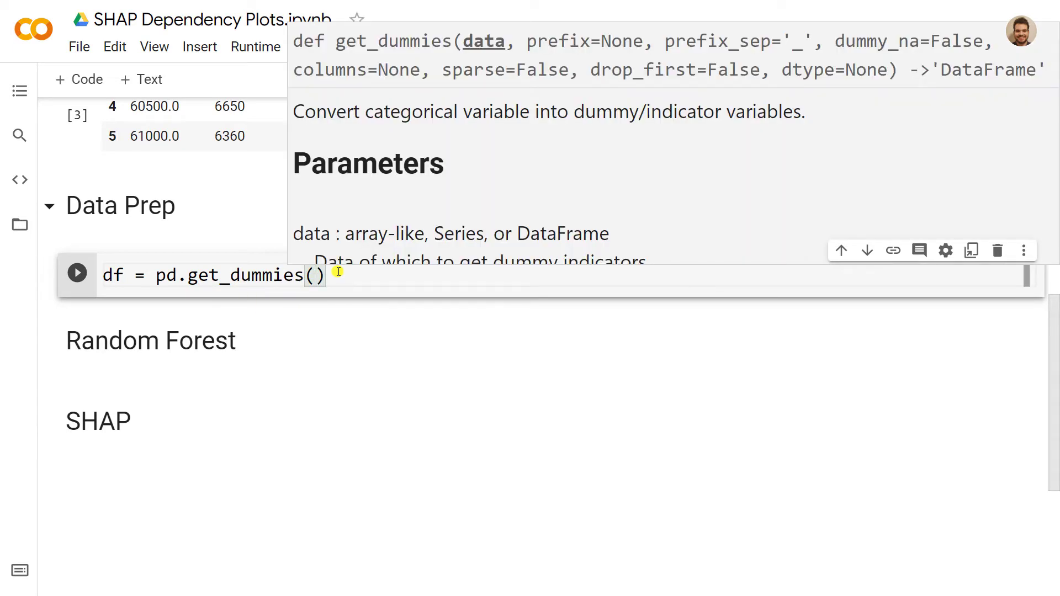
type("df,")
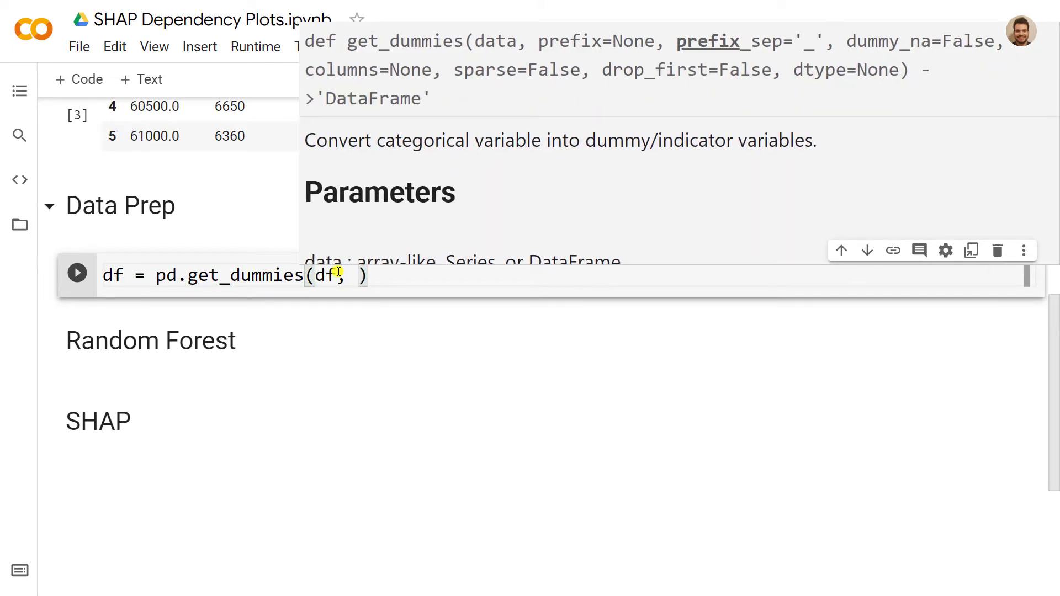
type("drop")
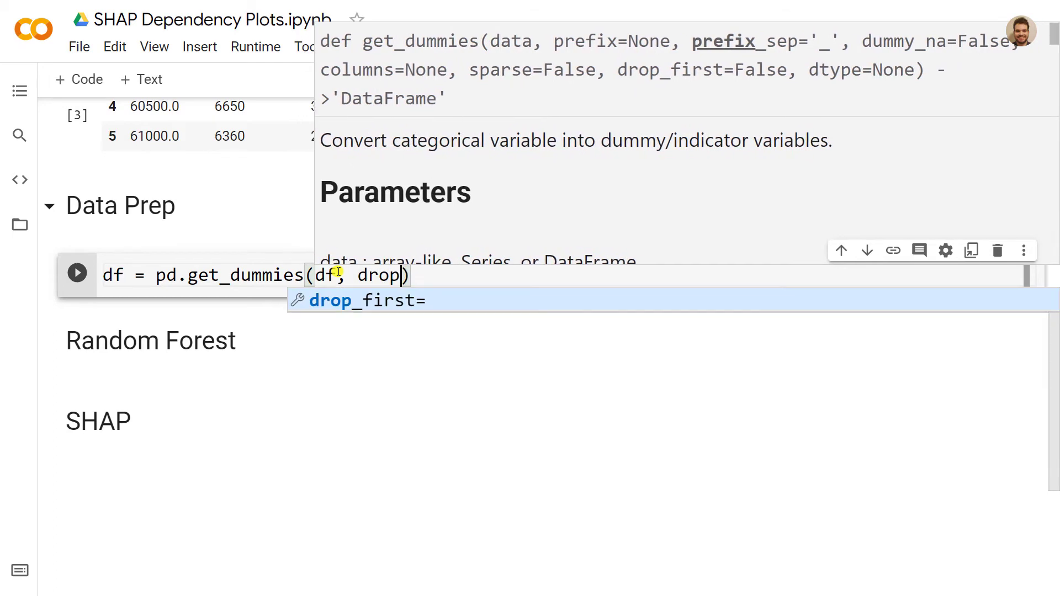
type("_first=Tre")
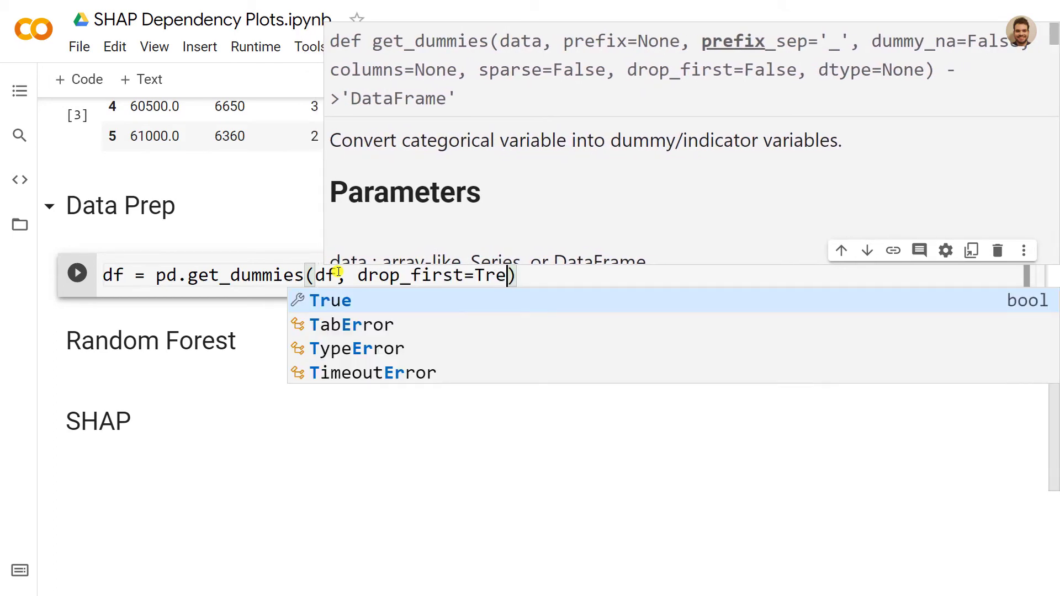
left_click(331, 301)
type("df")
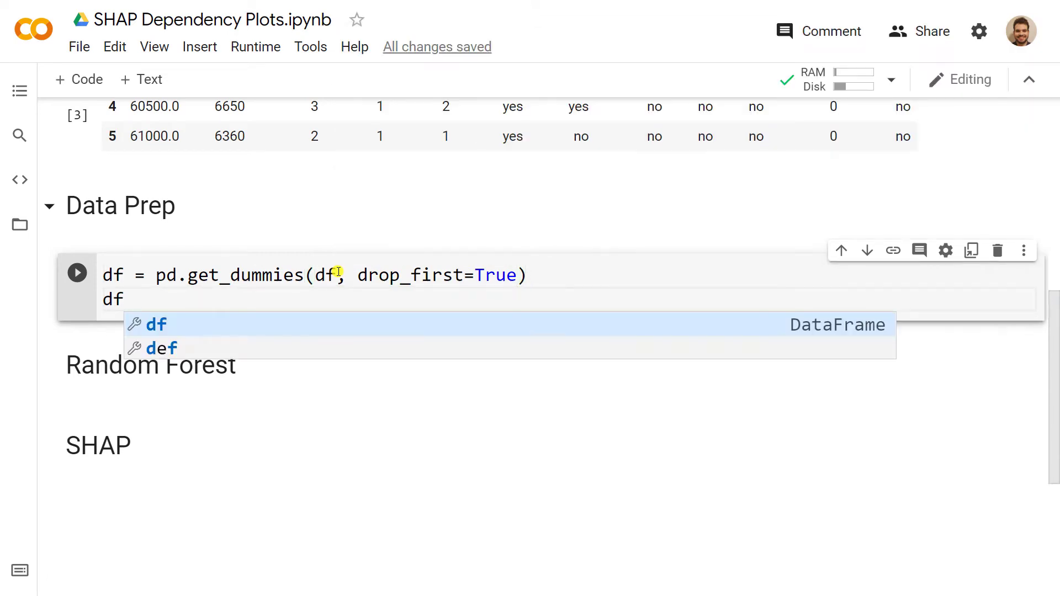
type(".head(")
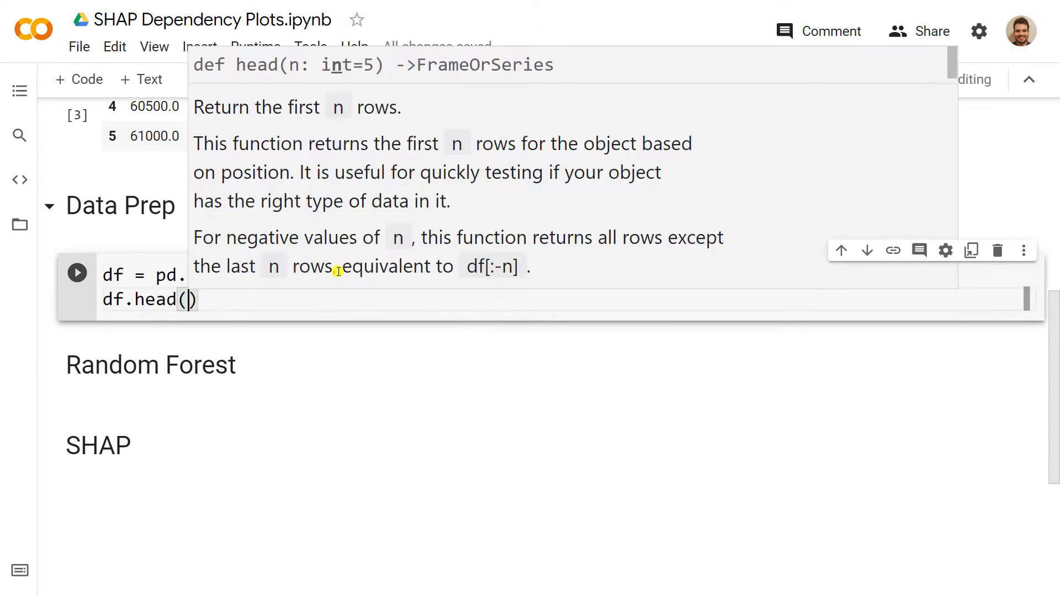
left_click(76, 214)
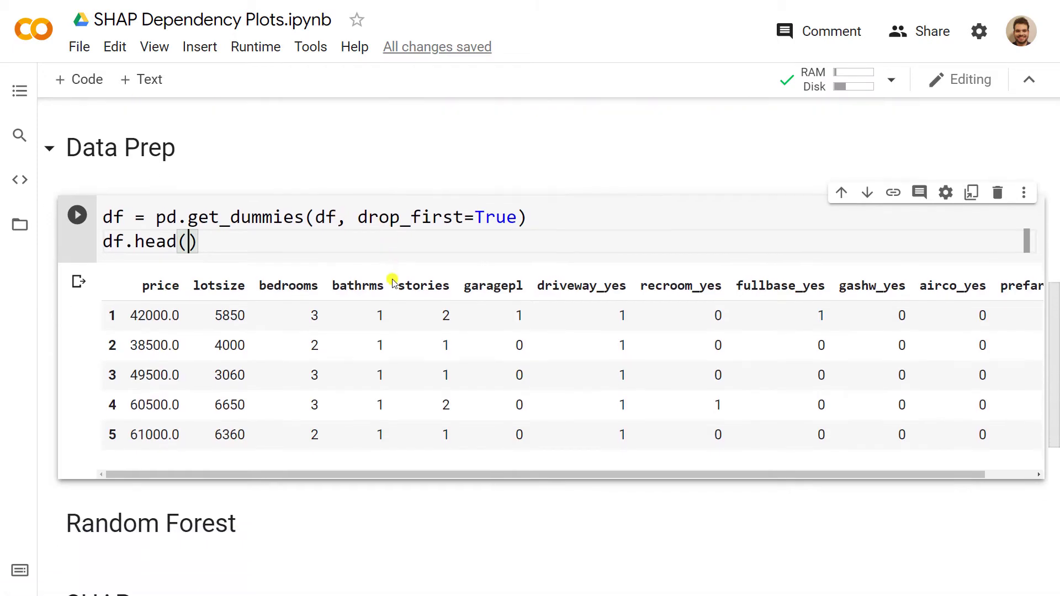
scroll("down", 3)
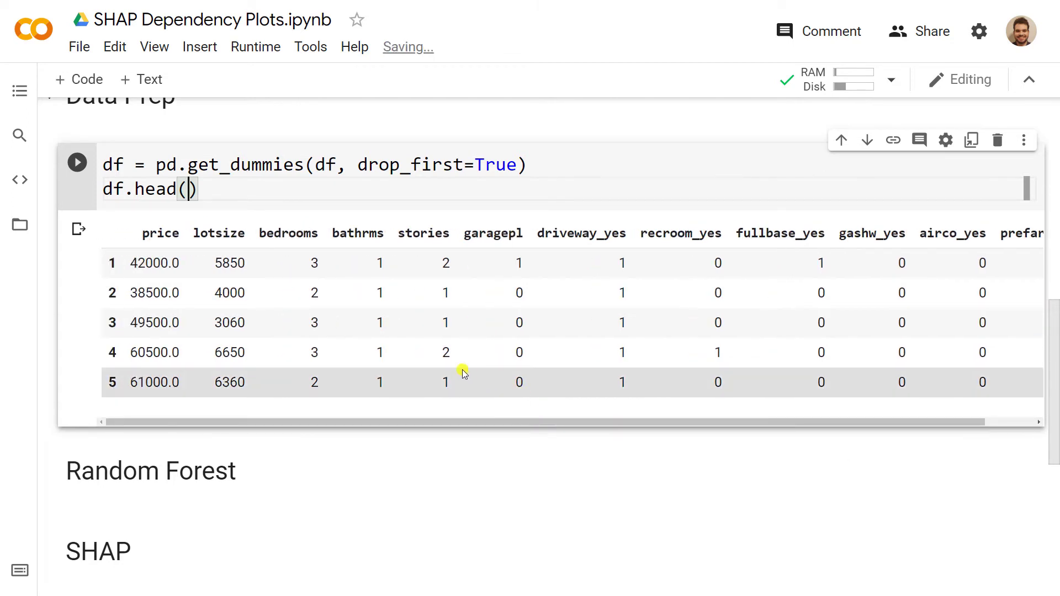
mouse_move(416, 353)
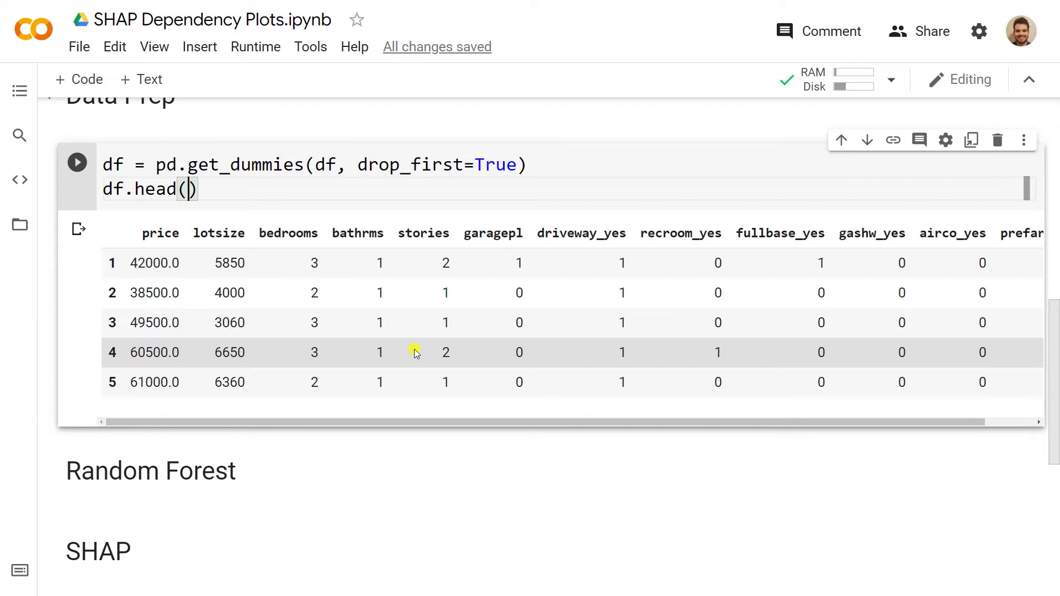
mouse_move(400, 224)
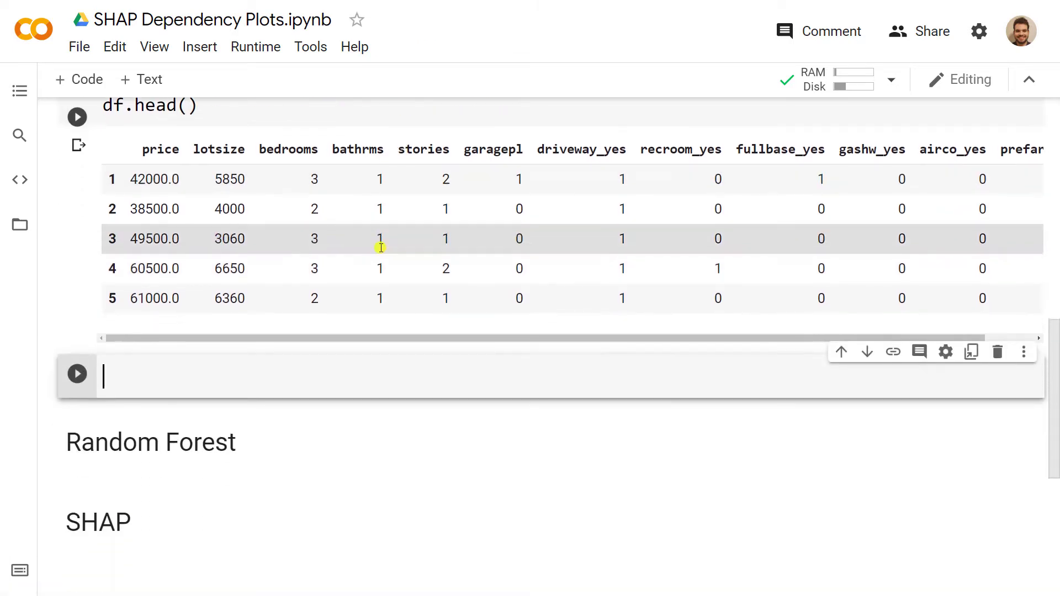
Step: Add an 'isolate X y' comment and set y = df.iloc[:,0]
type("iso")
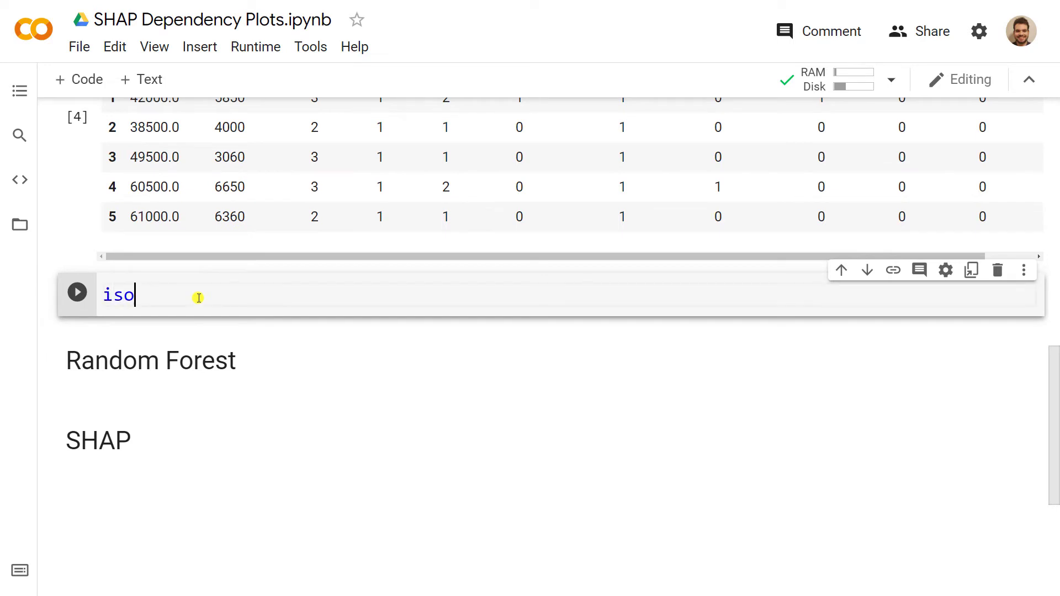
type("late")
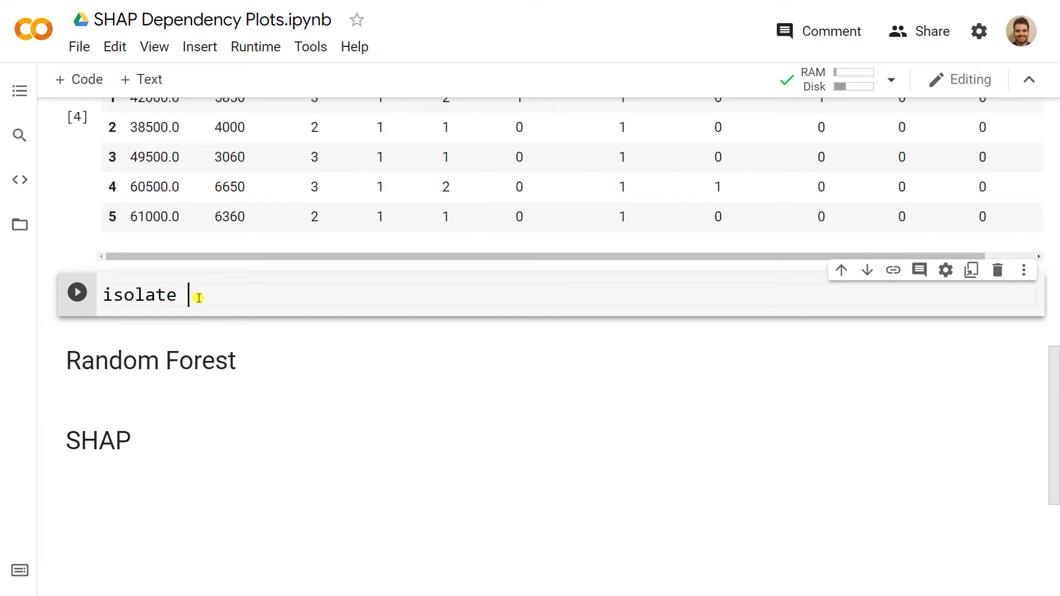
type("X y")
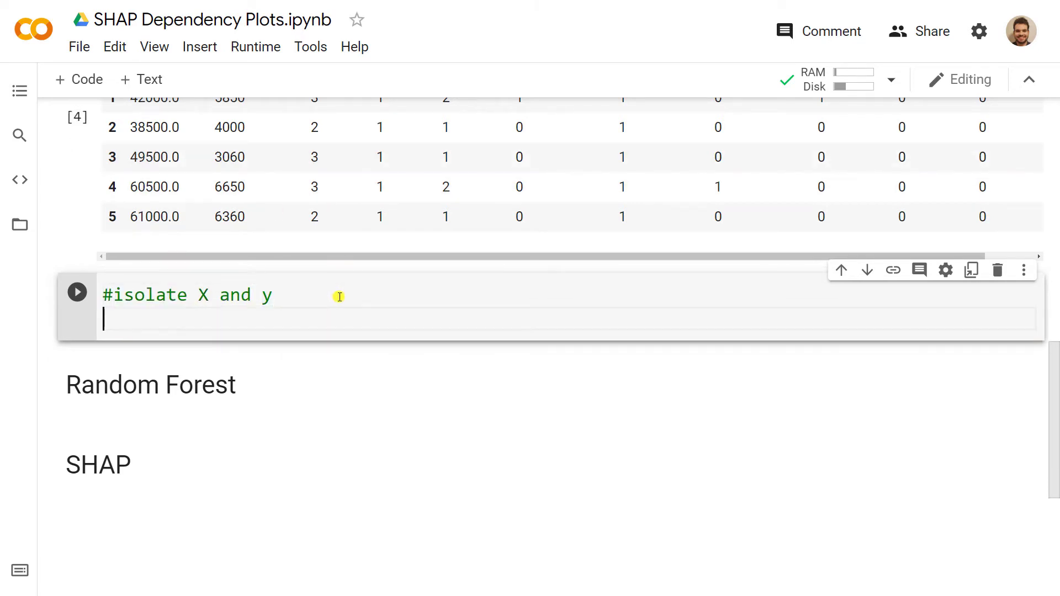
type("y =")
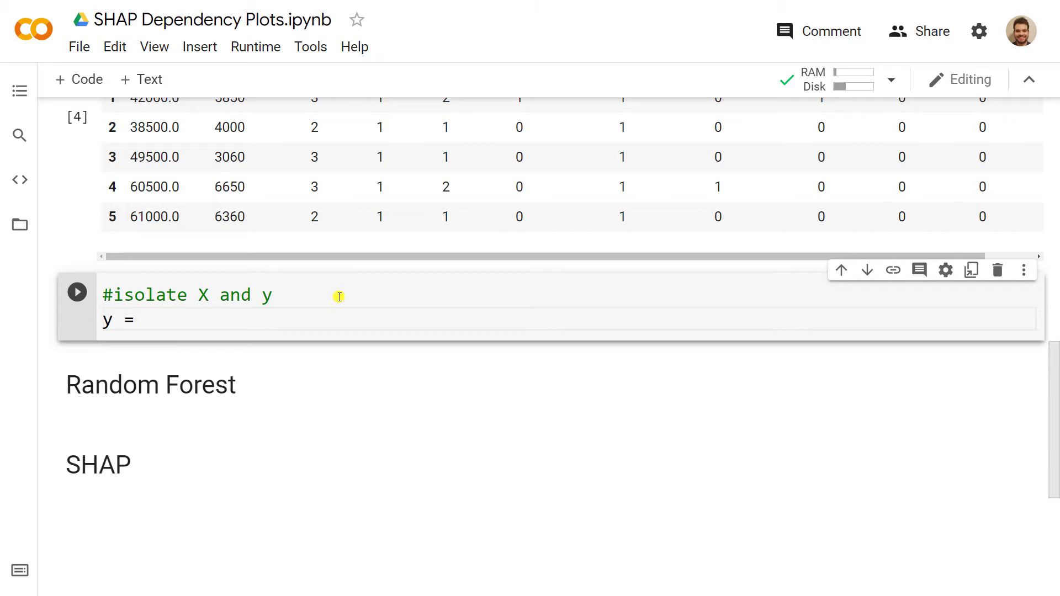
type("df.iloc")
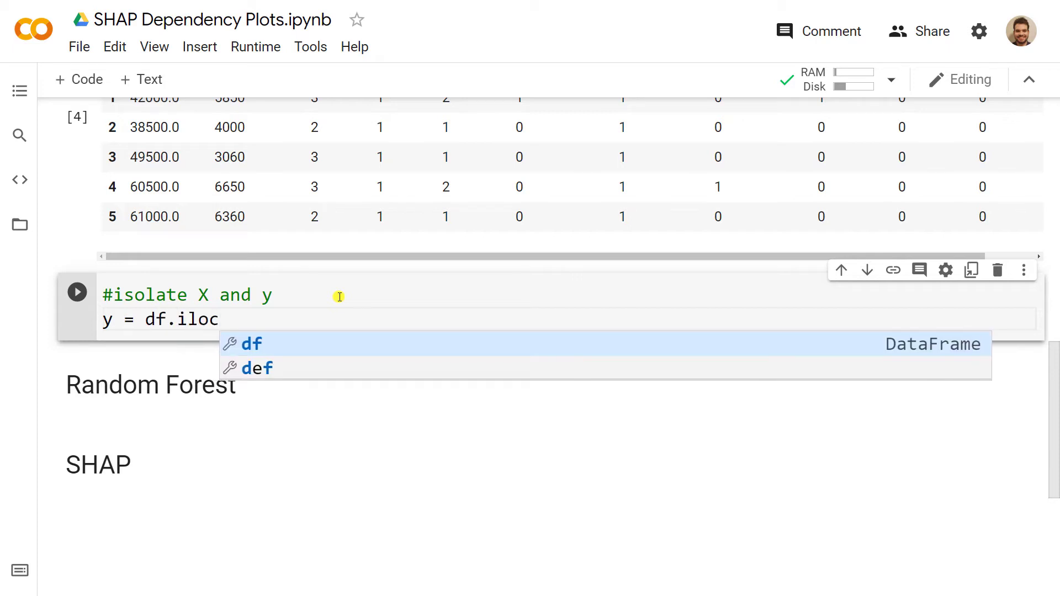
type("[")
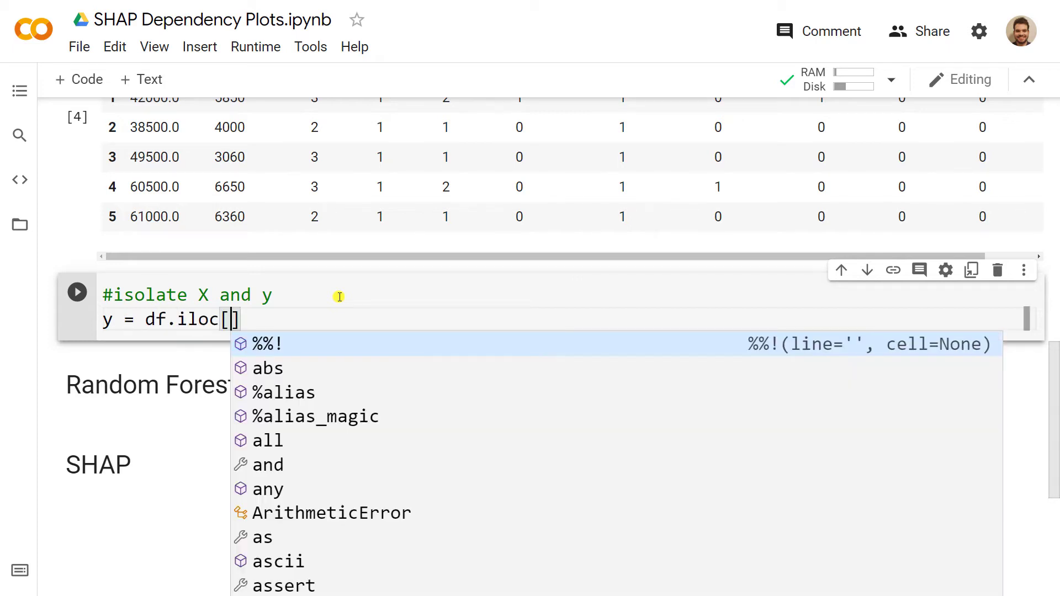
type(":")
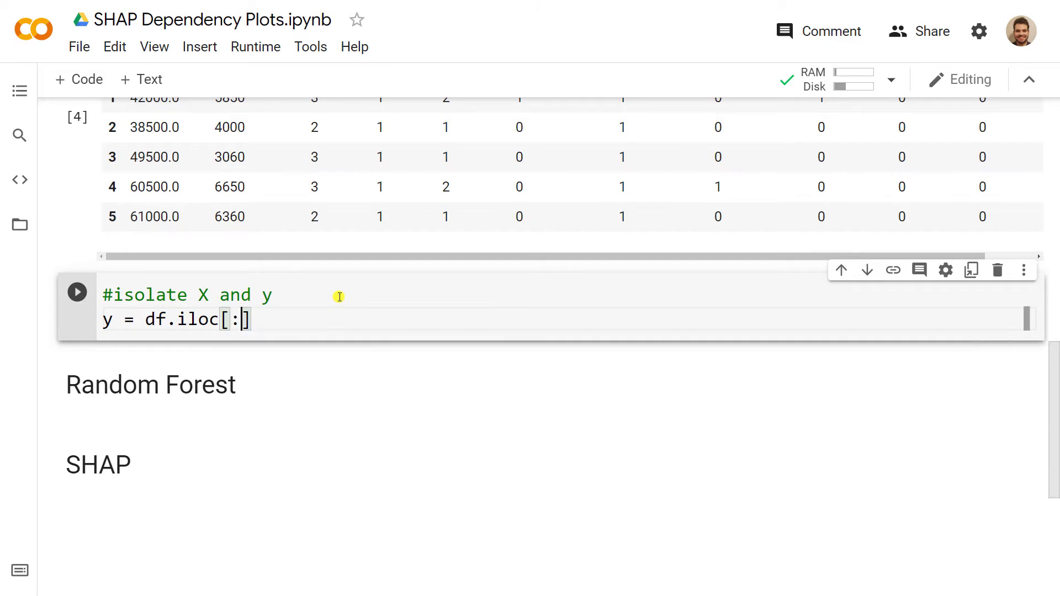
type(",")
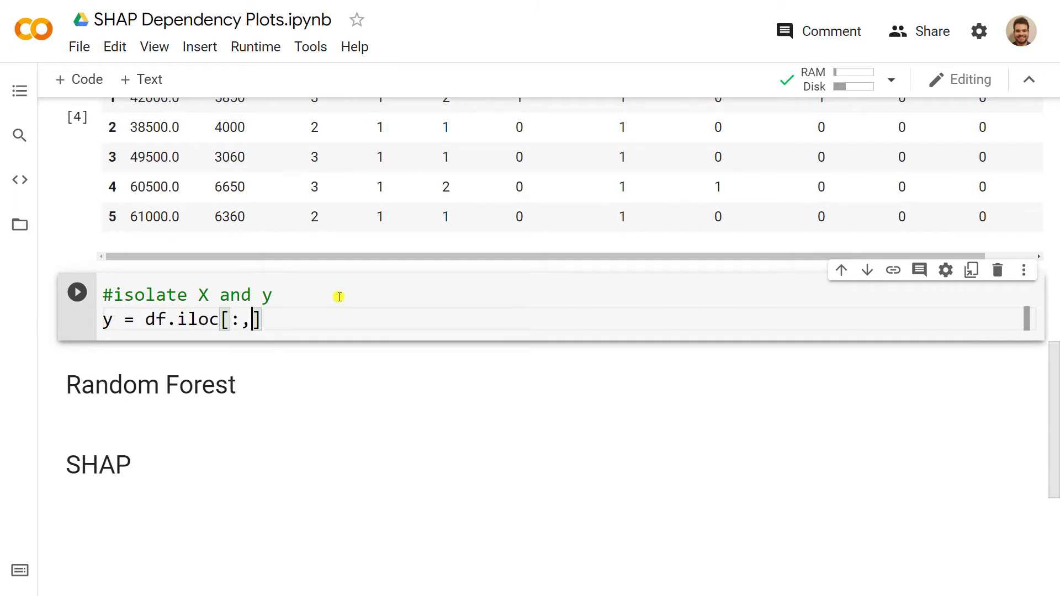
scroll("up", 3)
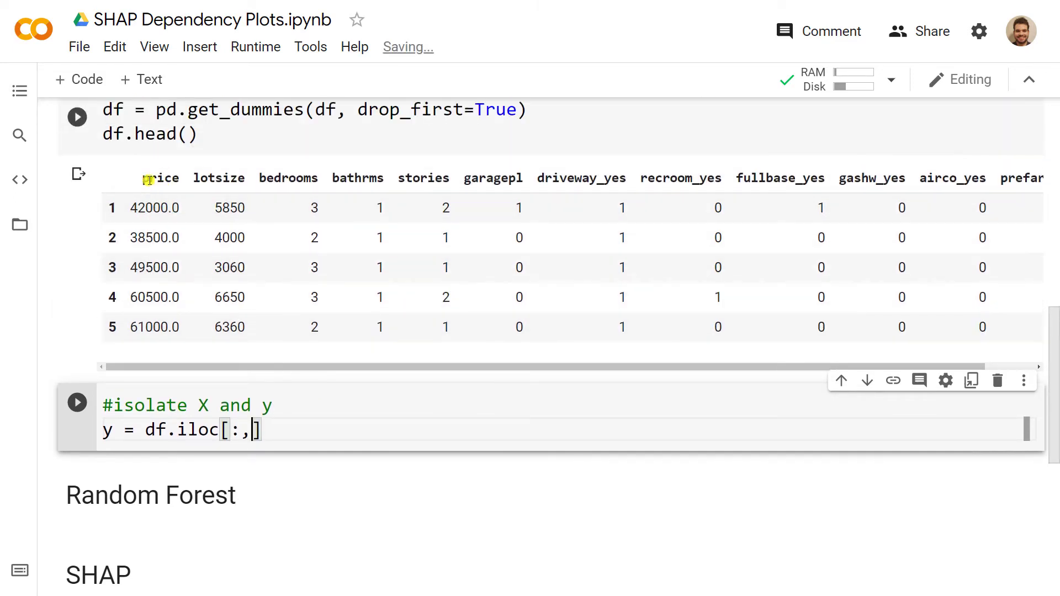
type("0")
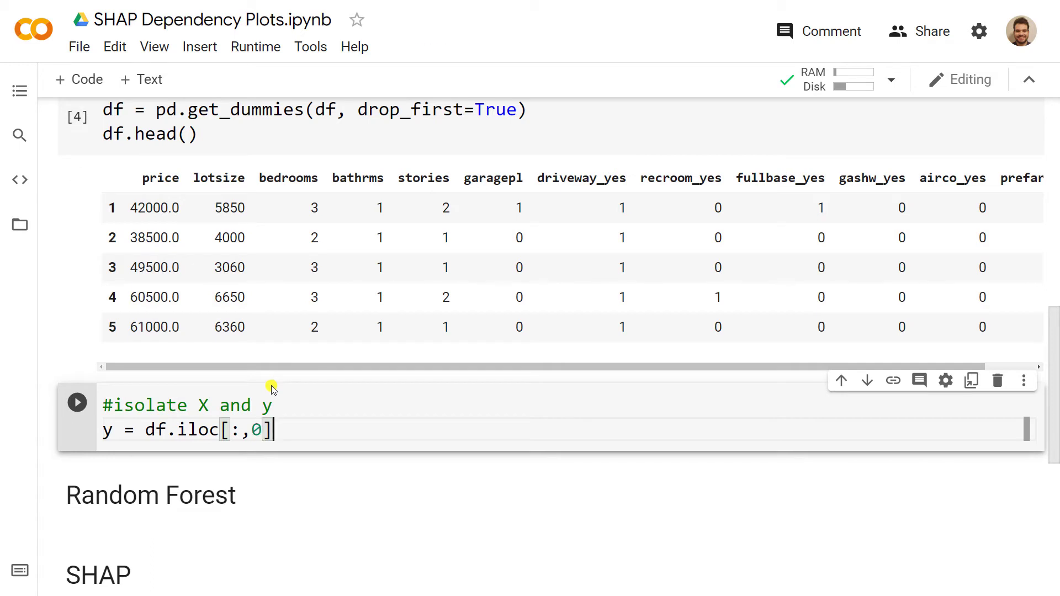
Step: Set X = df.iloc[:,1:] and add a new code cell below
type("X =")
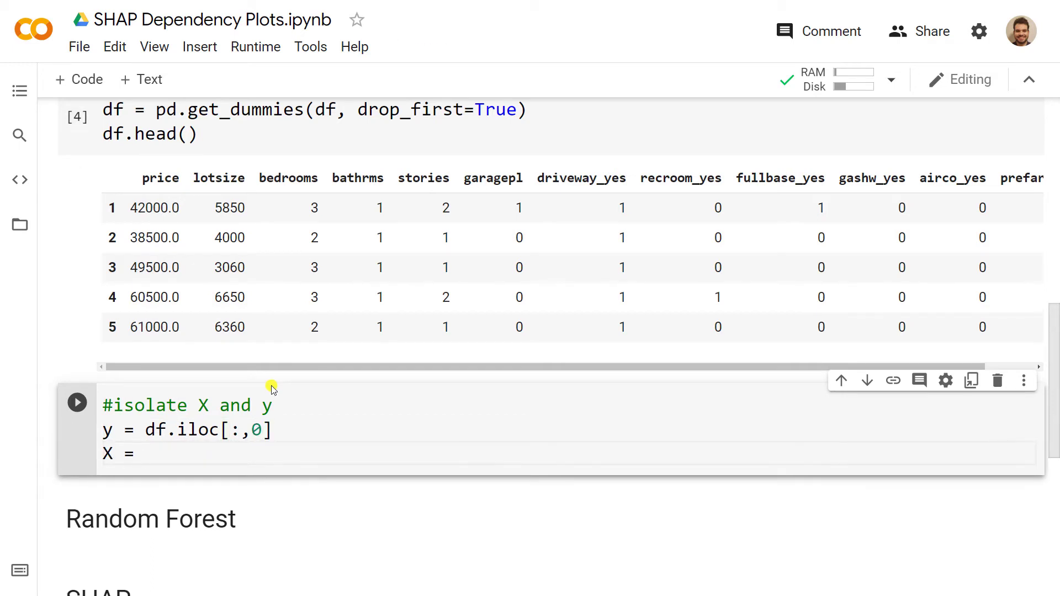
type("df.il")
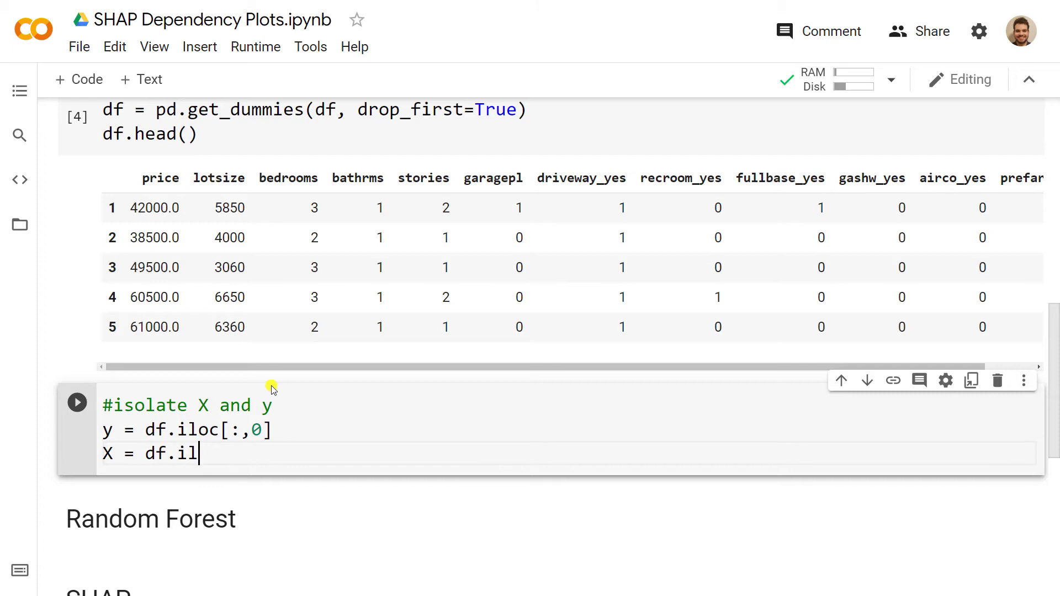
type("oc[:]")
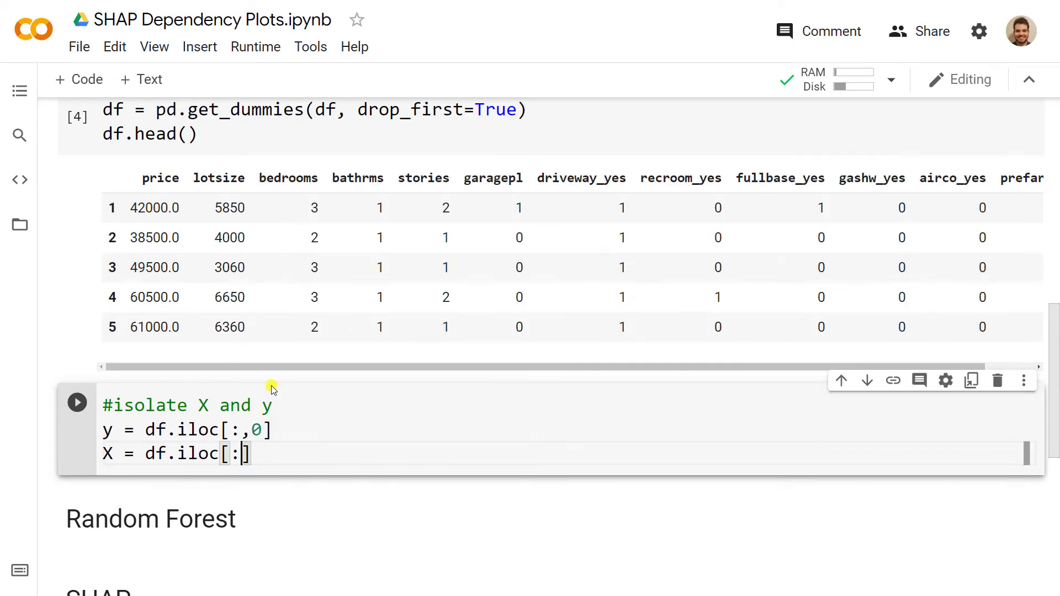
type(",")
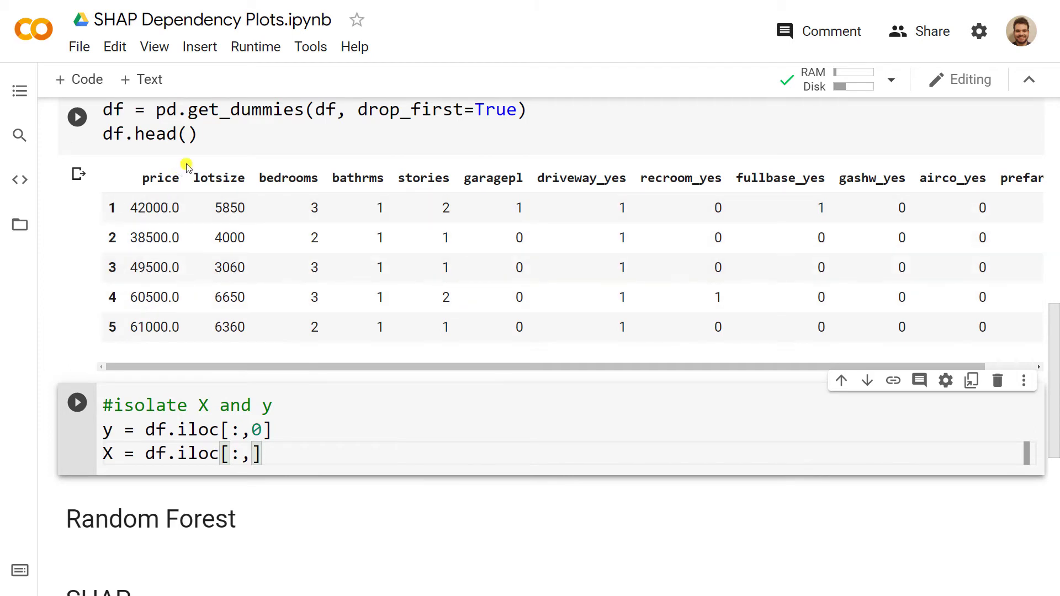
scroll("down", 3)
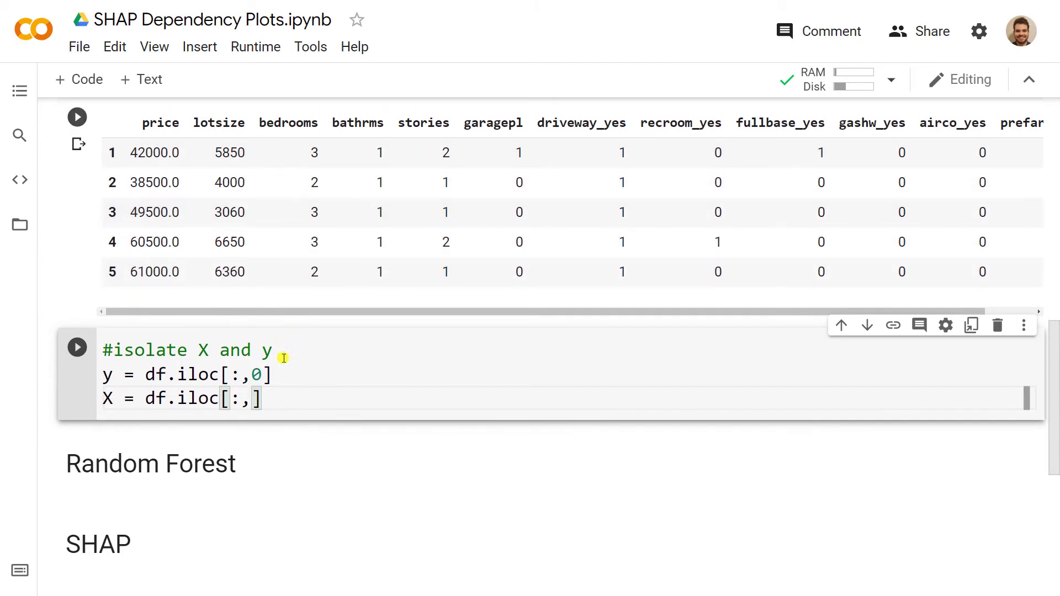
type("1:")
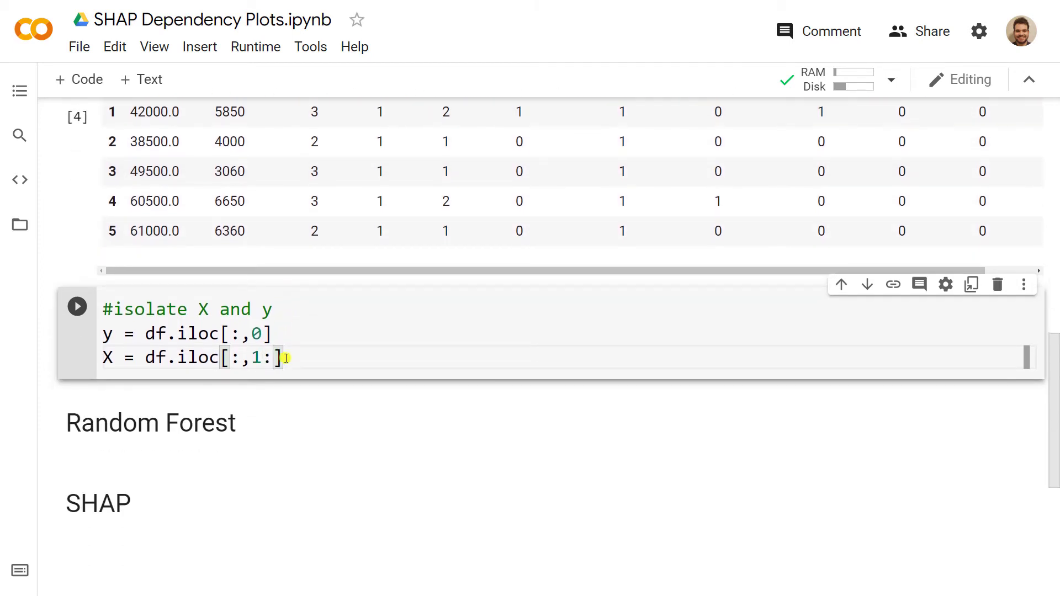
scroll("down", 3)
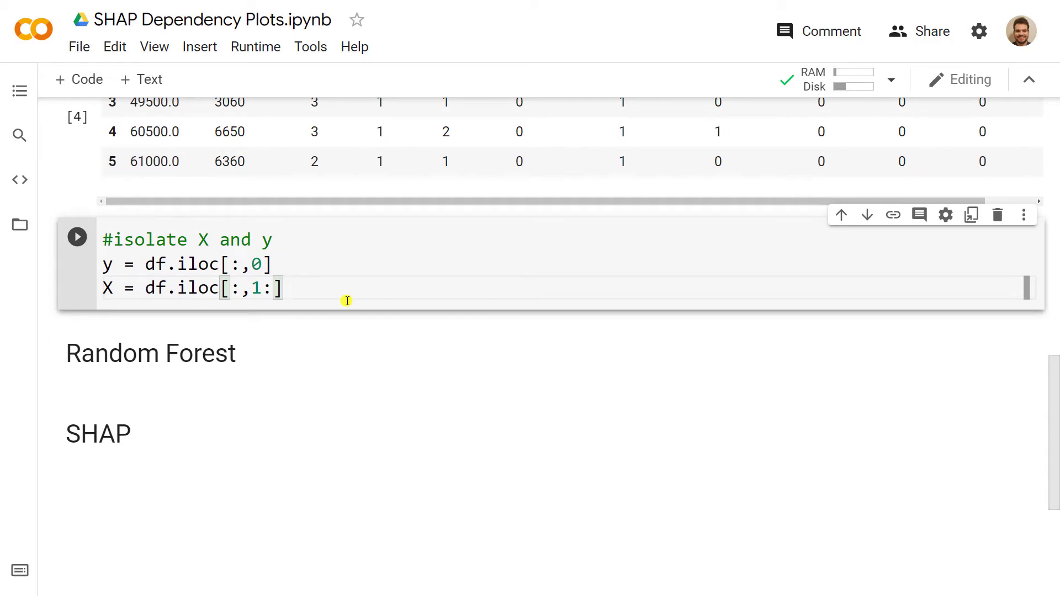
left_click(79, 78)
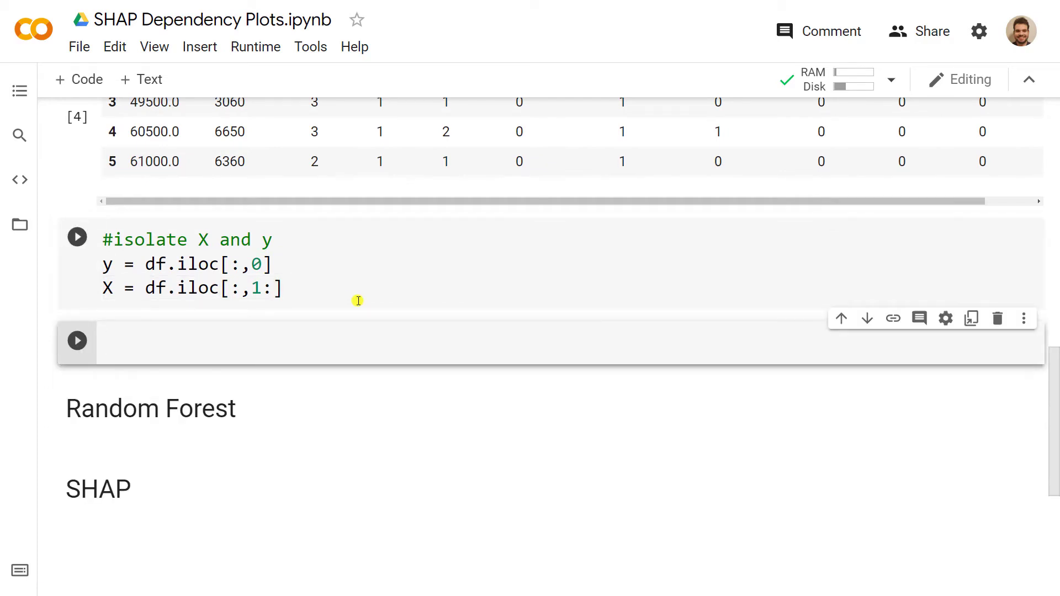
Step: Add a '#training and test set' comment and import train_test_split from sklearn.model_selection
type("#training")
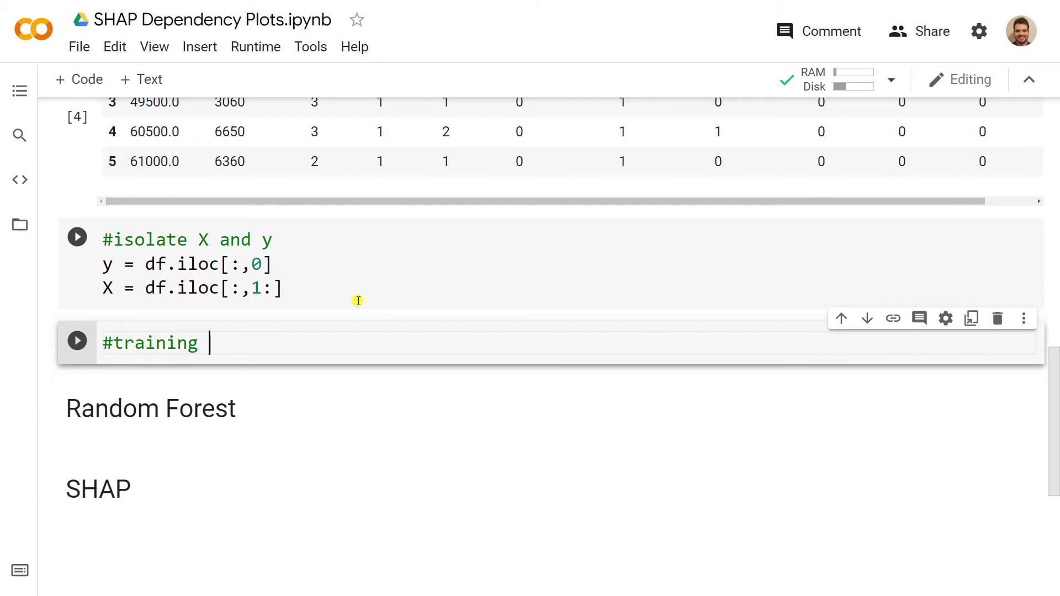
type("and tes set")
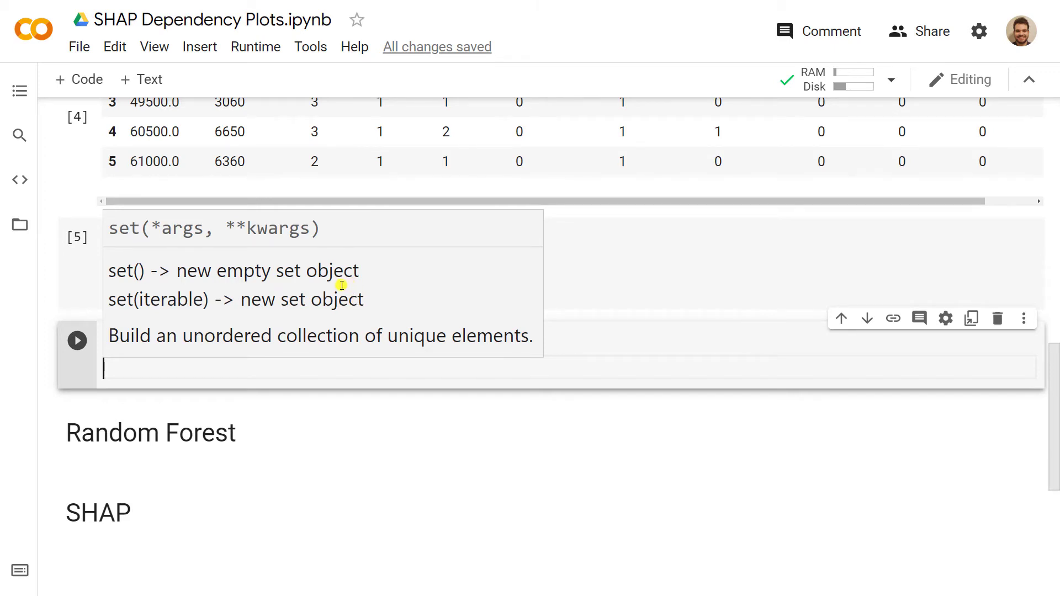
mouse_move(380, 369)
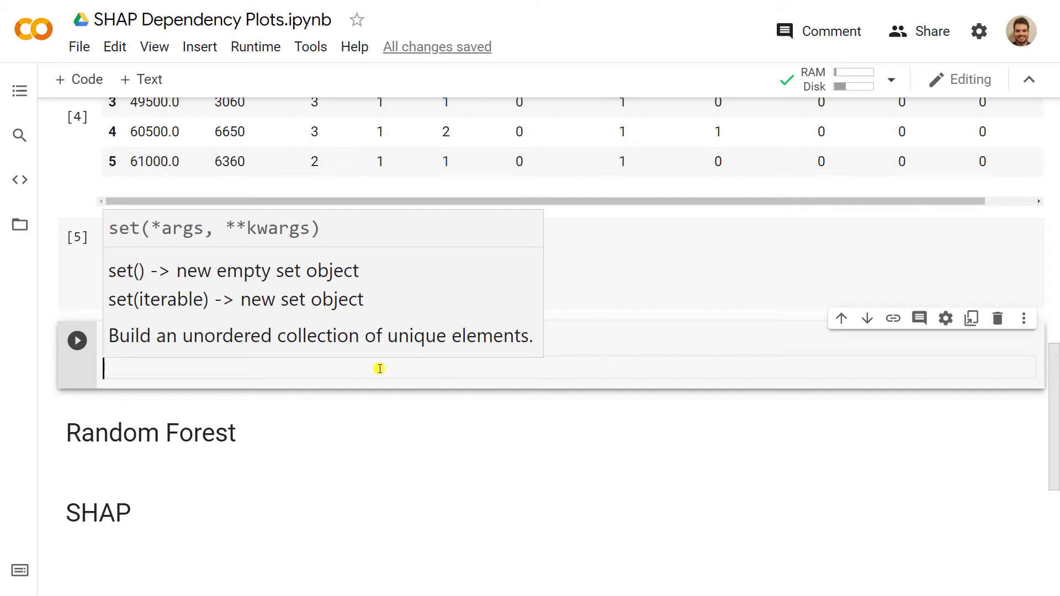
mouse_move(385, 375)
type("from skl")
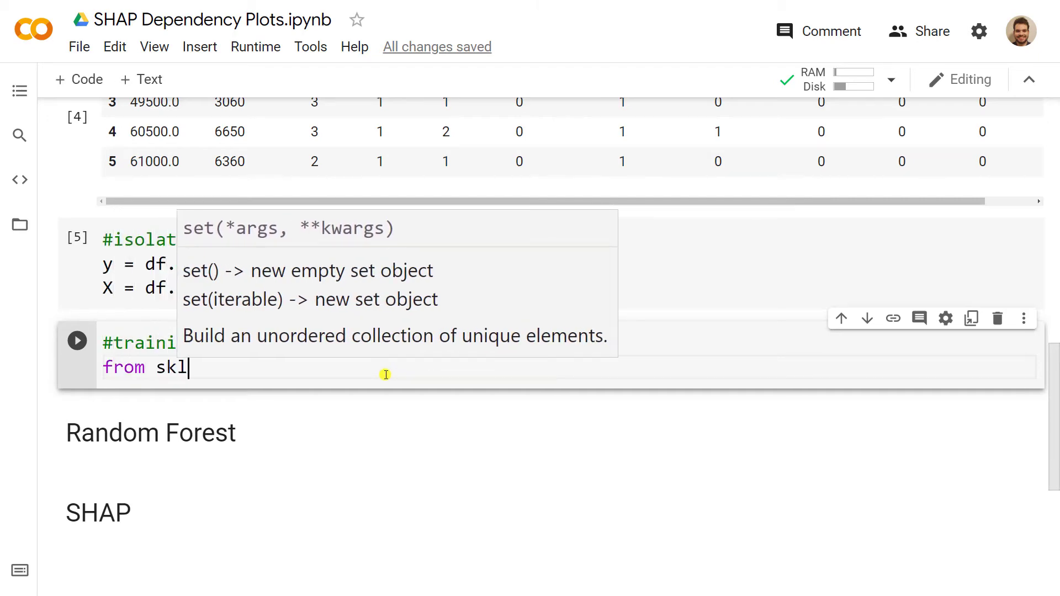
type("earn.mod")
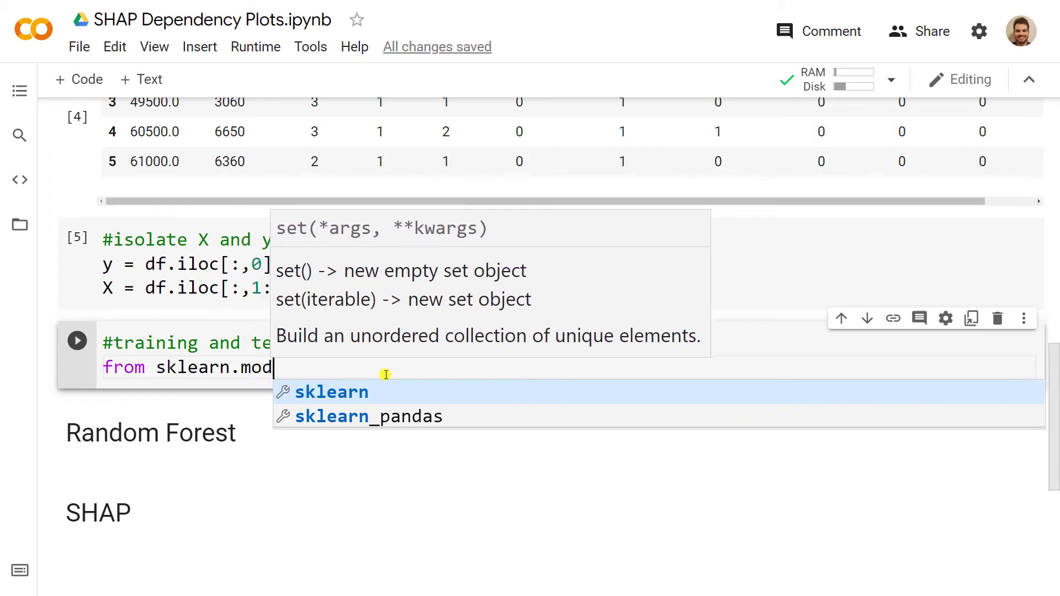
type("el_se")
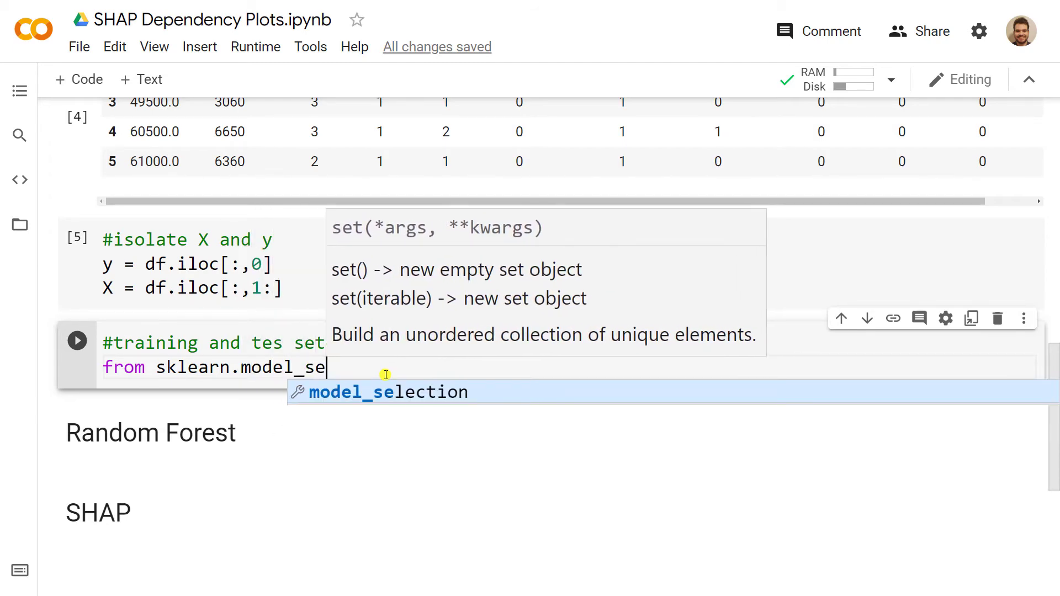
left_click(389, 392)
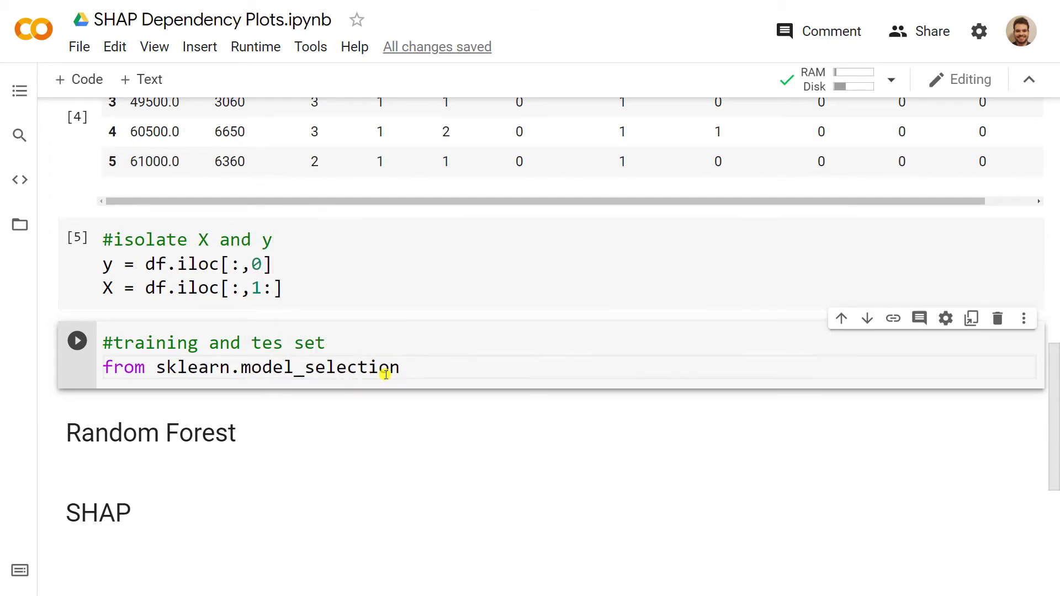
type("import train_test_split")
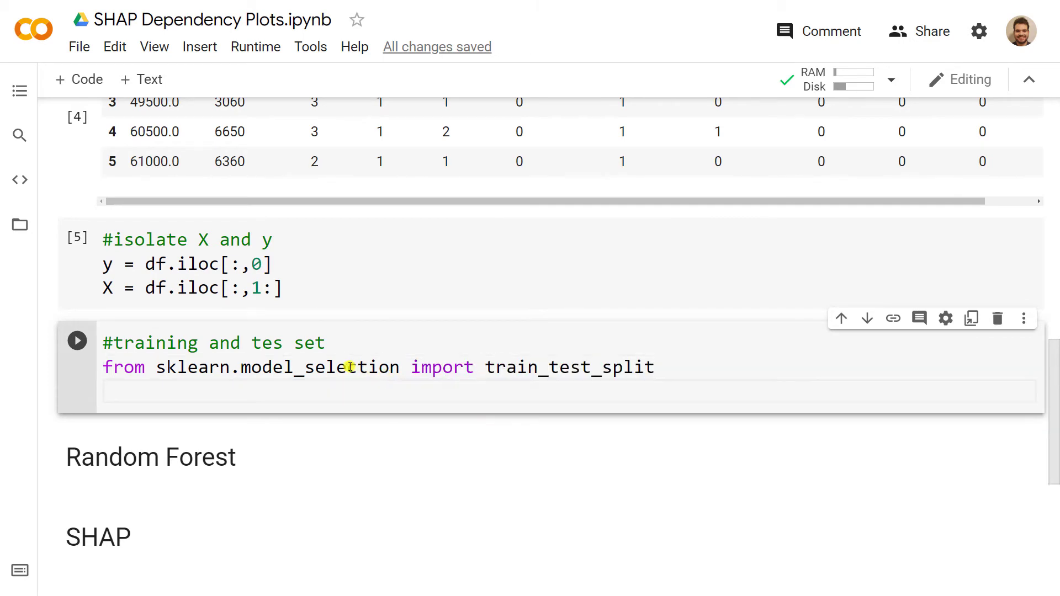
Step: Split X, y into X_train, X_test, y_train, y_test with test_size 0.2 and random_state 1502
type("X")
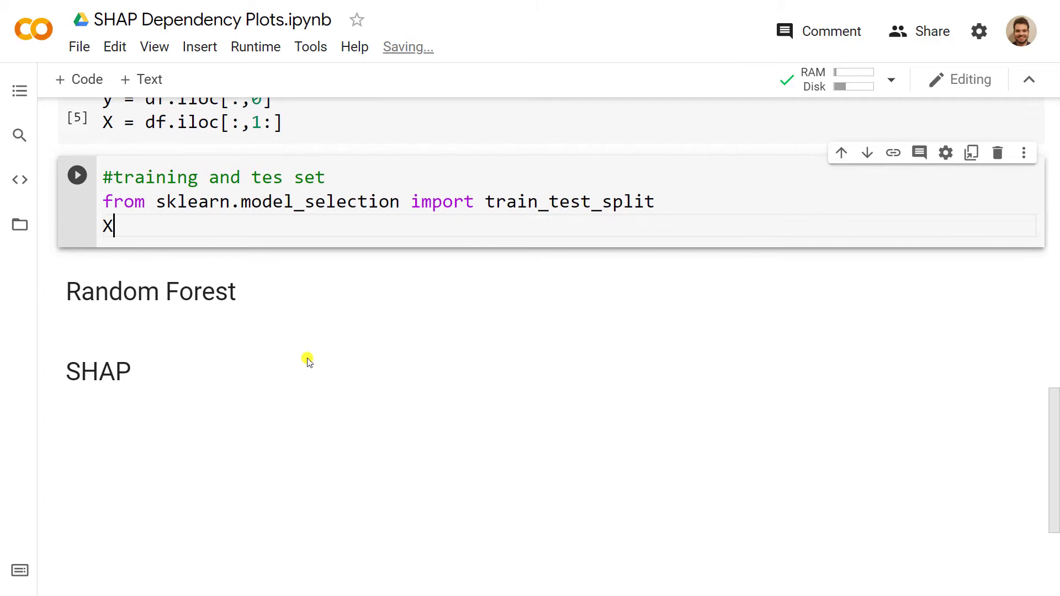
type("_train,")
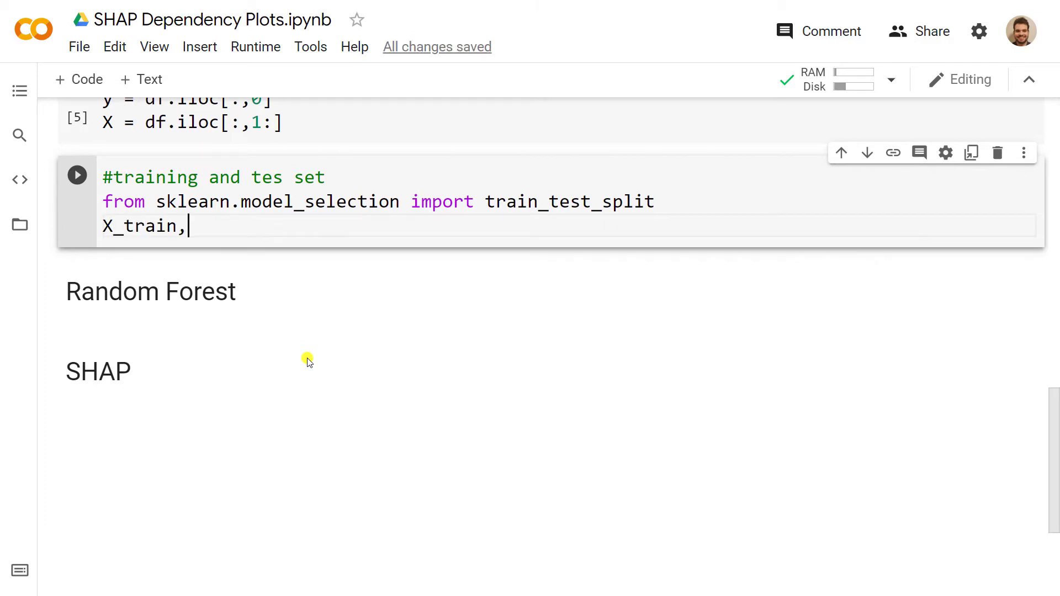
type("X_te")
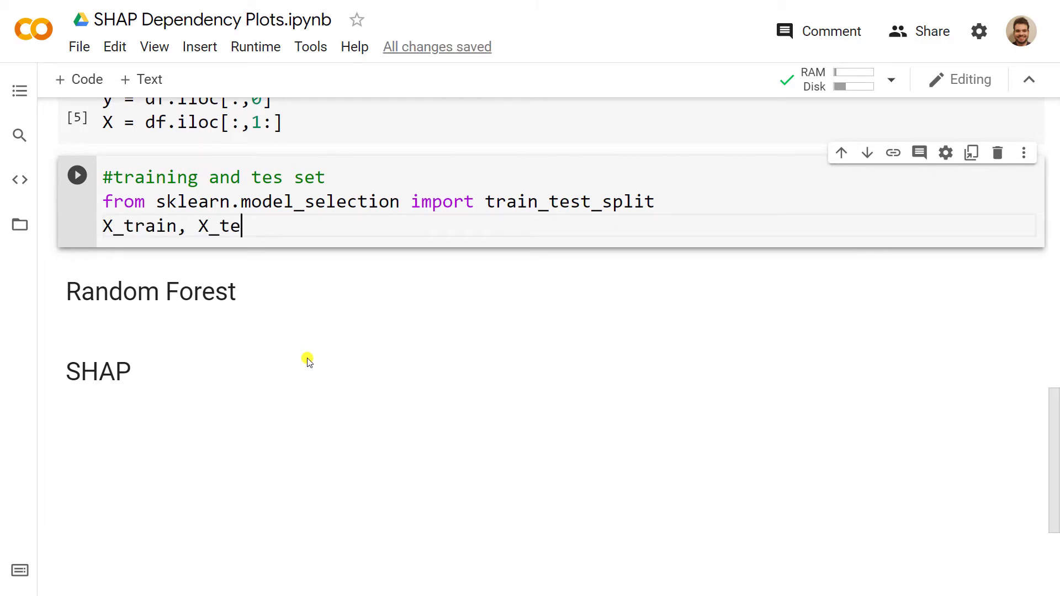
type("st, y")
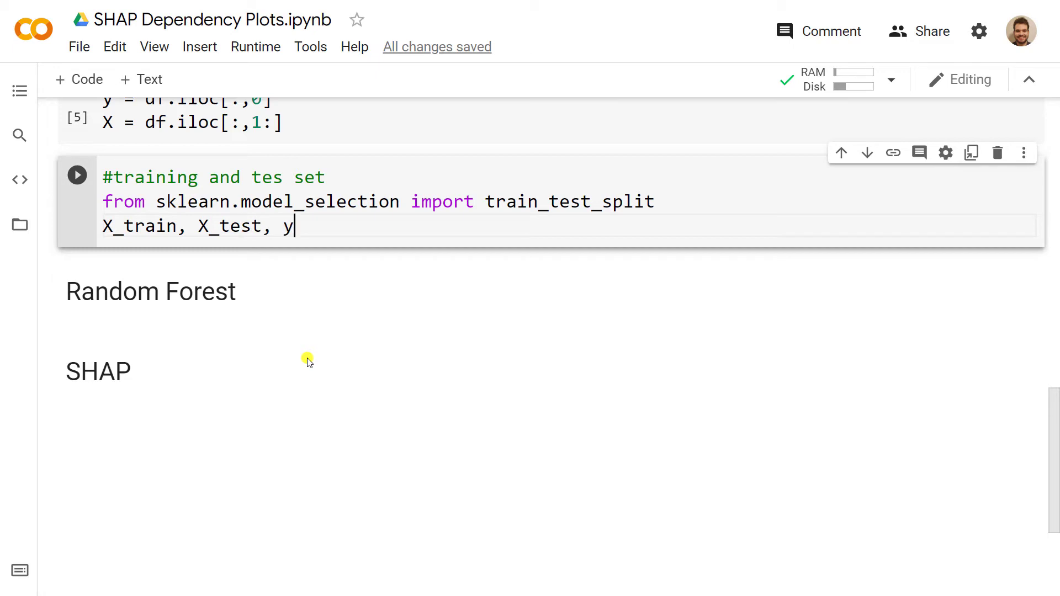
type("_train,")
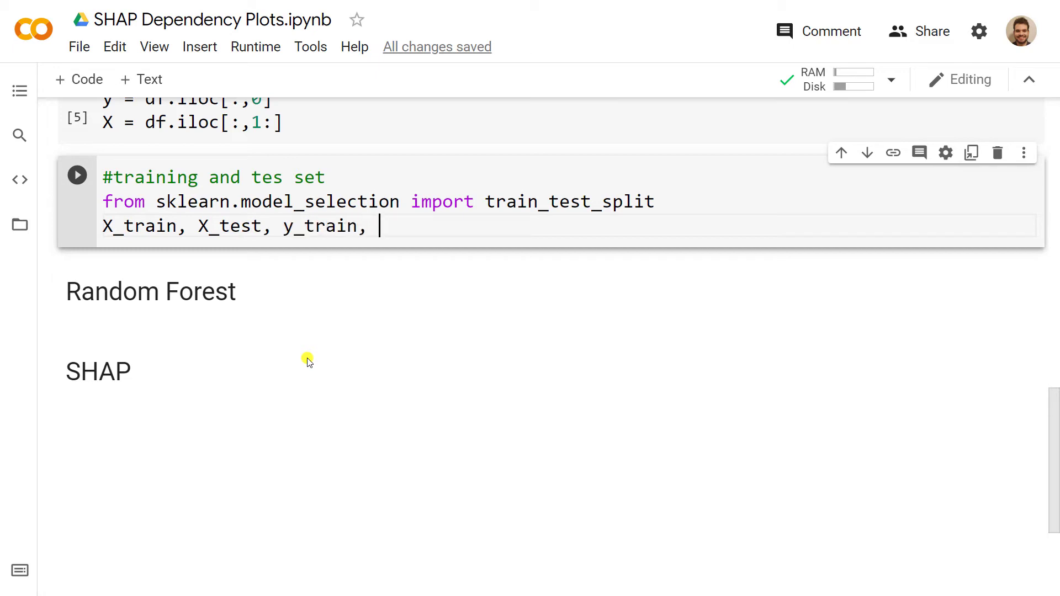
type("y_test")
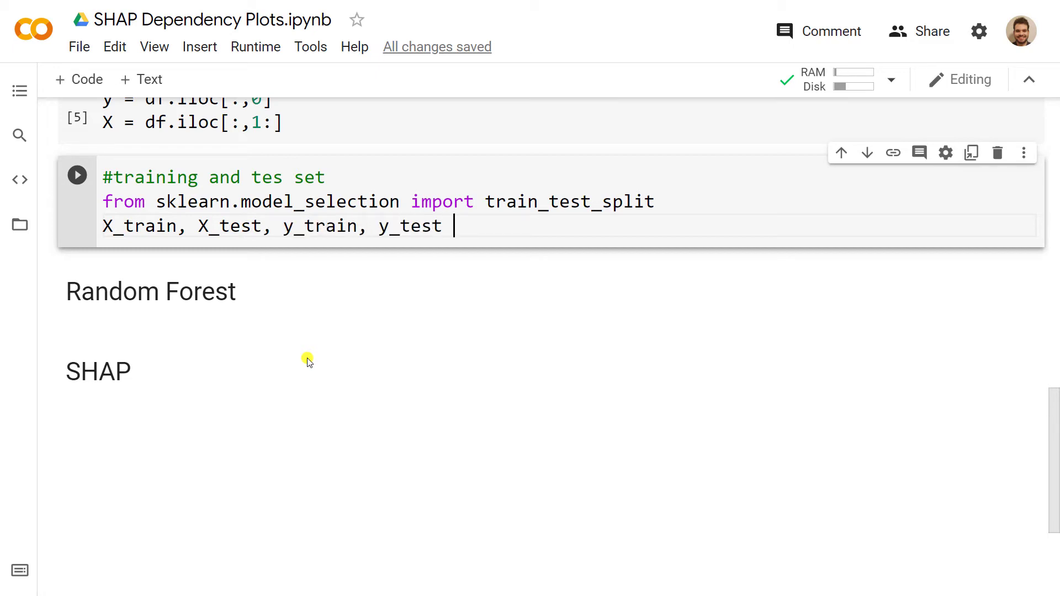
type("=")
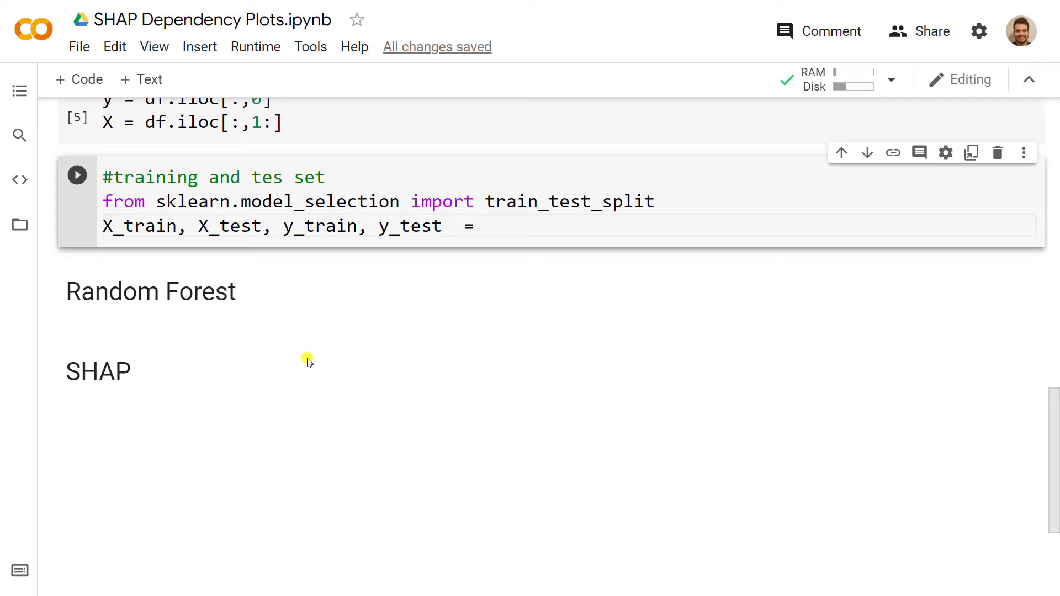
type("tra")
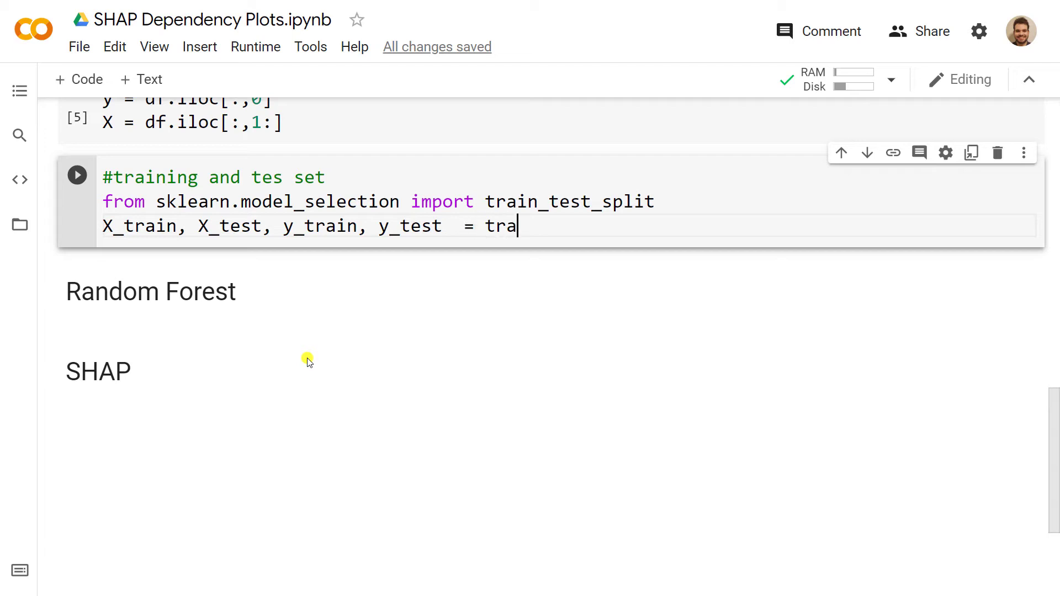
type("in")
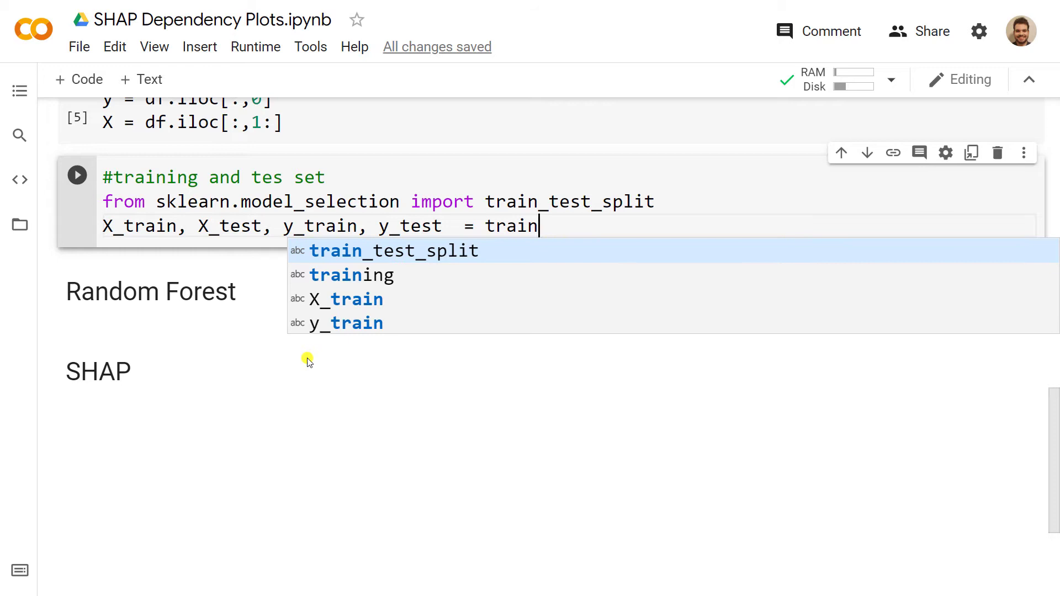
left_click(394, 251)
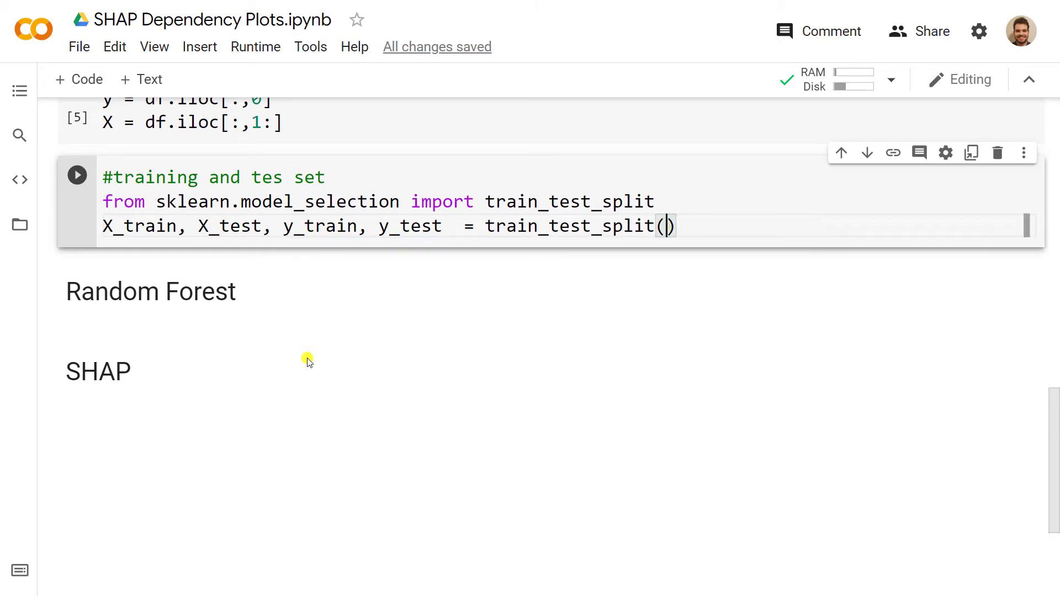
type("X, y")
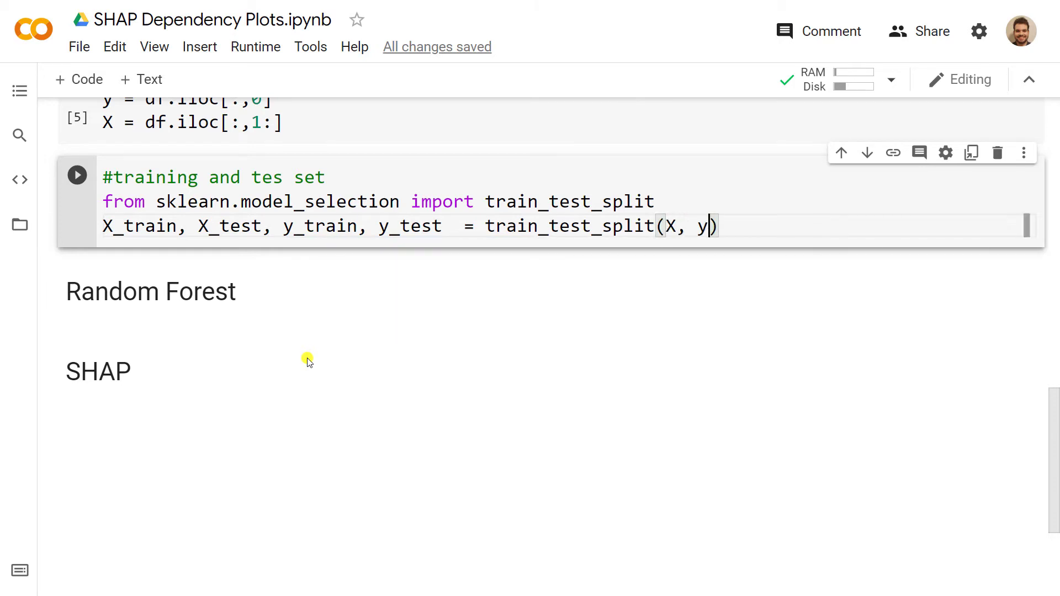
key("Enter")
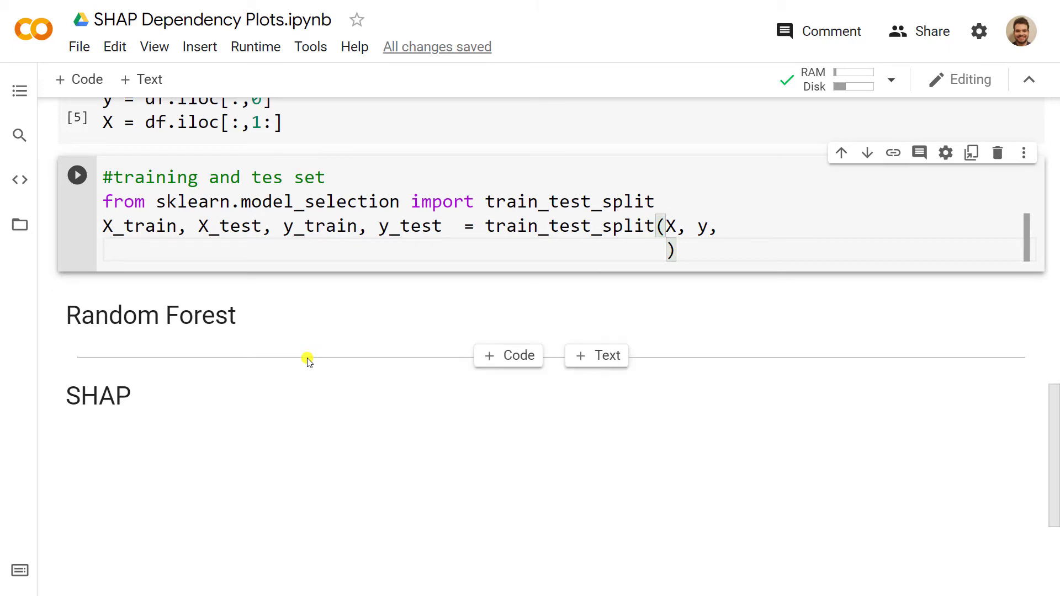
type("test_si")
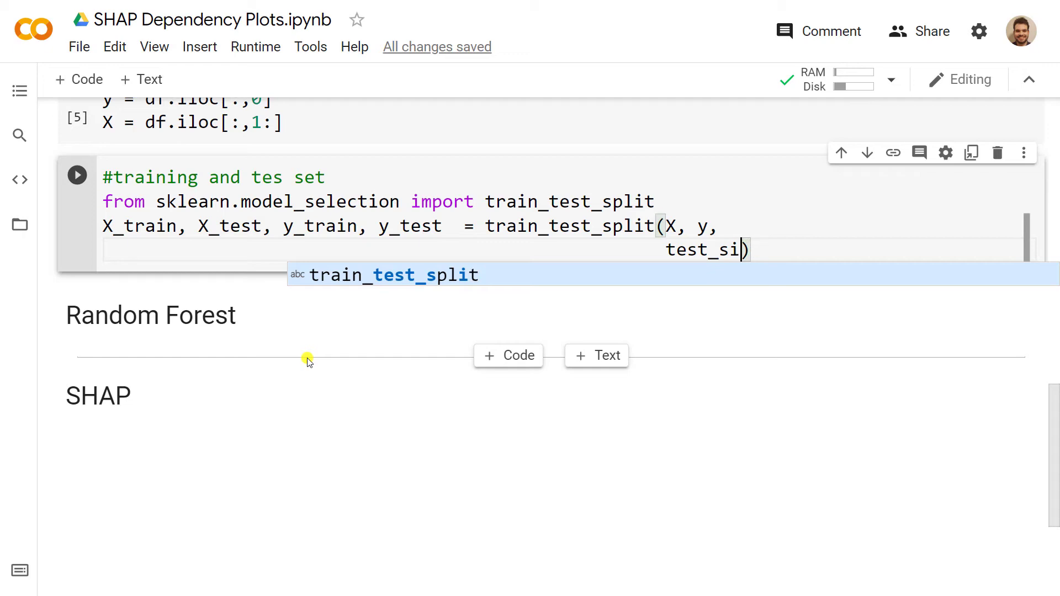
type("ze = 0.2,")
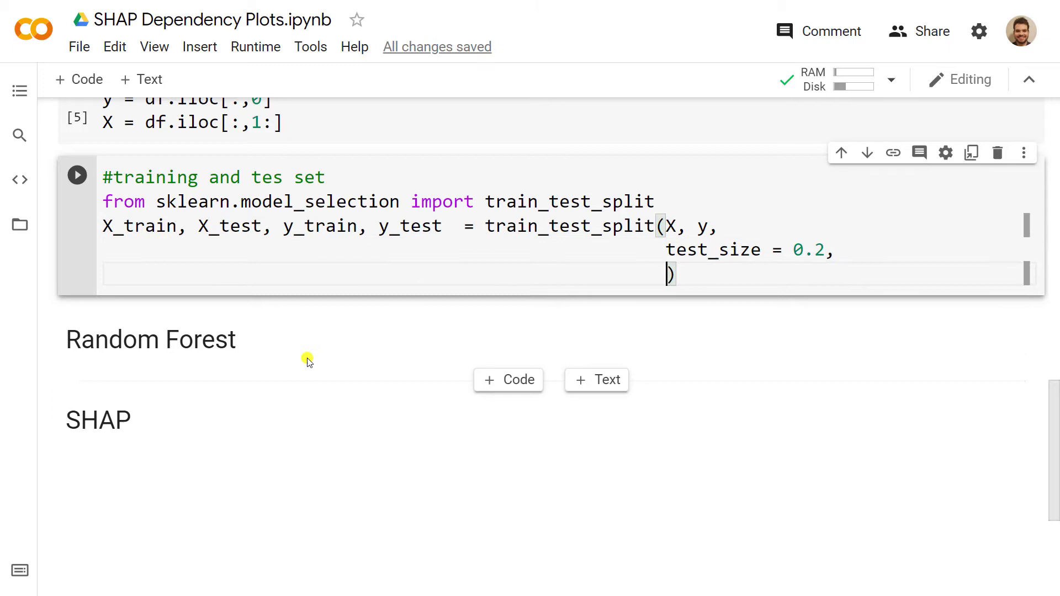
type("random")
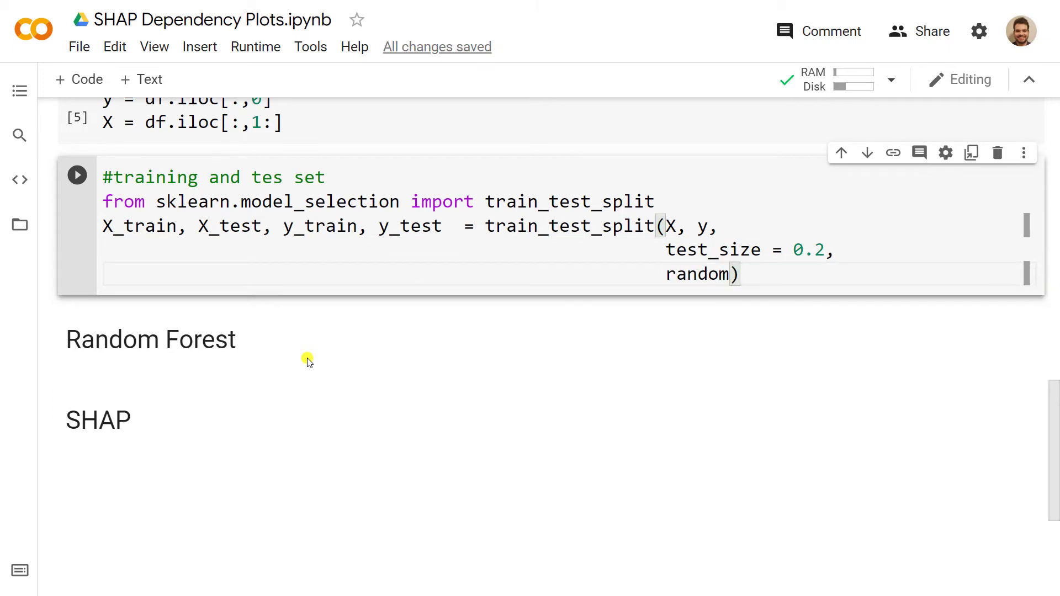
type("_state")
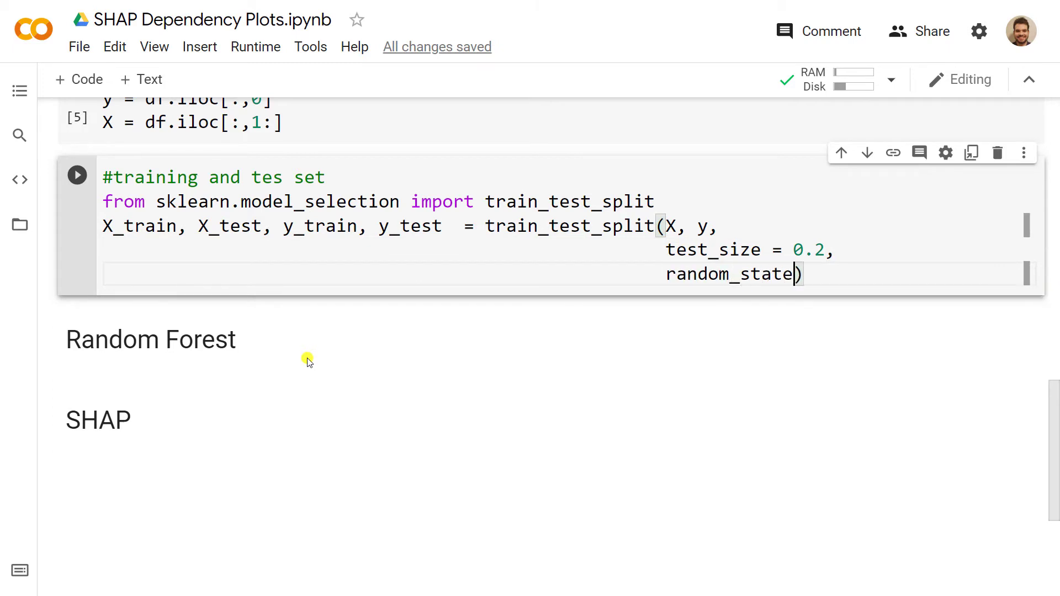
type("= 150")
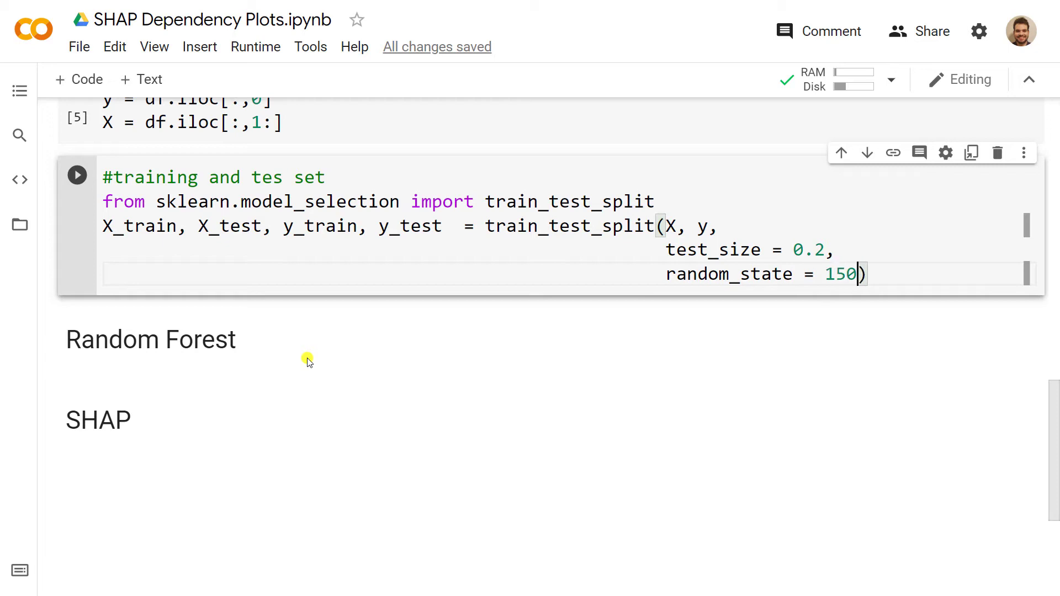
type("2")
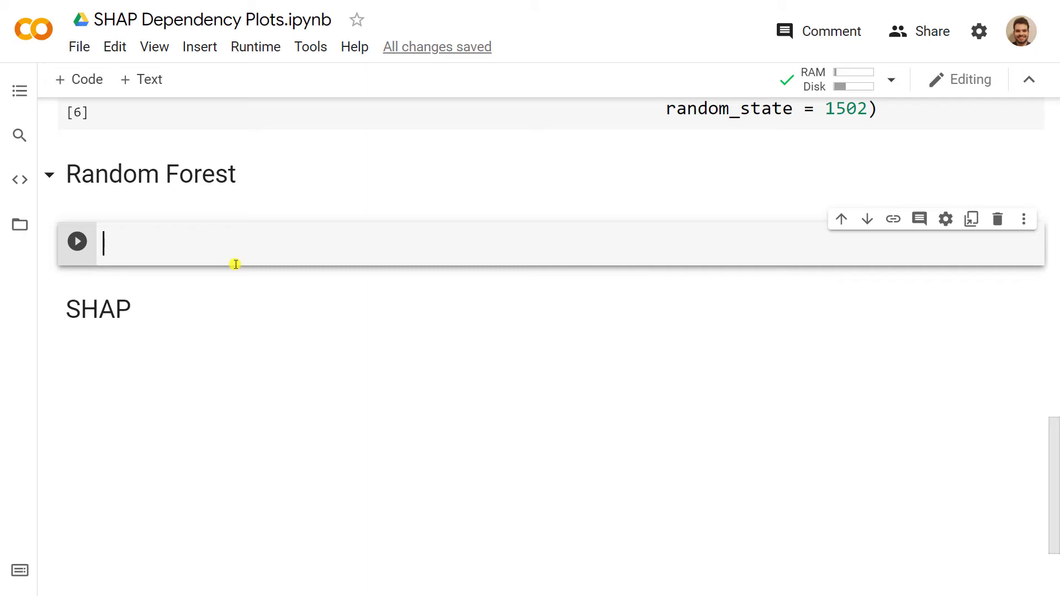
Step: Import RandomForestRegressor from sklearn.ensemble
type("from ske")
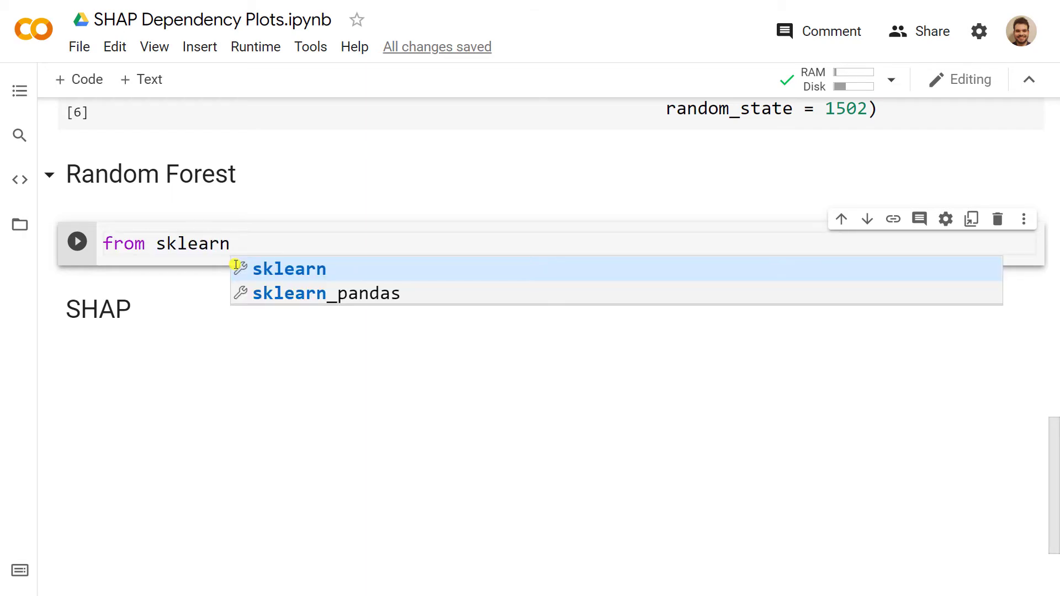
type(".ensemble im")
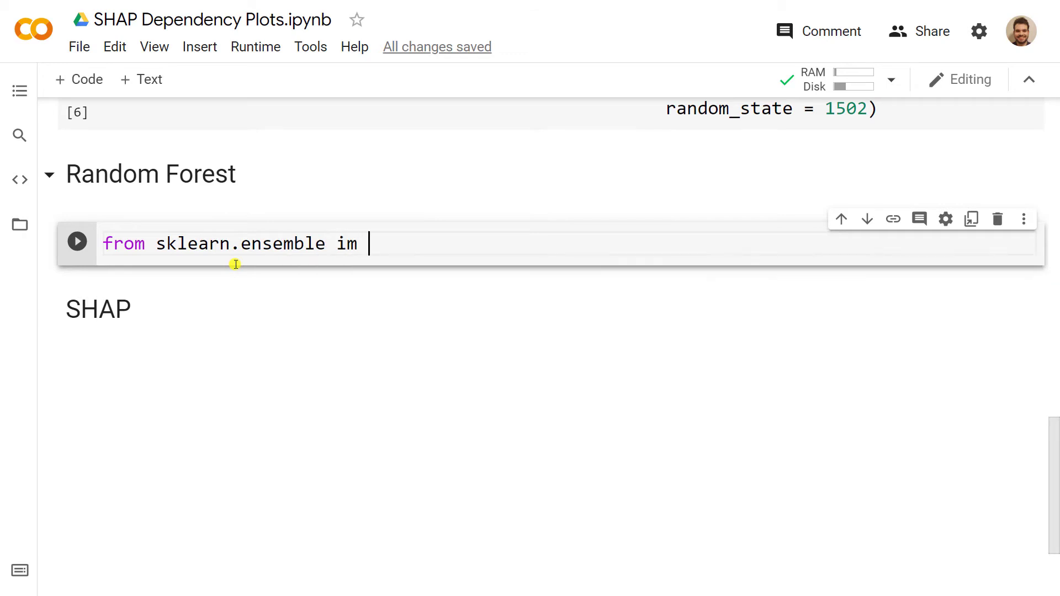
type("port")
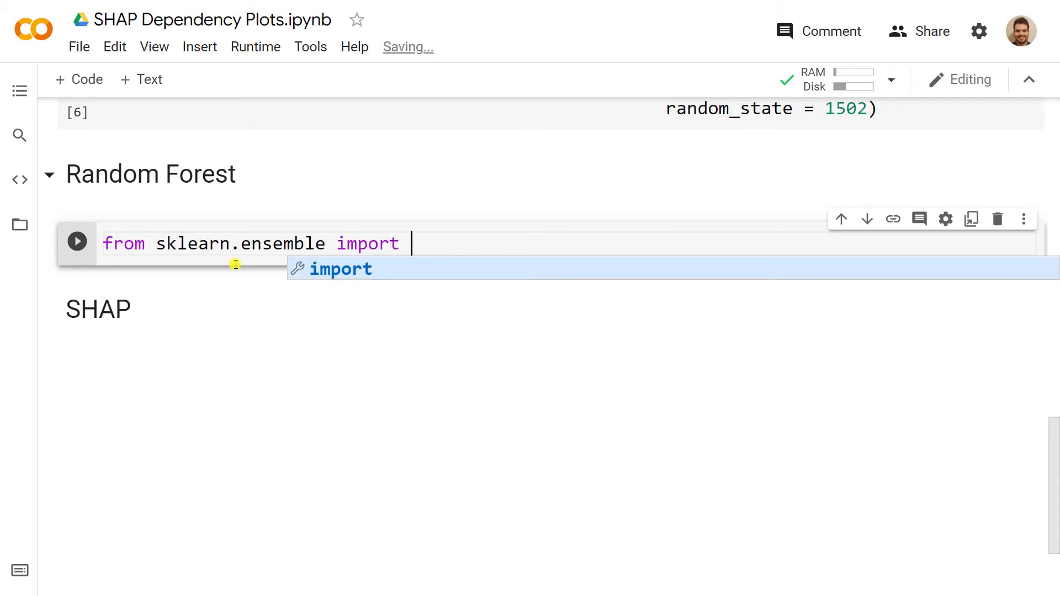
type("Random")
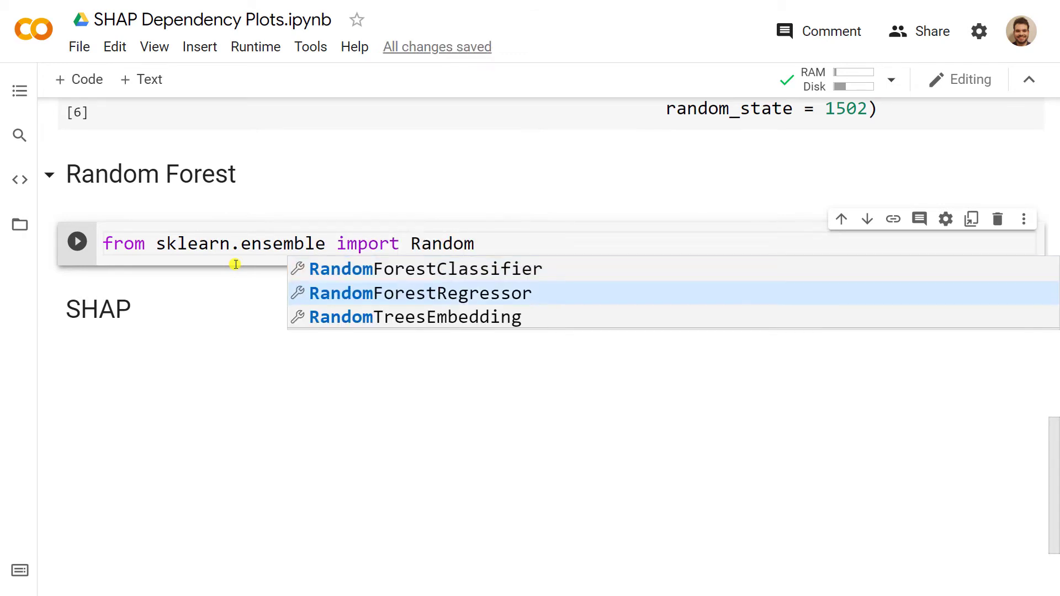
left_click(419, 292)
type("model =")
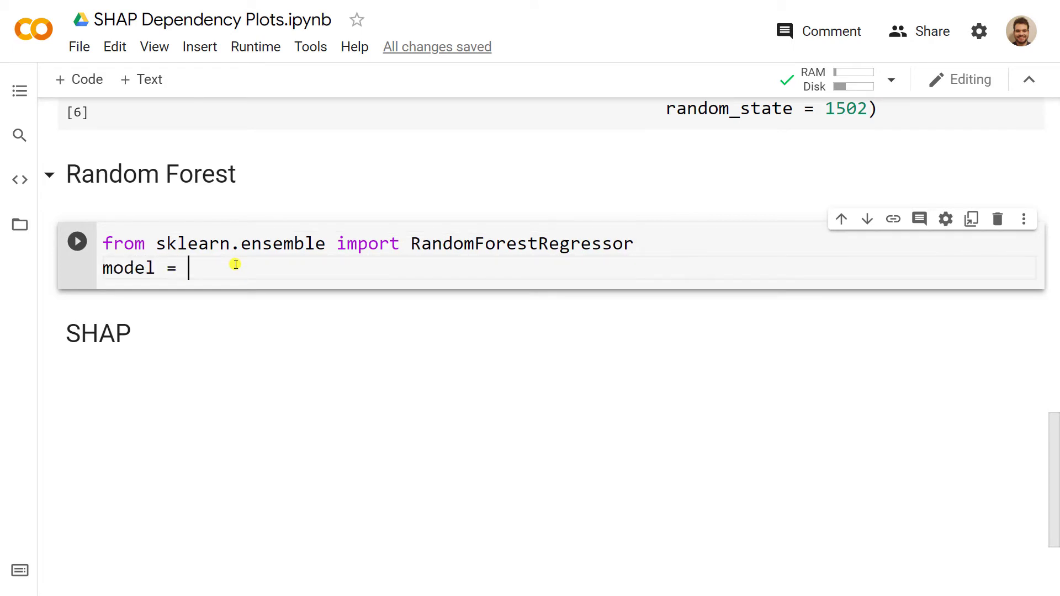
Step: Create a RandomForestRegressor with n_estimators 20 and random_state 1502, fit on X_train, y_train, and run
type("random")
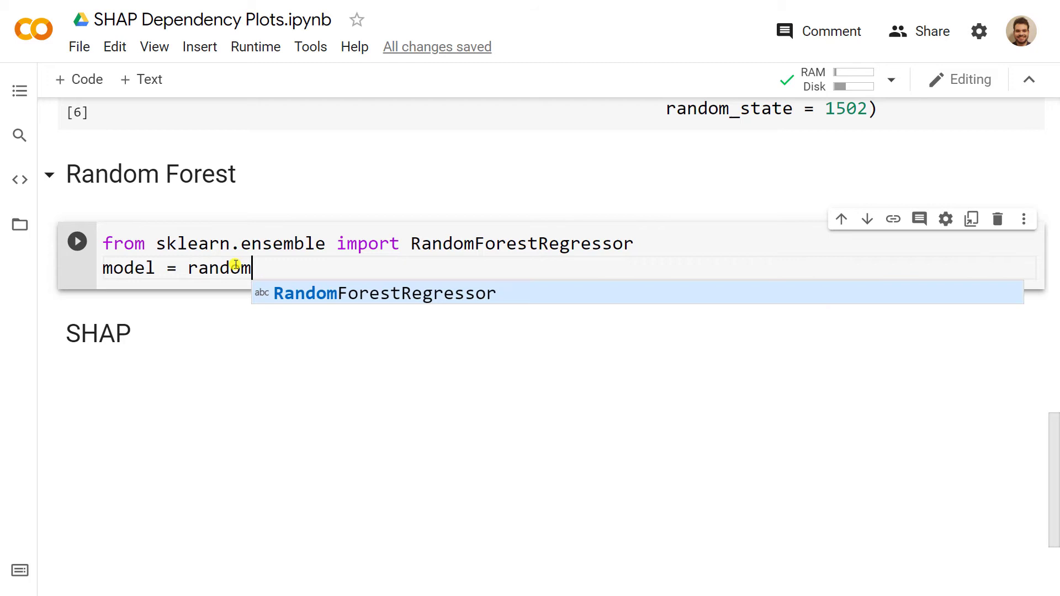
type("RandomForestRegressor(n")
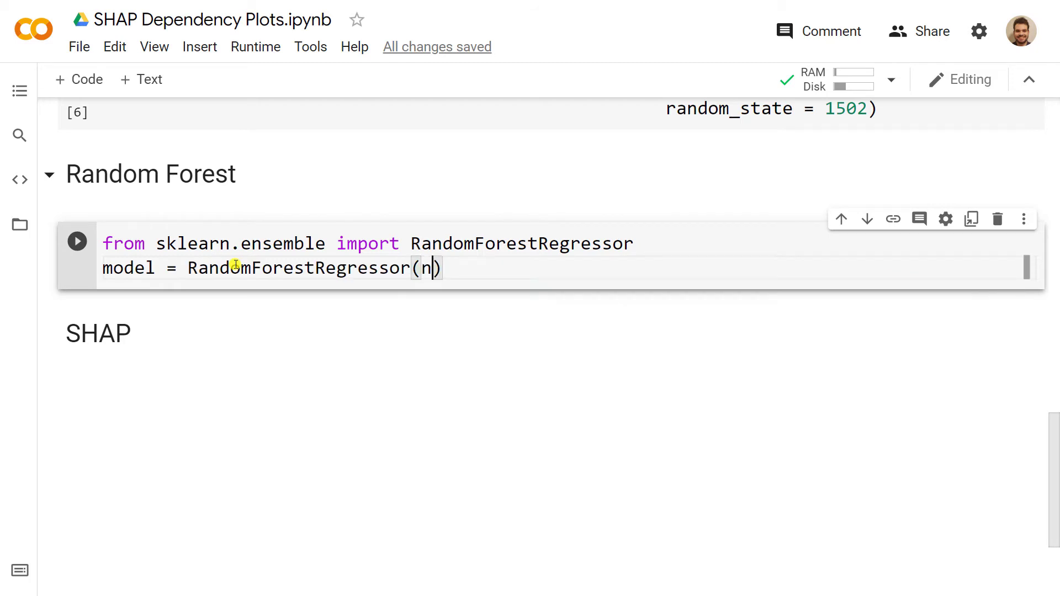
type("_estimators")
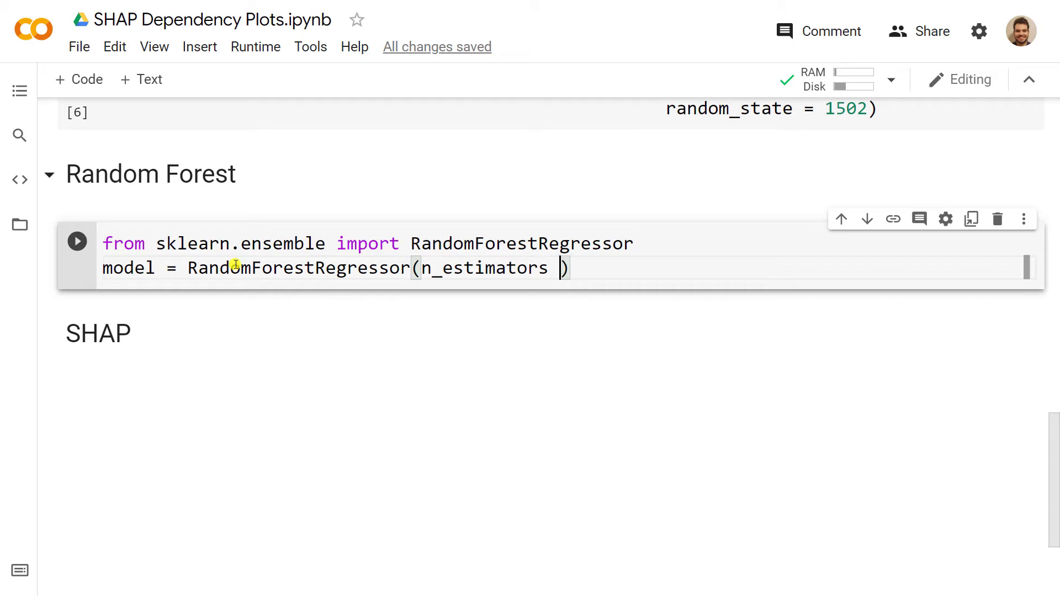
type("= 20,")
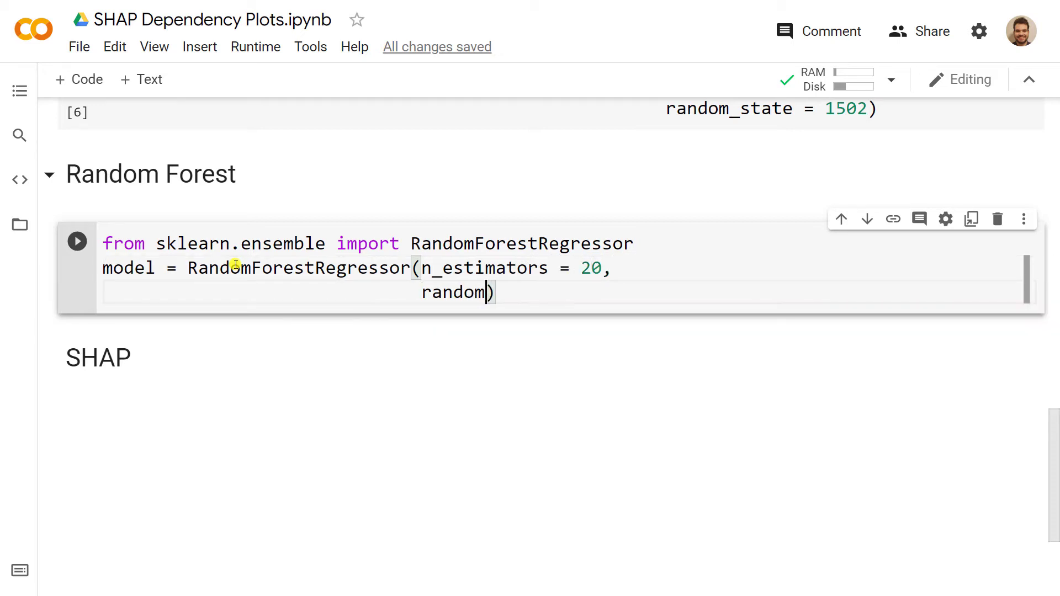
type("random")
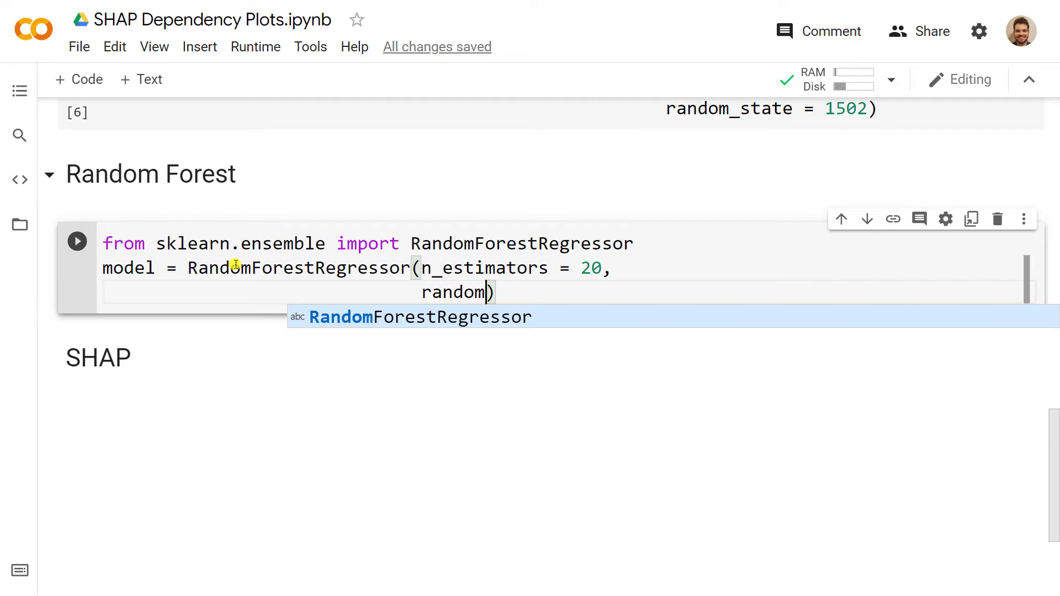
type("_state = 1502")
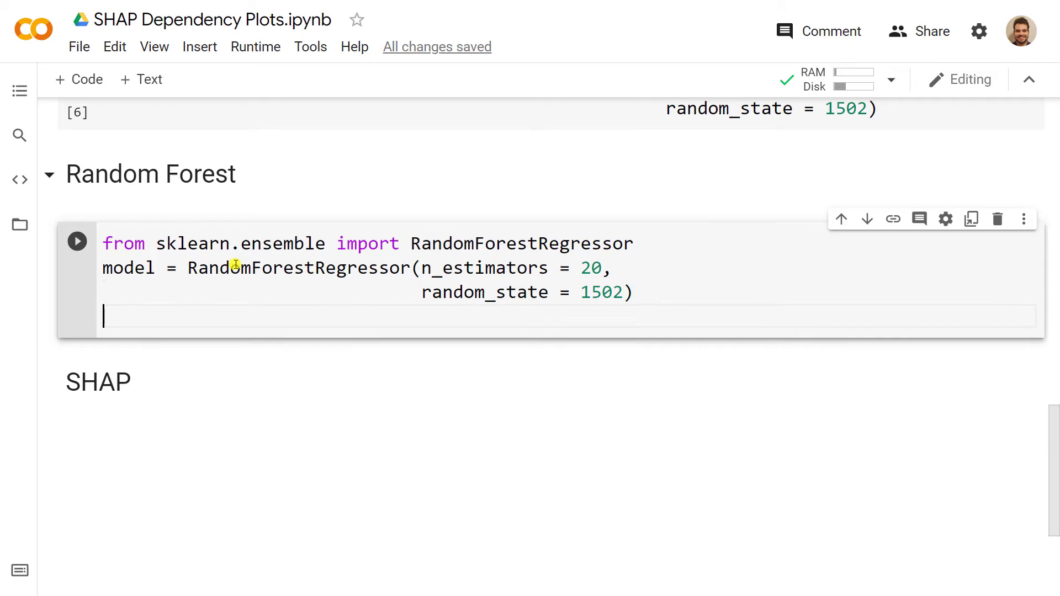
type("model.fit(")
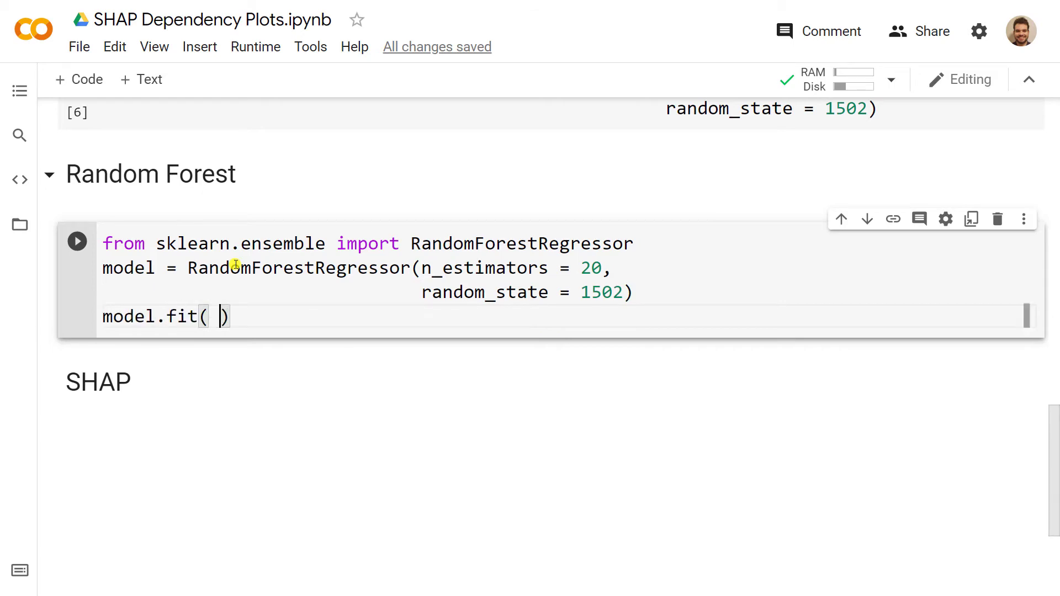
type("X_")
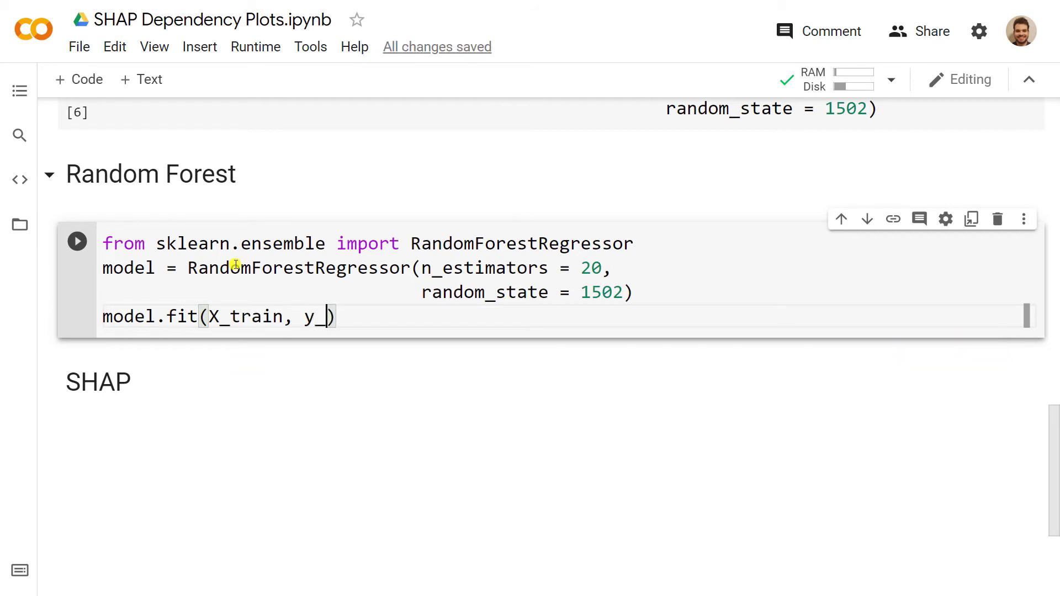
type("train")
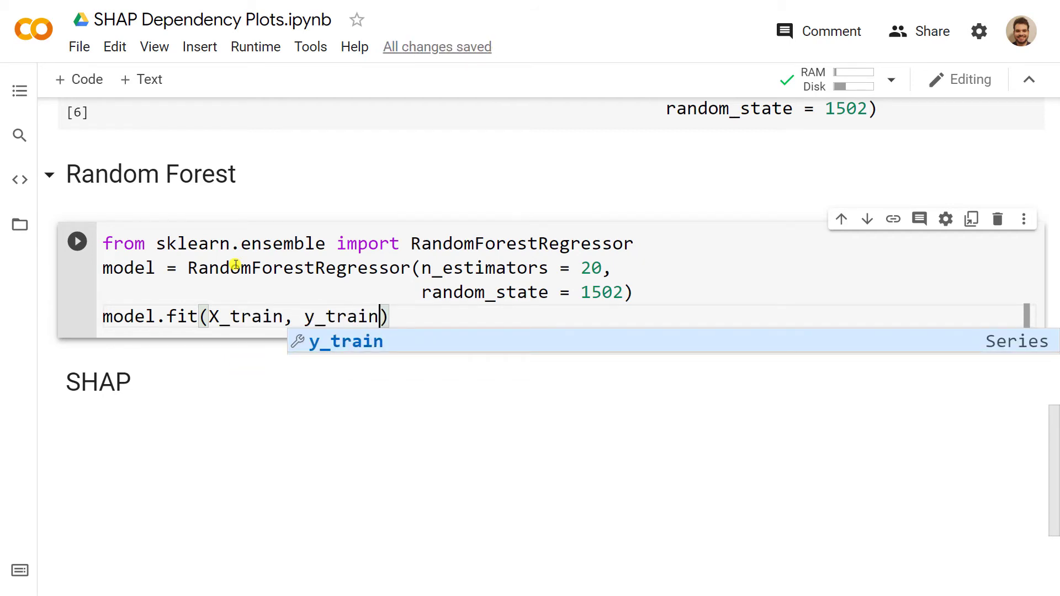
left_click(76, 240)
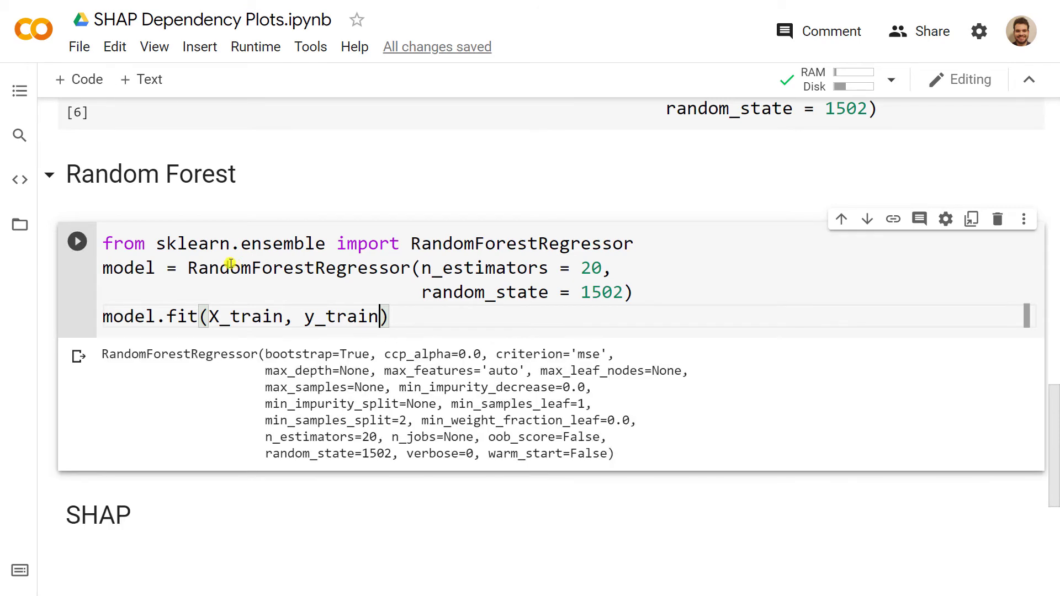
scroll("down", 3)
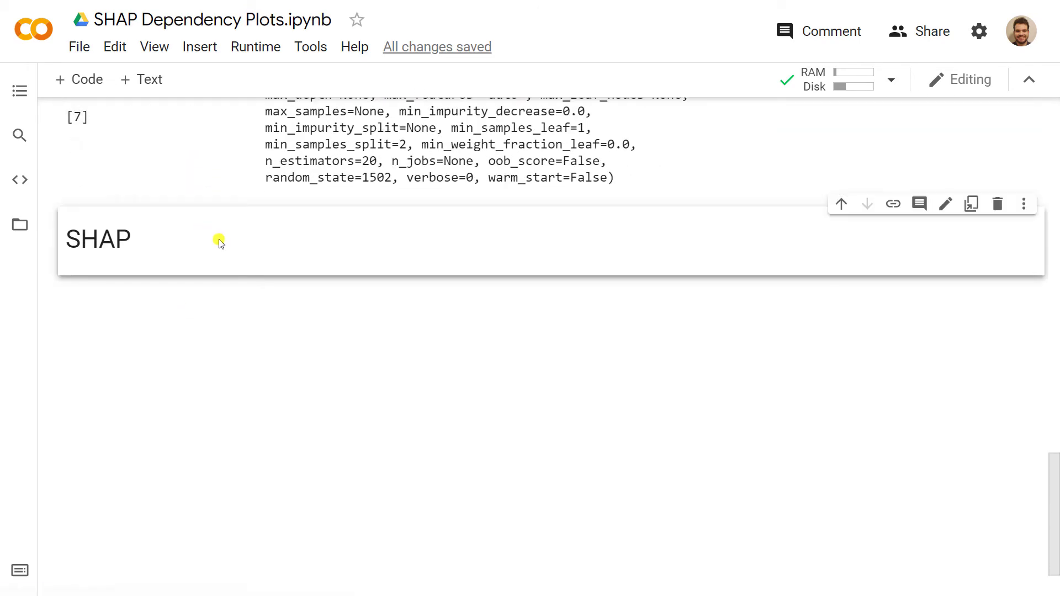
Step: Add a SHAP cell importing shap and creating explainer = shap.TreeExplainer(model)
left_click(79, 79)
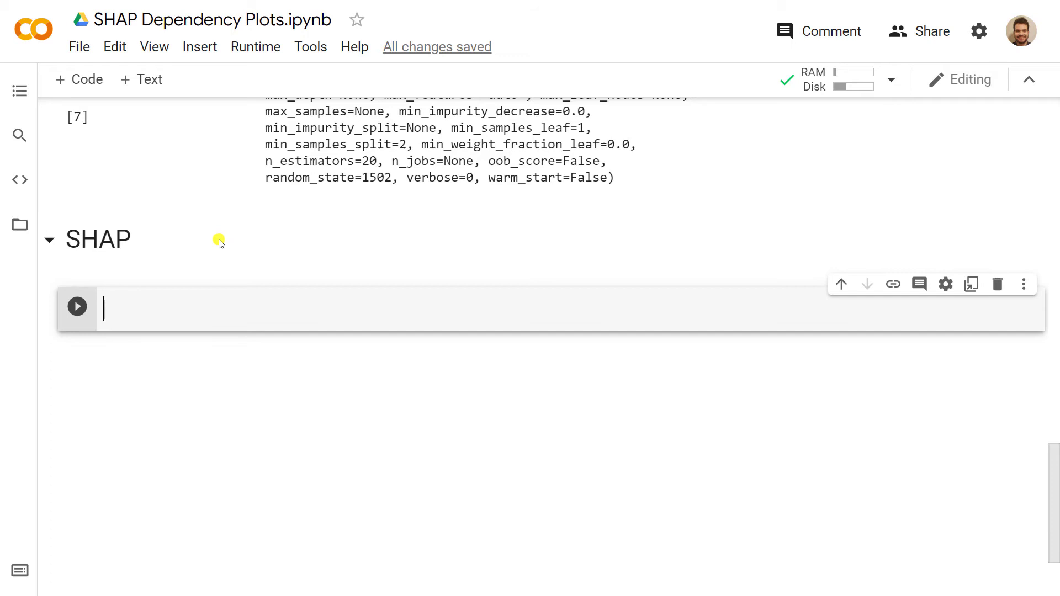
mouse_move(307, 284)
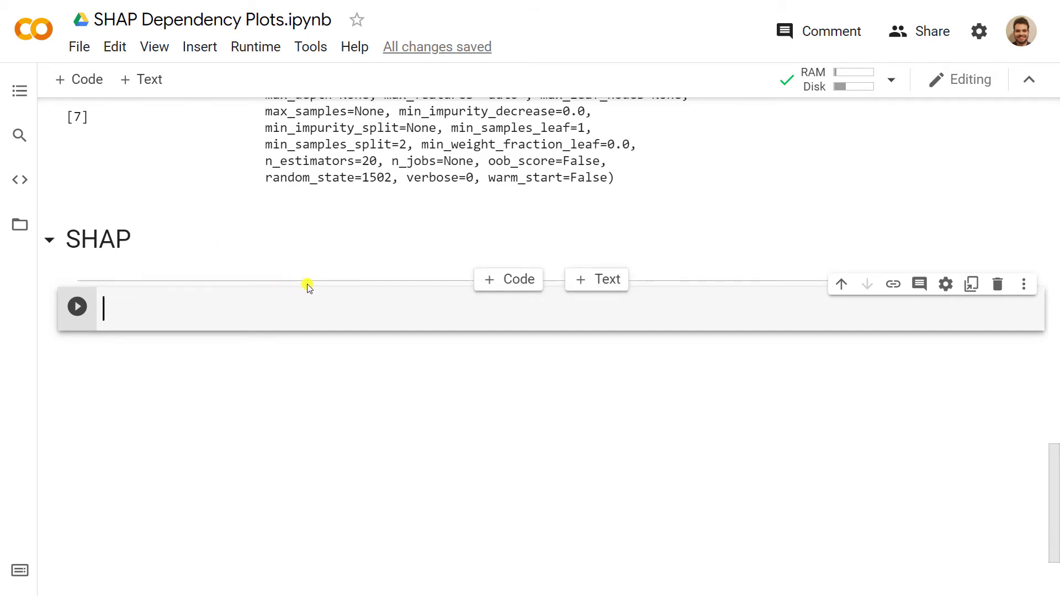
type("import shap")
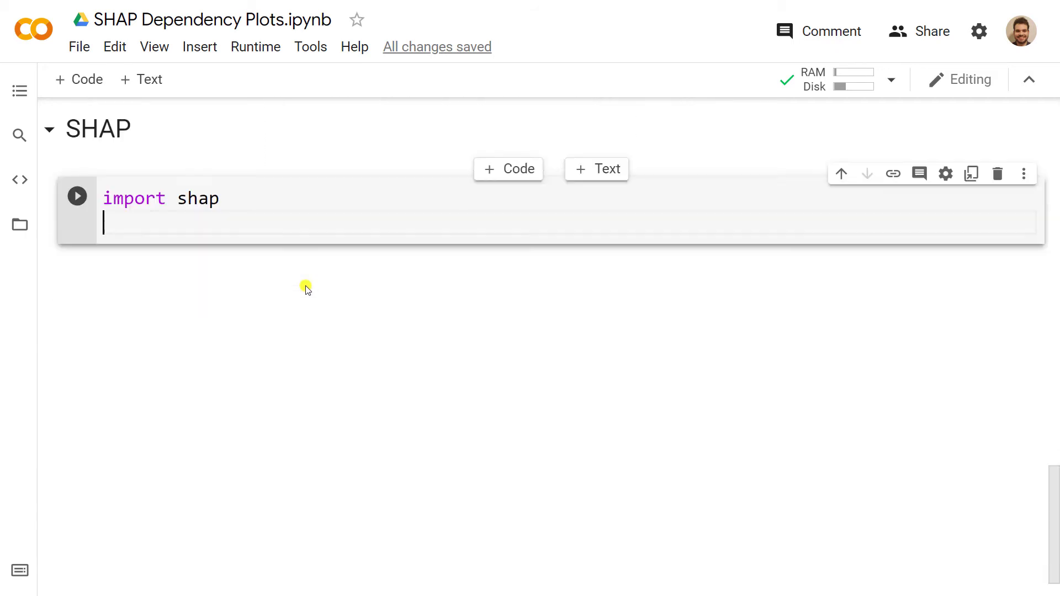
type("explainer")
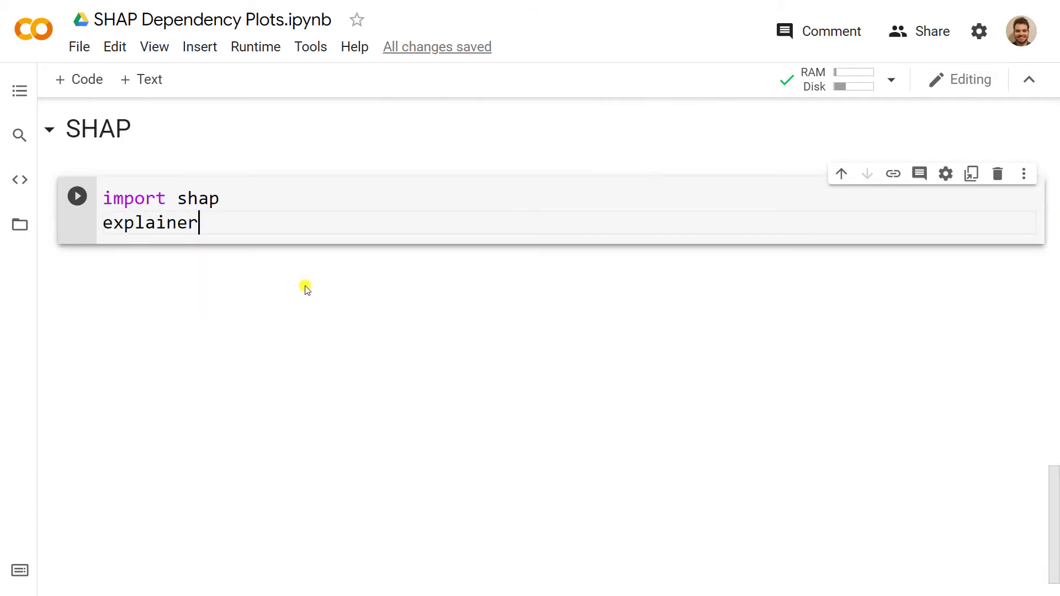
type("= s")
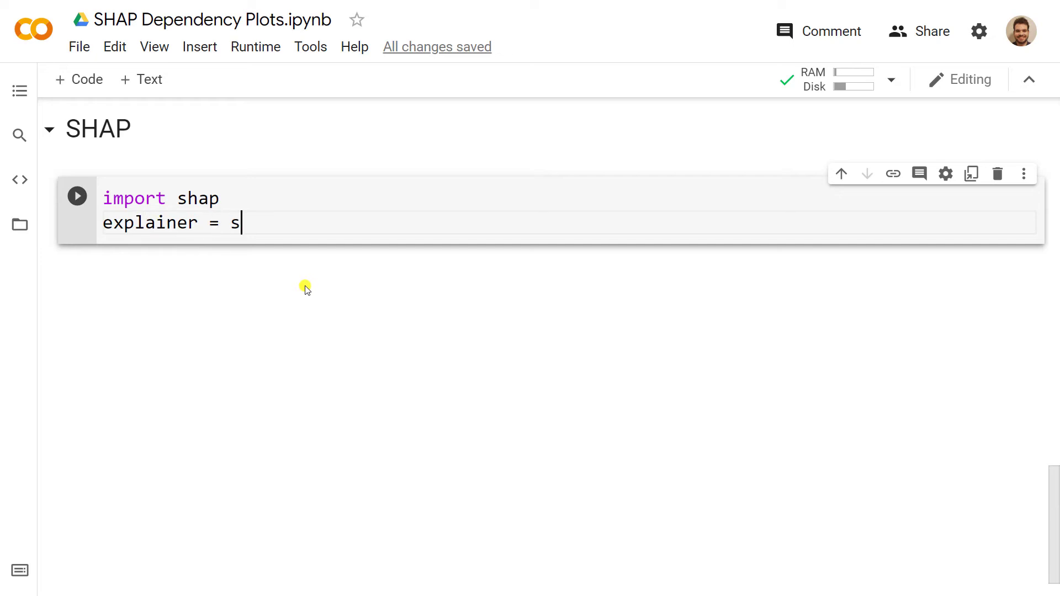
type("hap.Tree")
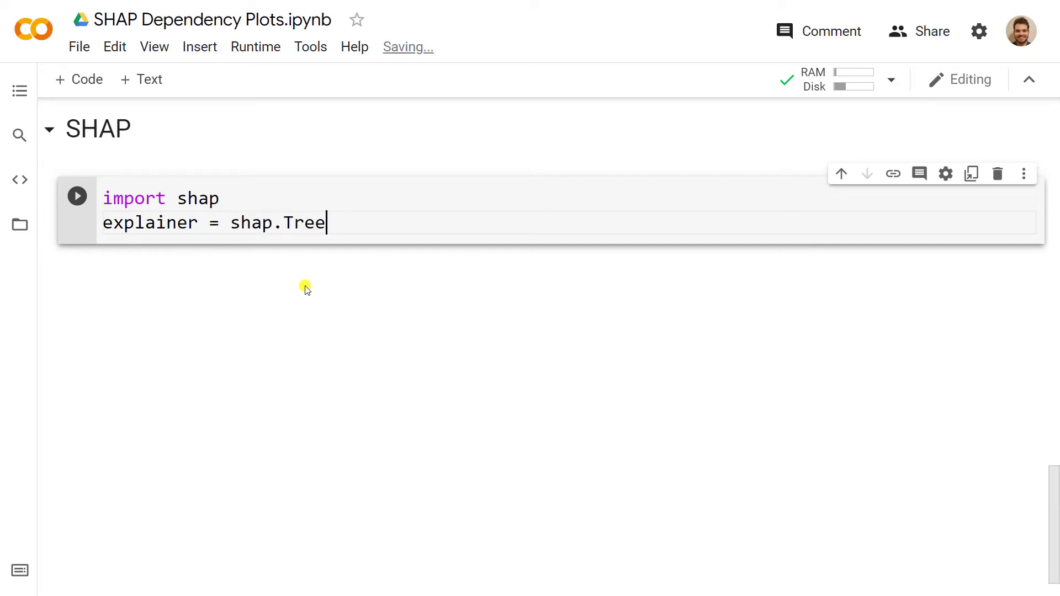
type("Ex")
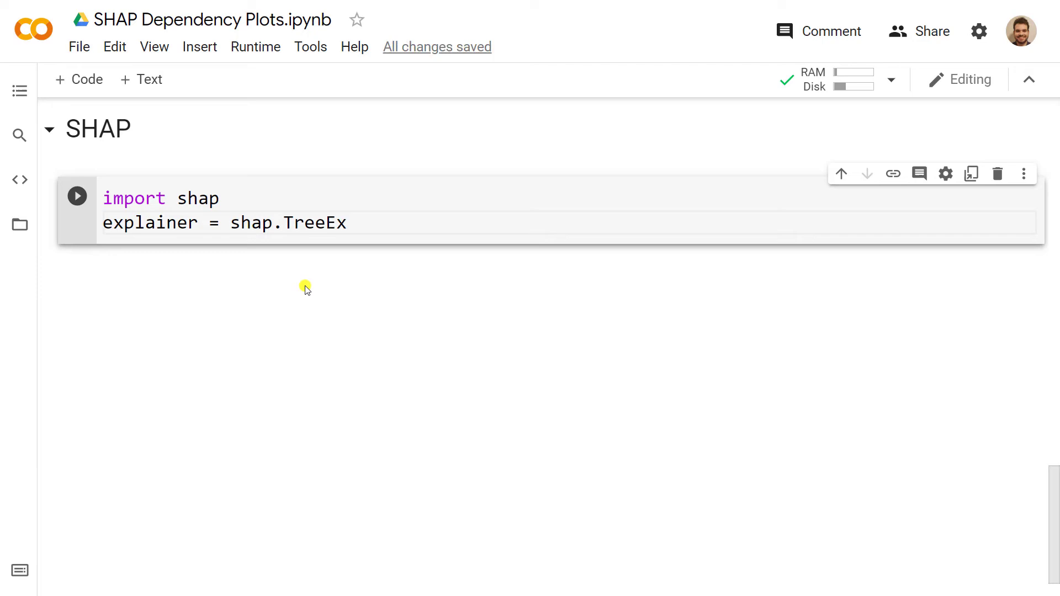
type("plainer()")
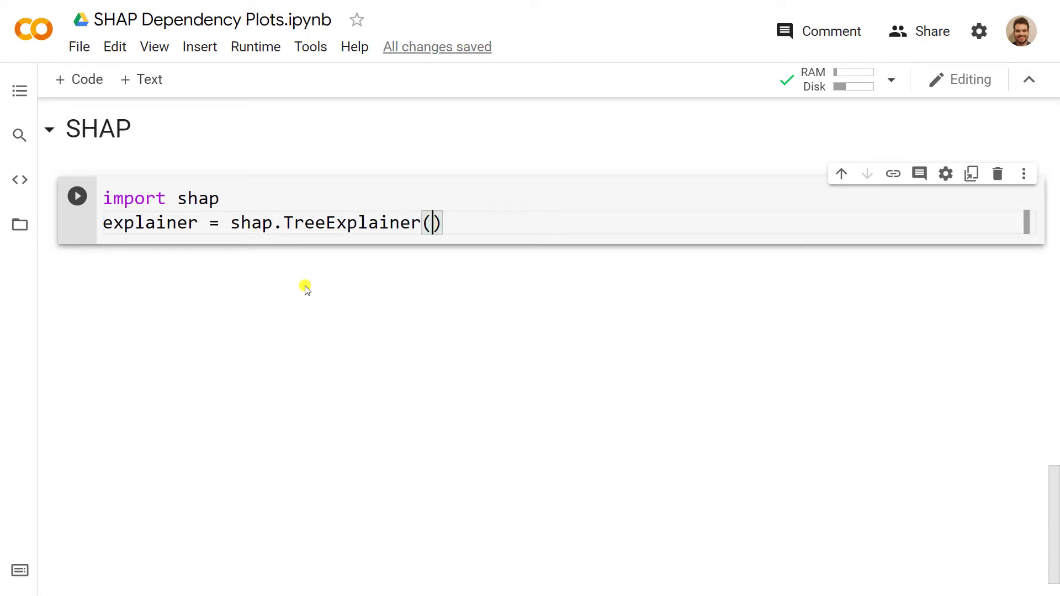
type("model")
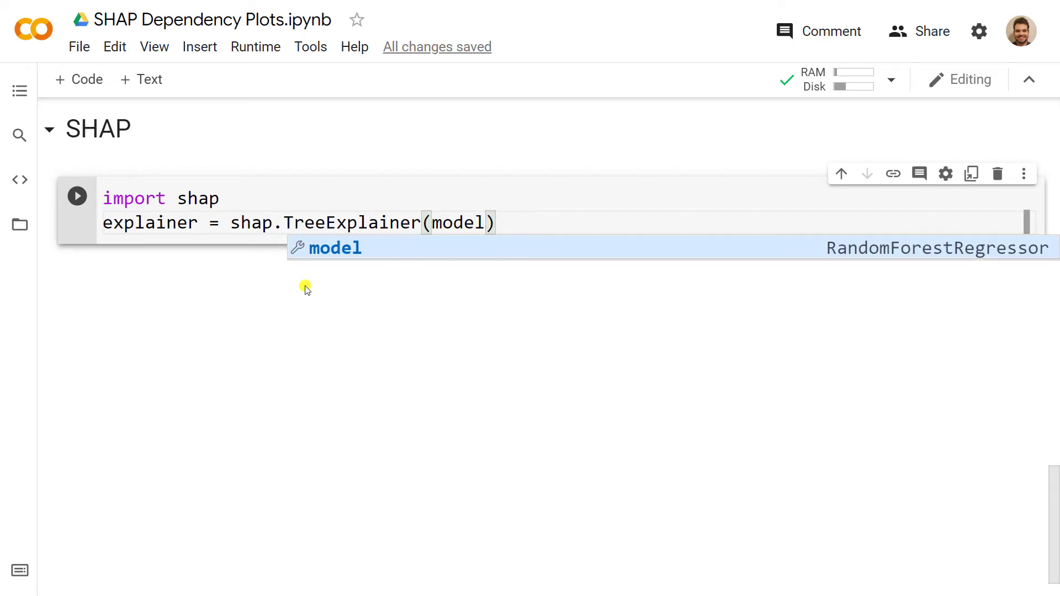
mouse_move(494, 181)
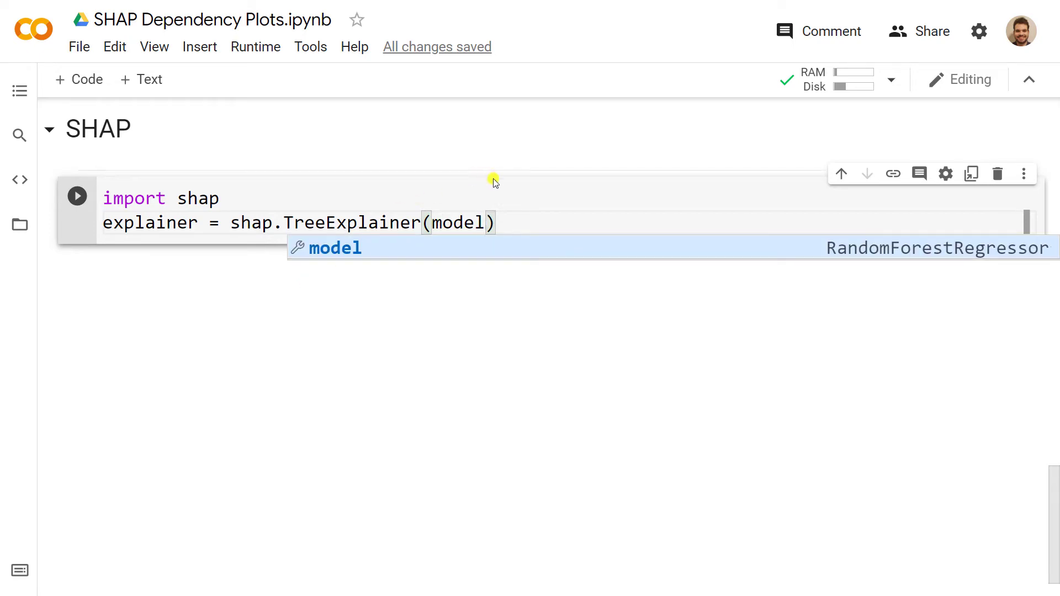
Step: Compute shap_values from explainer.shap_values(X_Test), list X_test.columns, and run the cell
type("s")
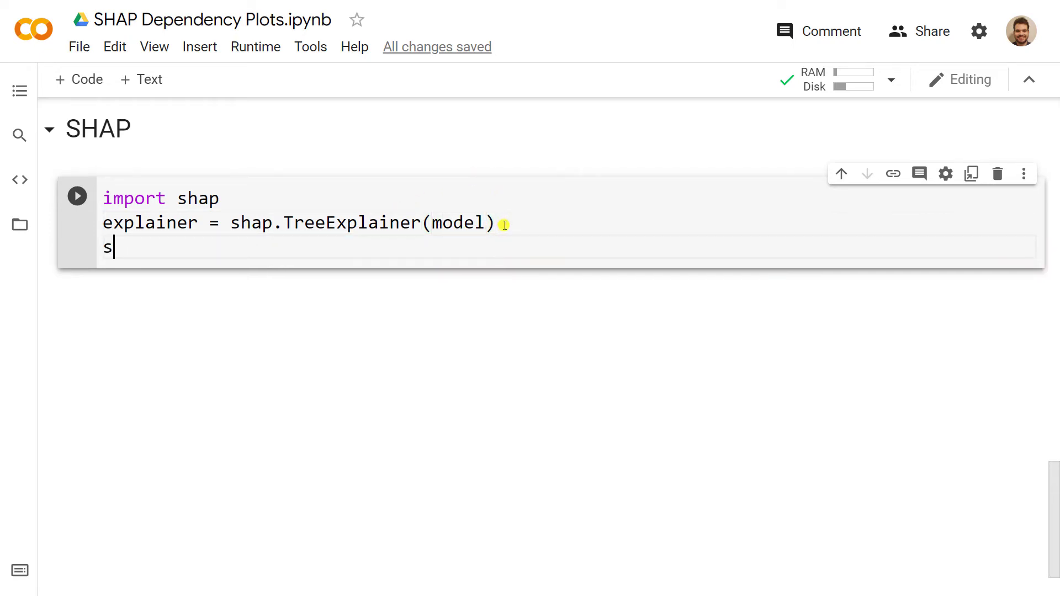
type("hap_val")
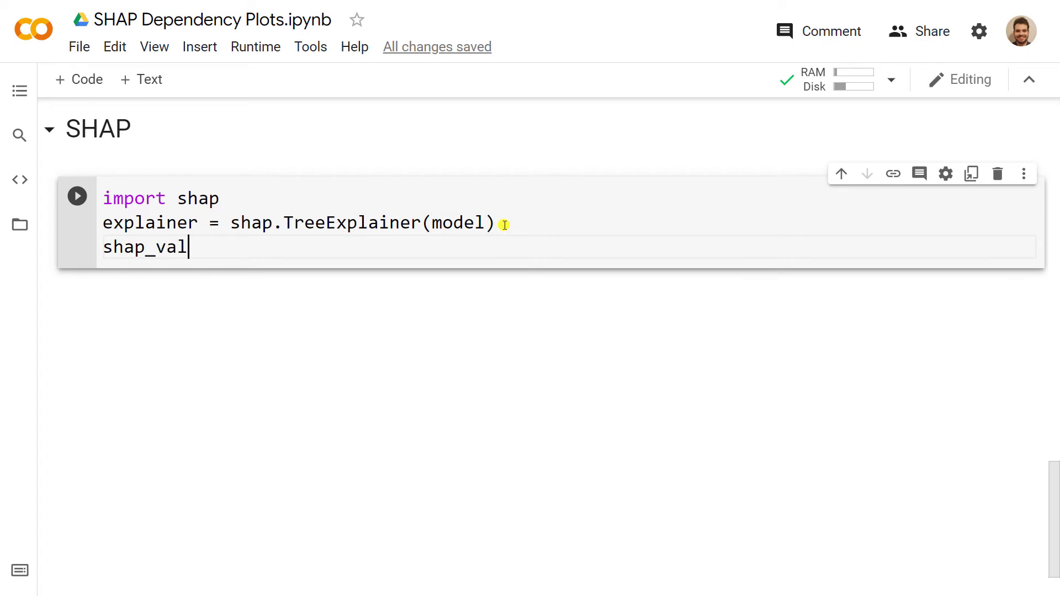
type("ues =")
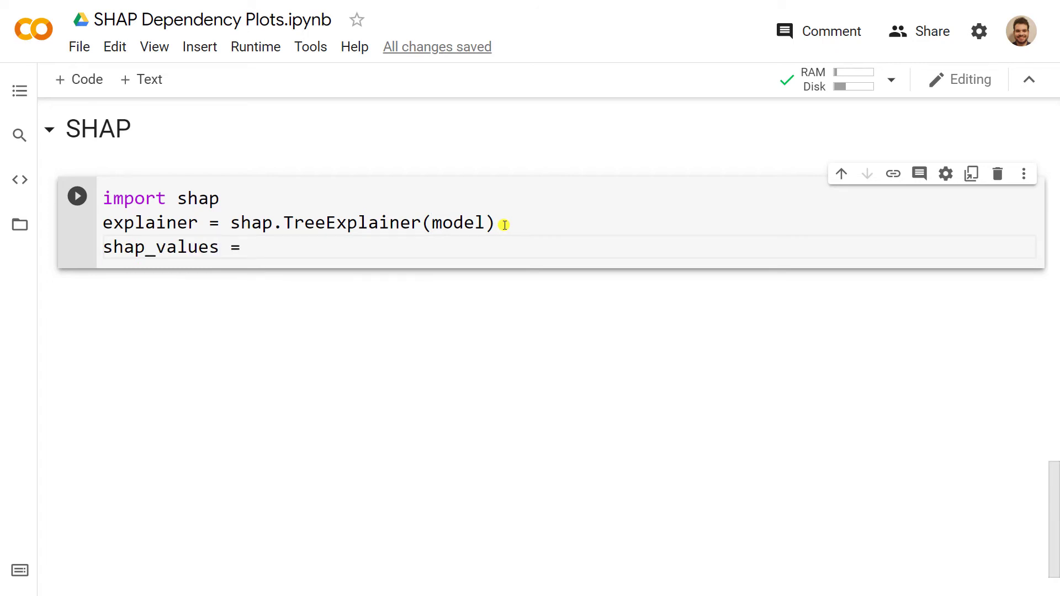
type("expalienr")
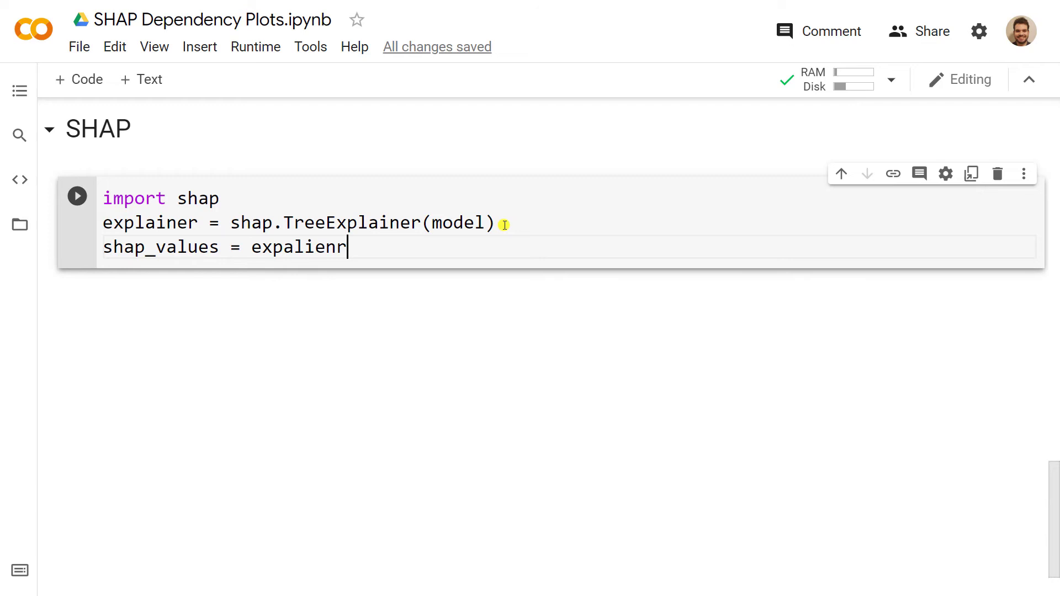
key("Backspace")
type("l")
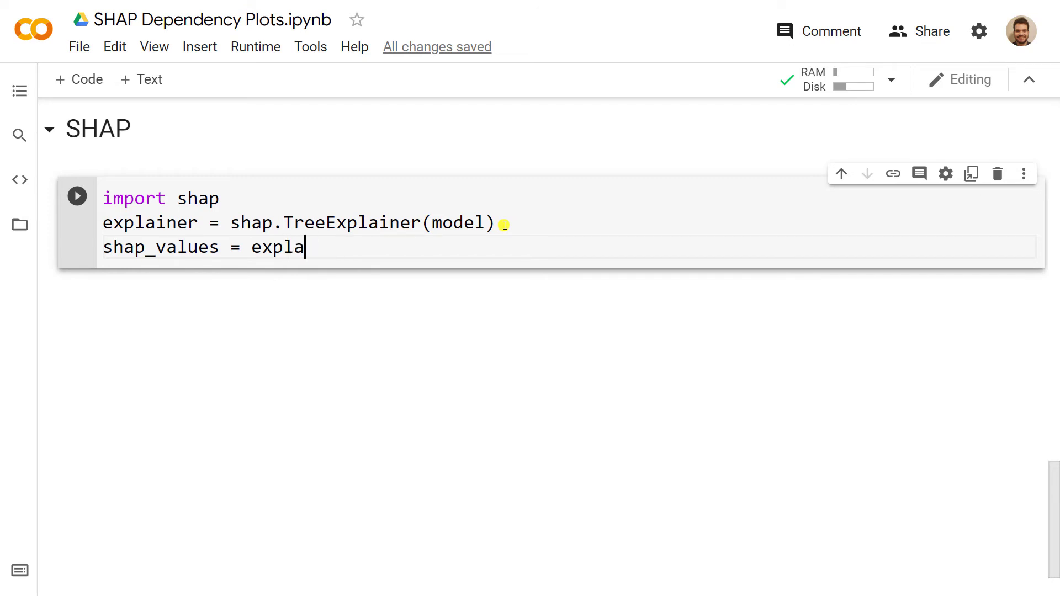
type("iner.shap_values(")
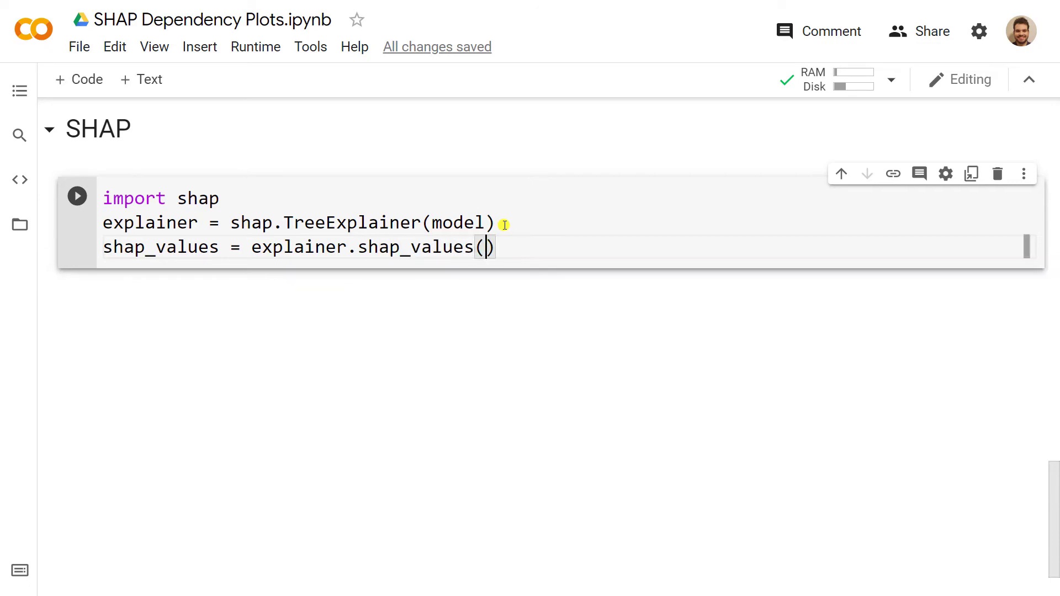
type("X_Te")
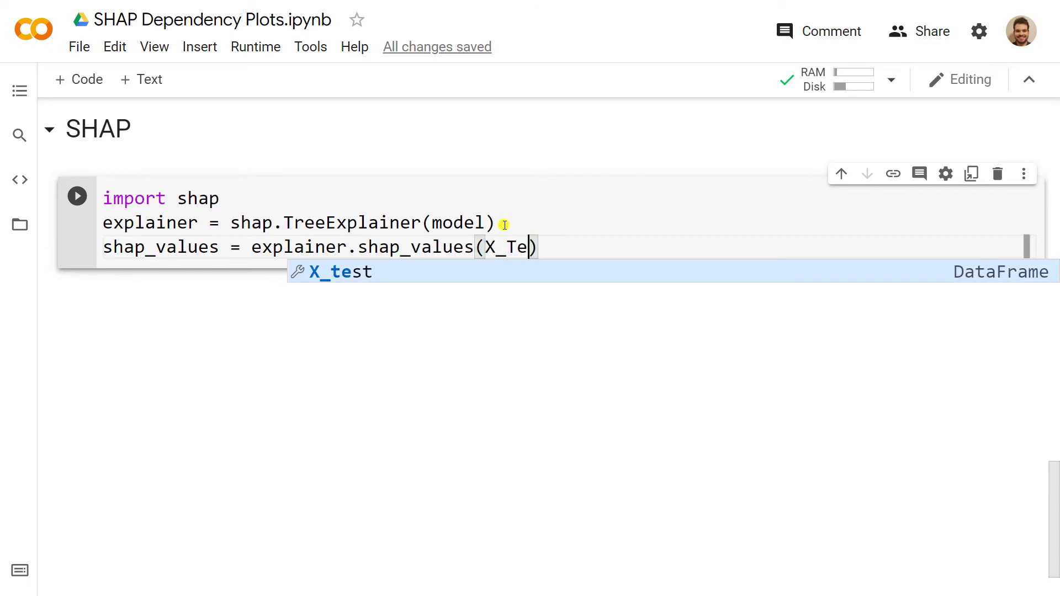
type("st")
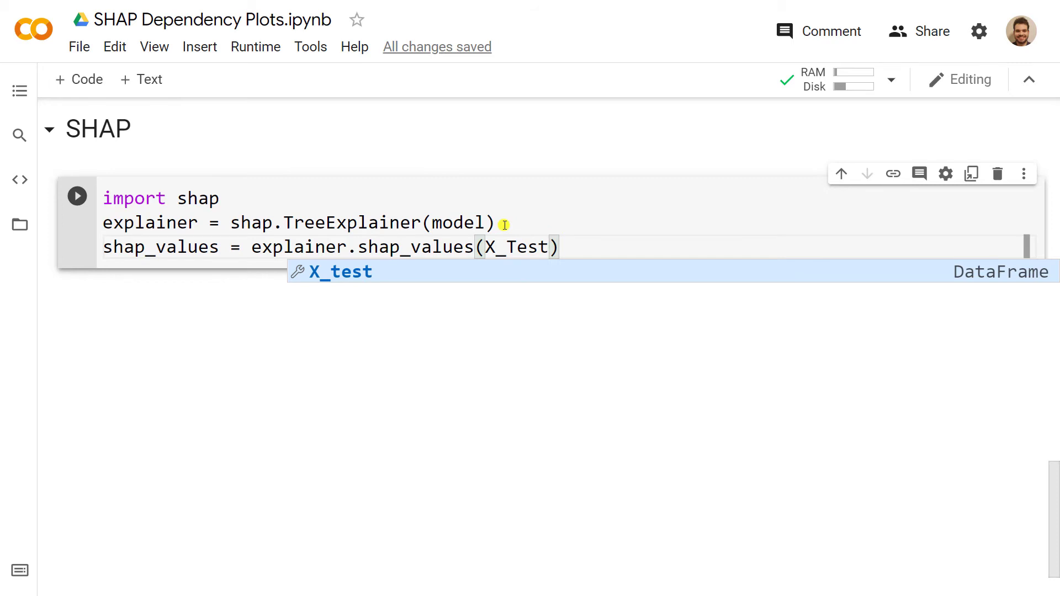
type("x")
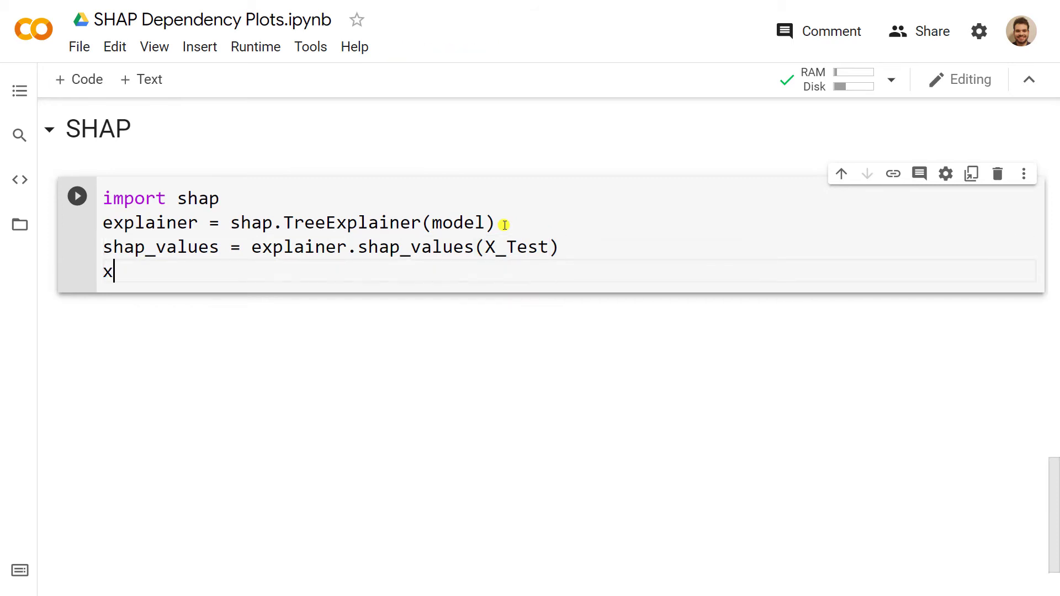
type("_")
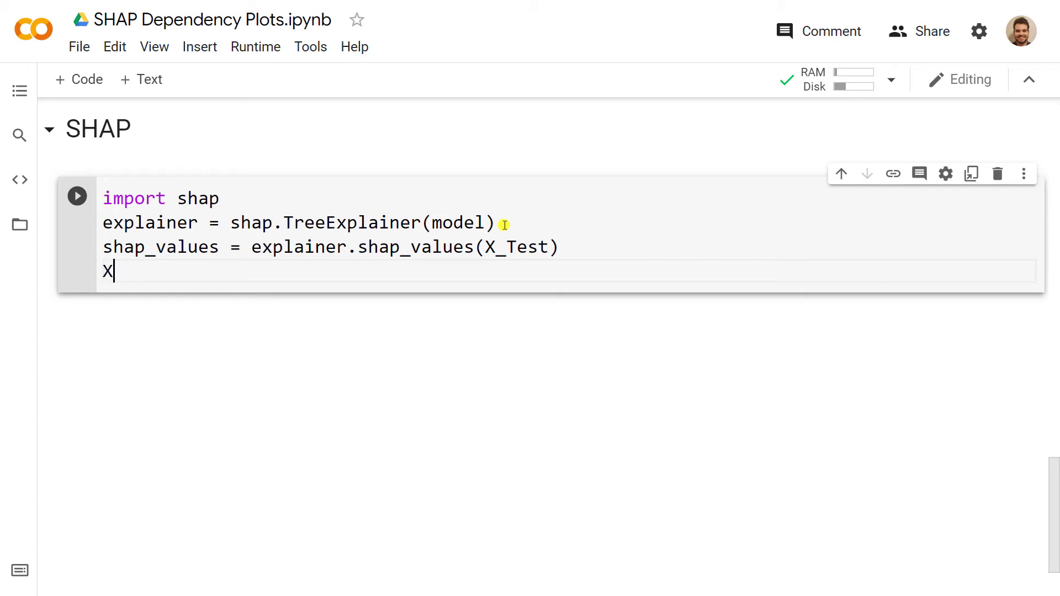
type("_values")
type("_te")
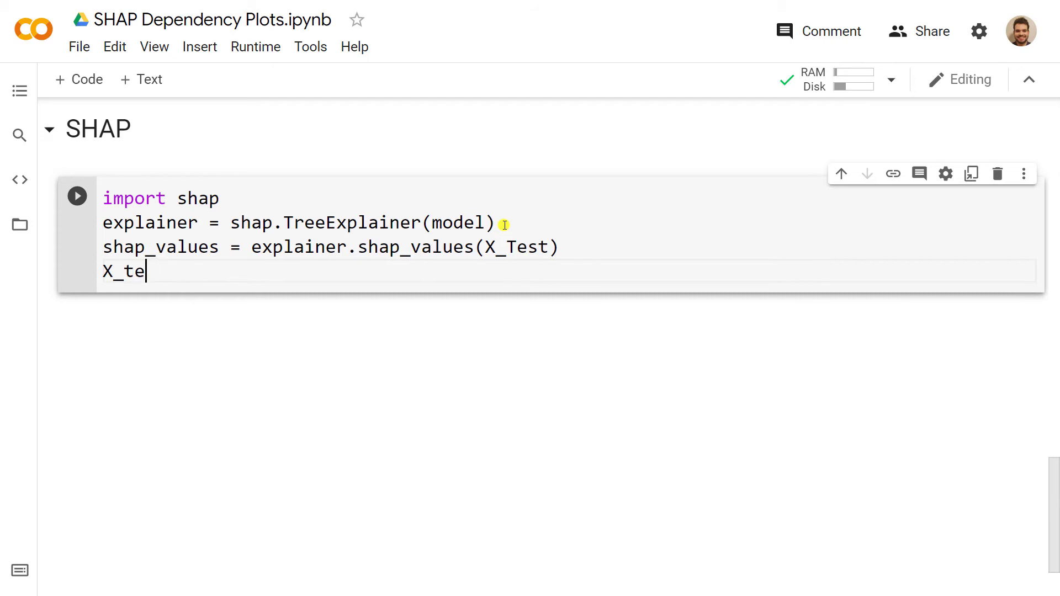
type("st.colu")
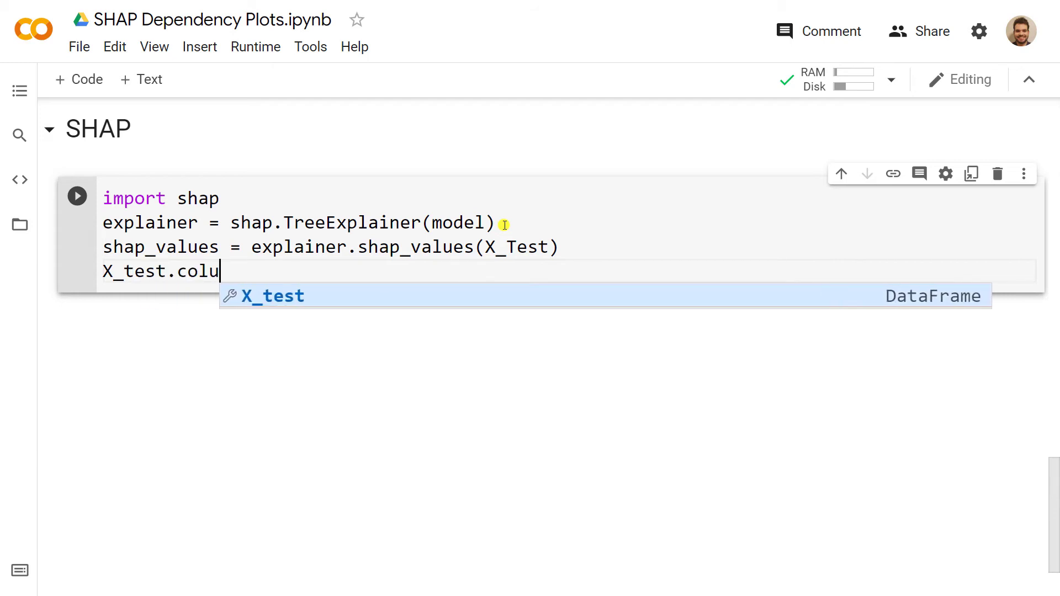
type("mns")
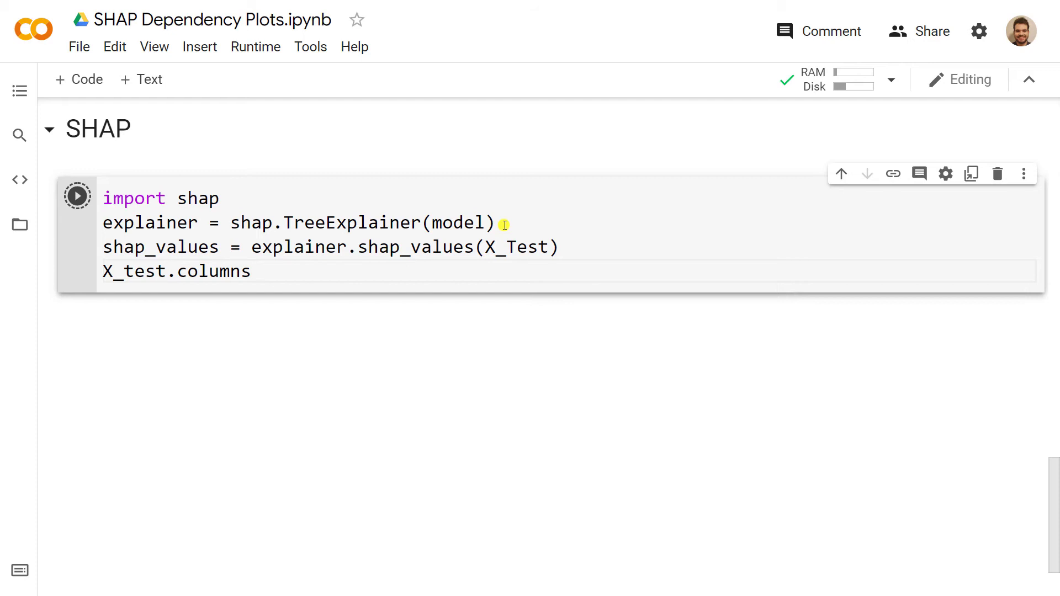
left_click(77, 196)
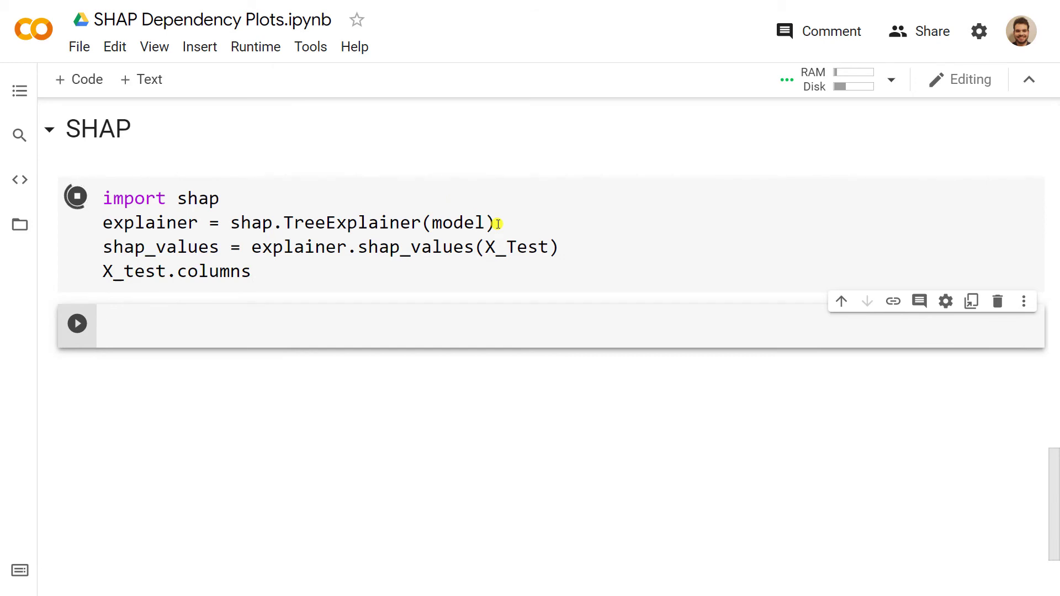
left_click(76, 197)
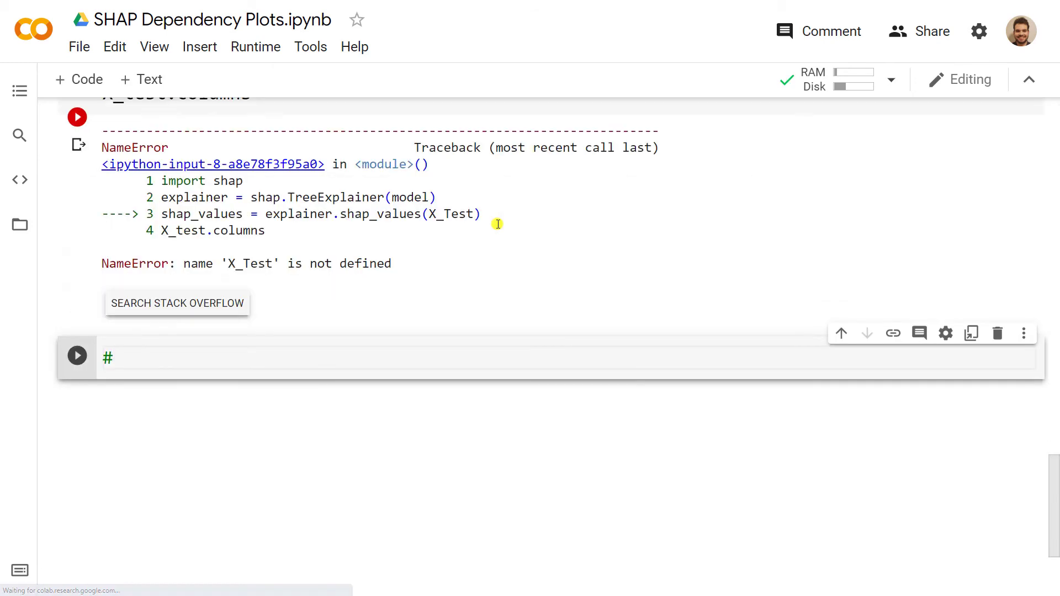
Step: Write a #dependencies comment in the new cell and rerun the SHAP cell using X_test
type("dependenci")
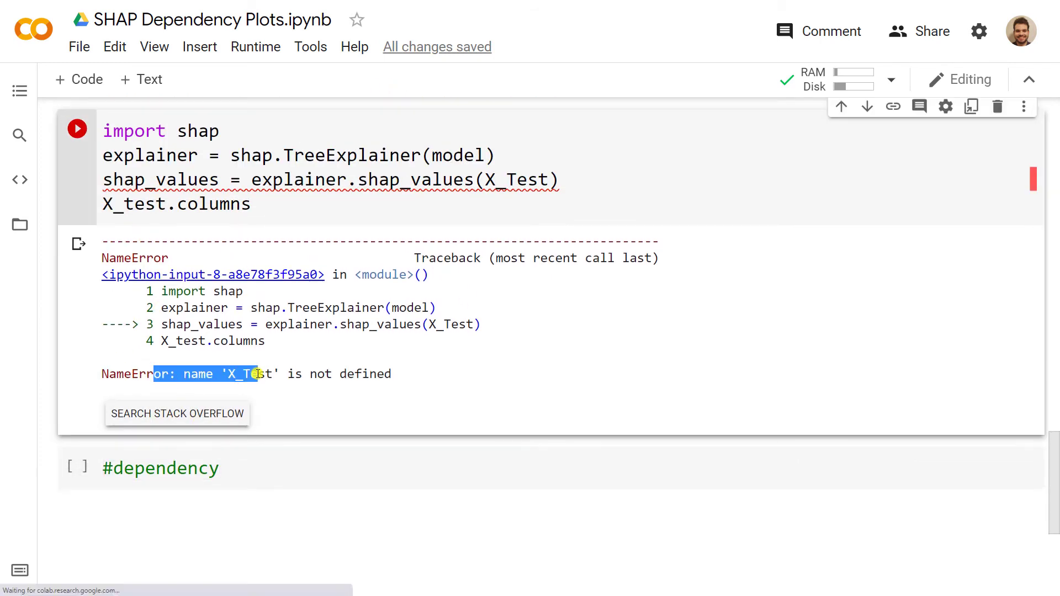
mouse_move(282, 343)
type("t")
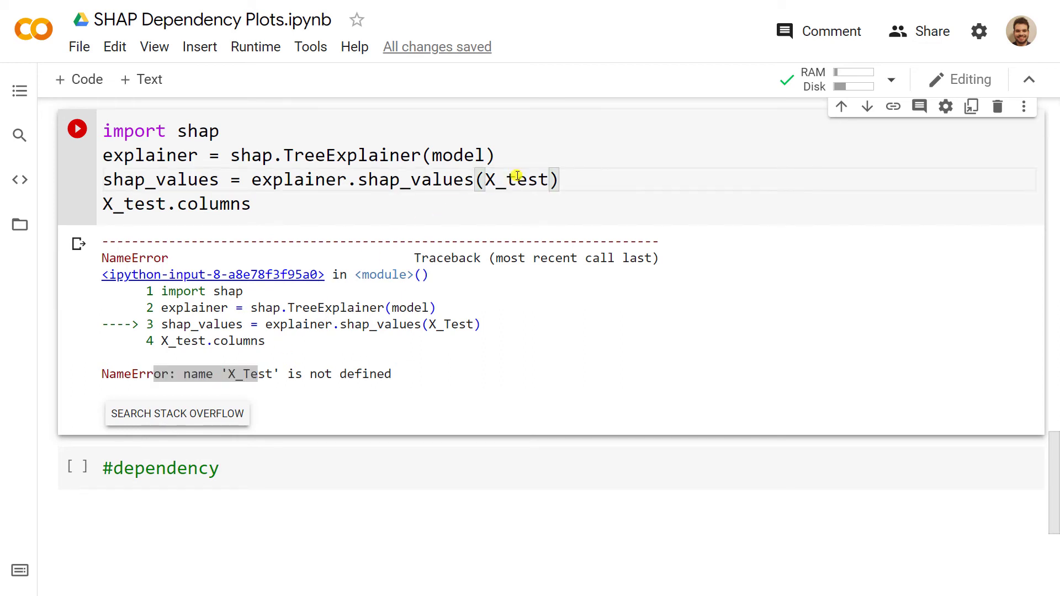
left_click(76, 128)
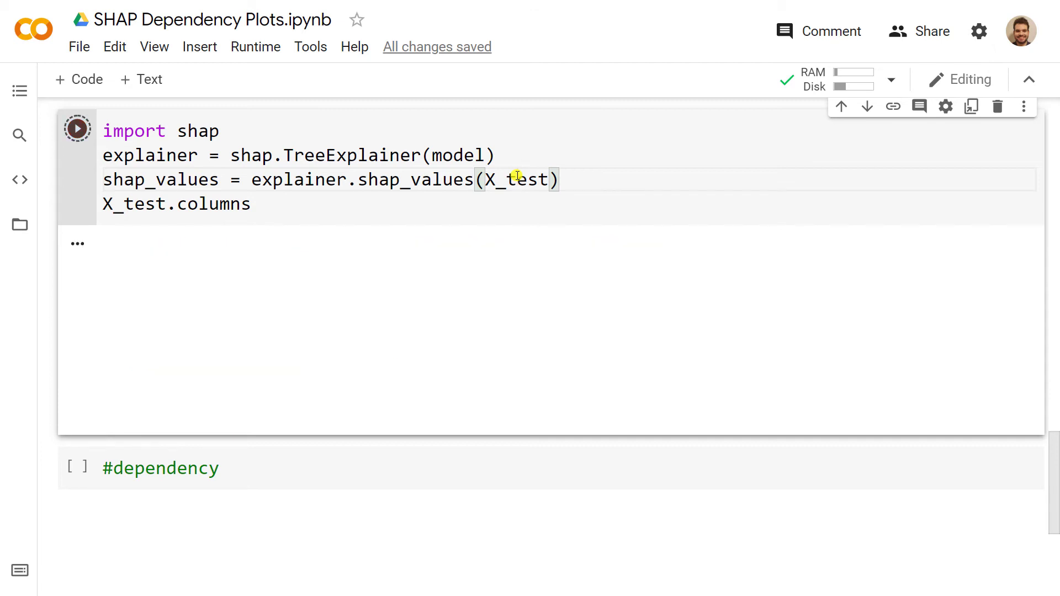
left_click(78, 127)
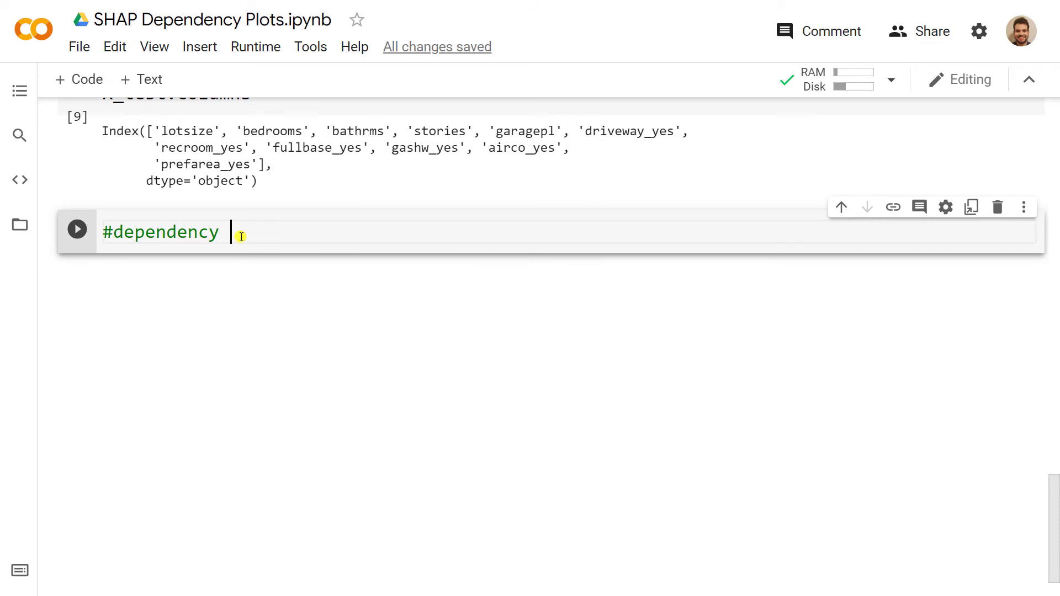
Step: Add a '#plots' comment and run shap.dependence_plot("lotsize", shap_values, X_test), then remove a stray '='
type("plot")
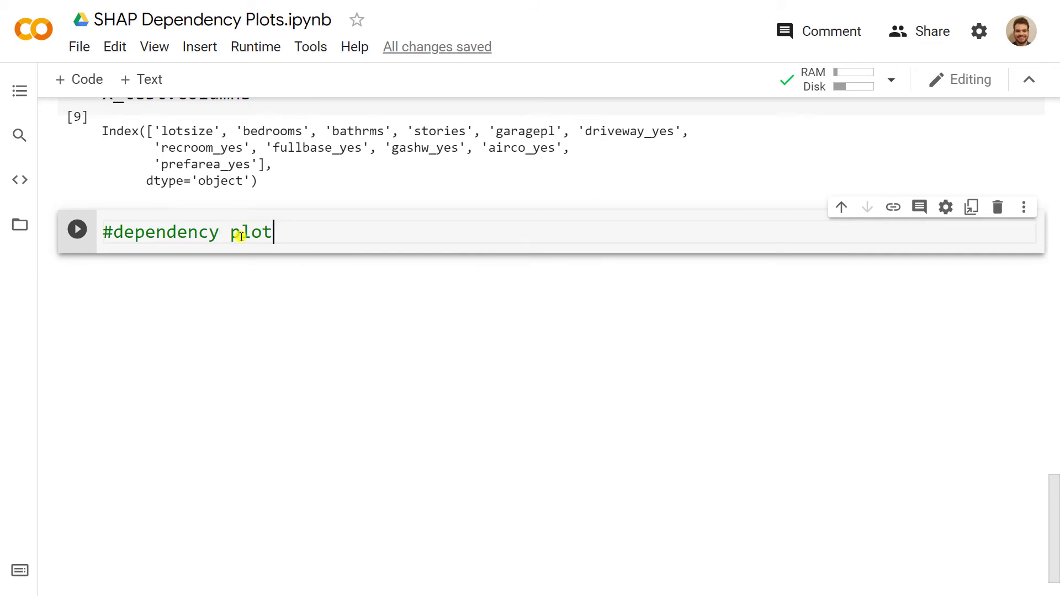
type("s")
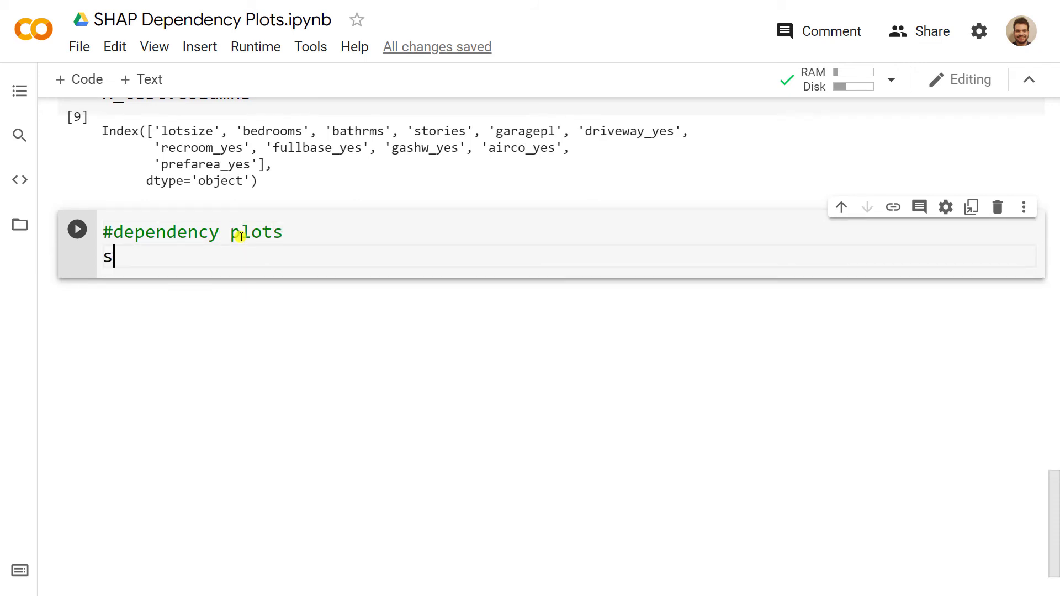
type("hap.dep")
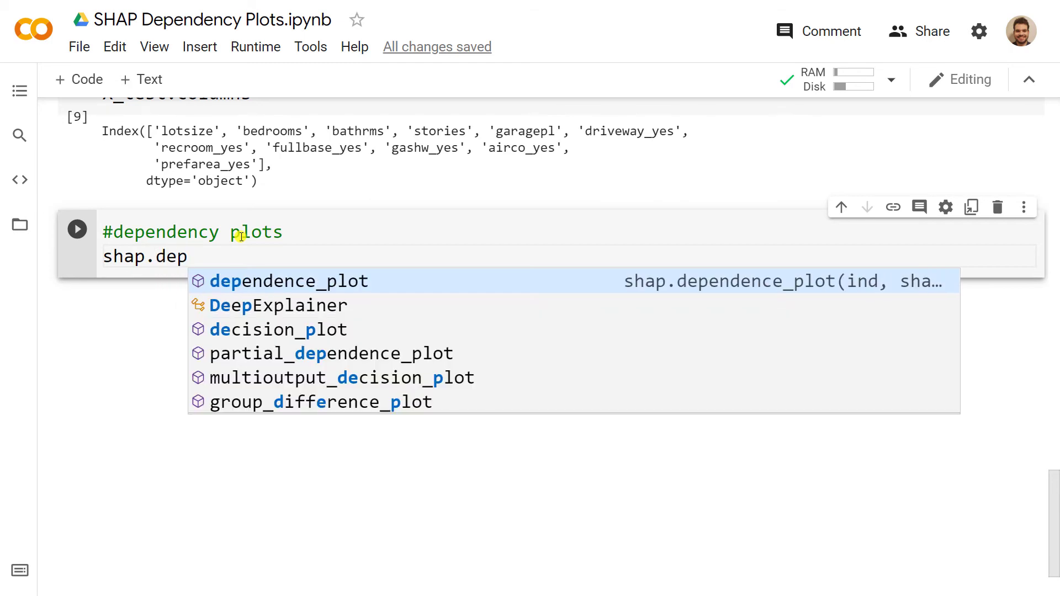
left_click(289, 281)
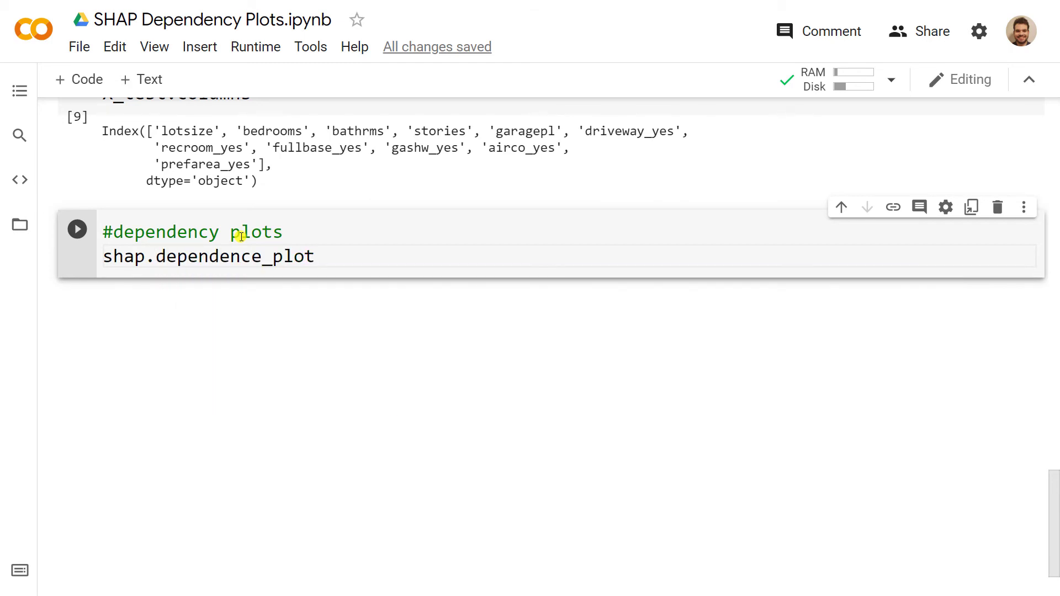
type("()")
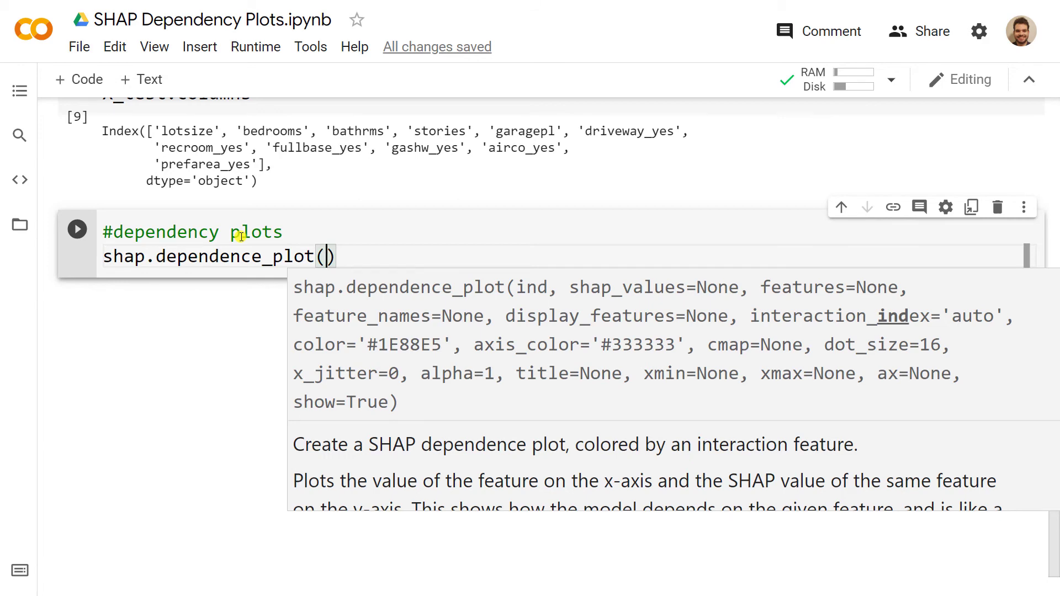
type("\"lots\"")
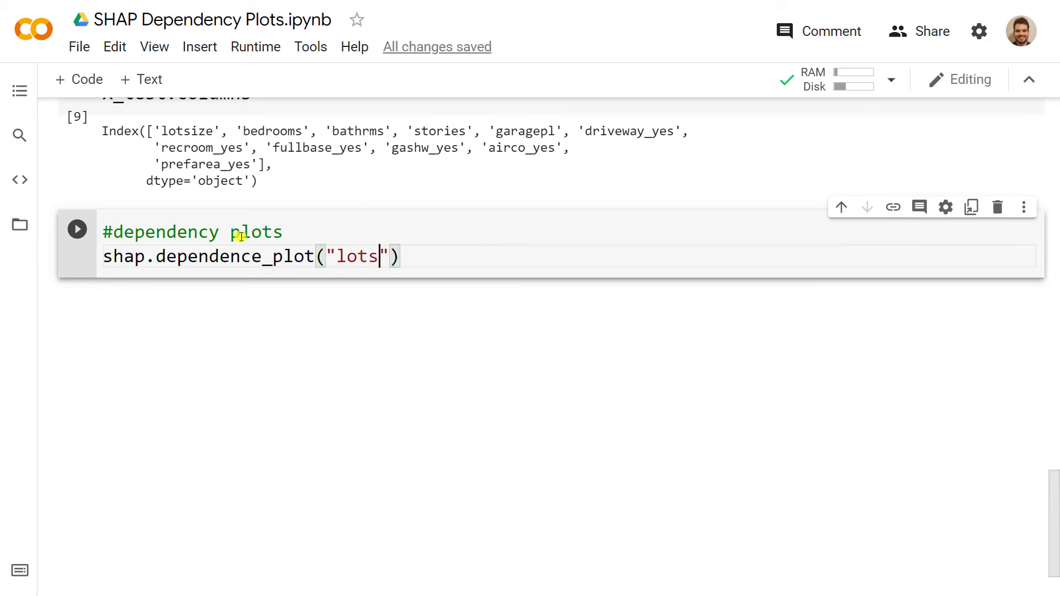
type("ize")
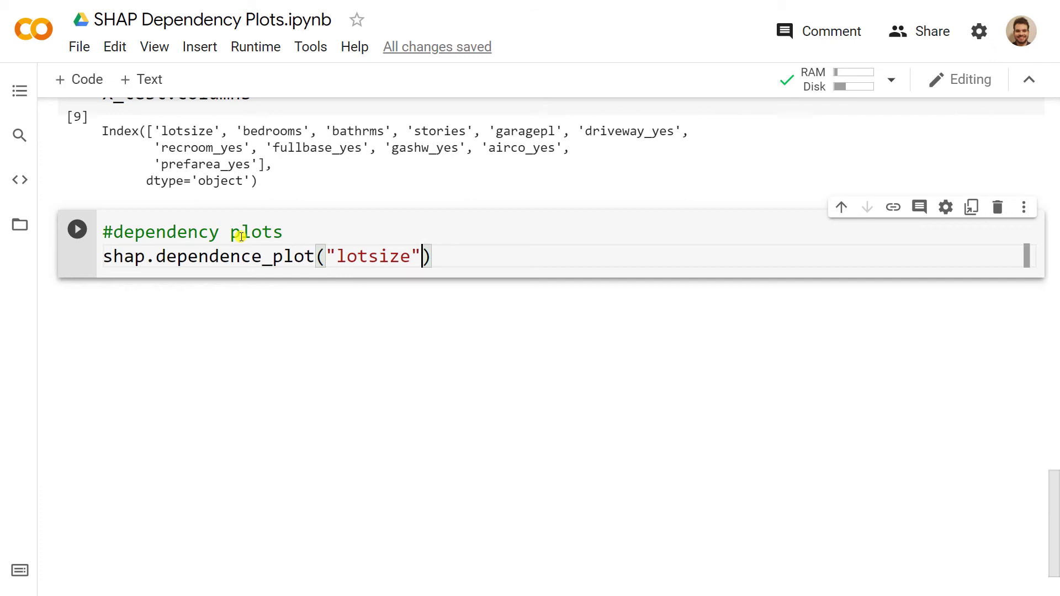
type(", shap_values=")
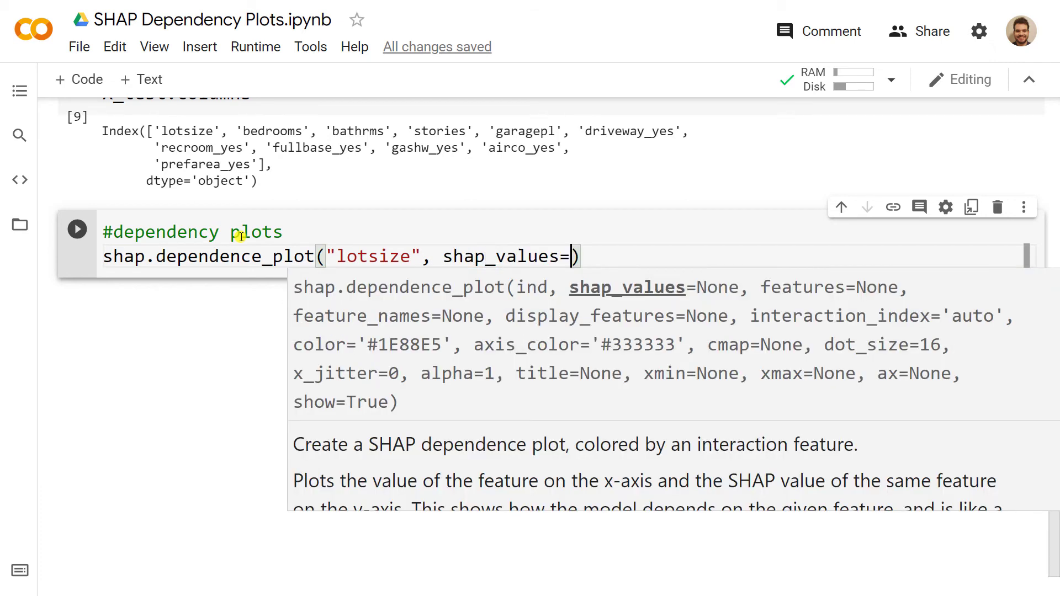
type(", X_test")
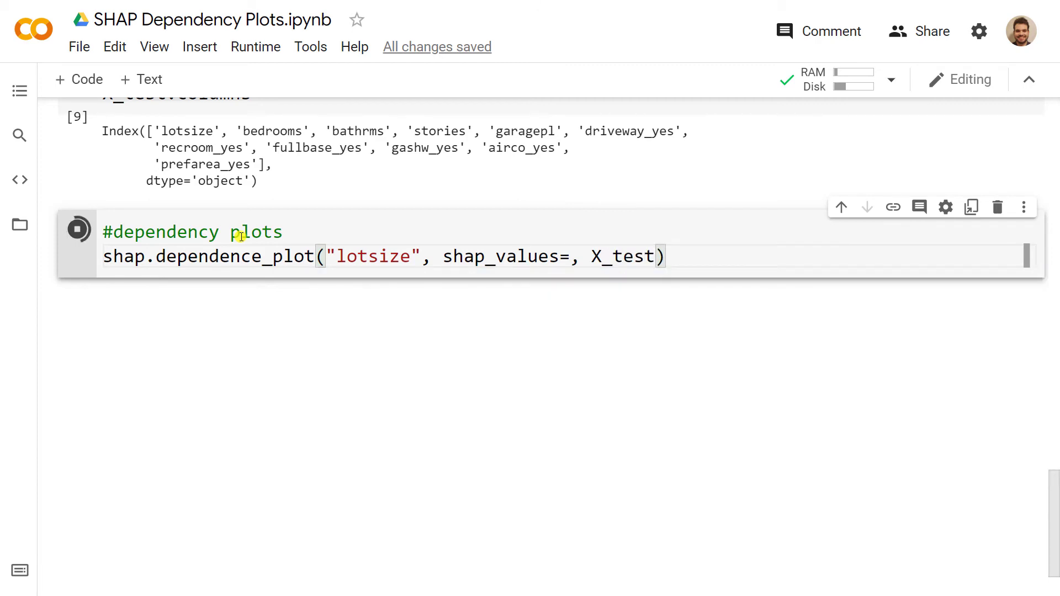
left_click(78, 229)
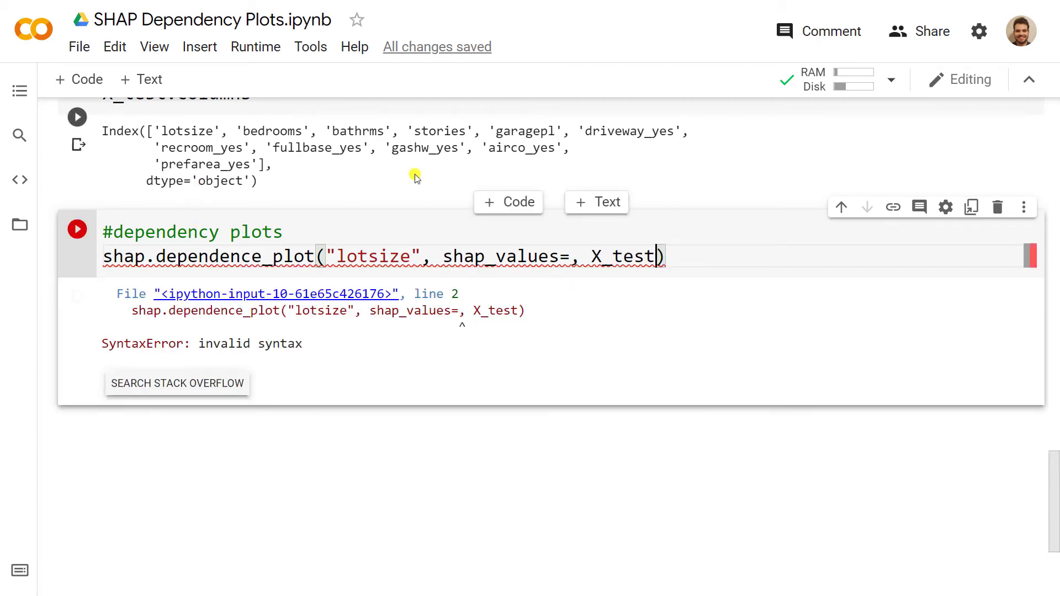
left_click(76, 229)
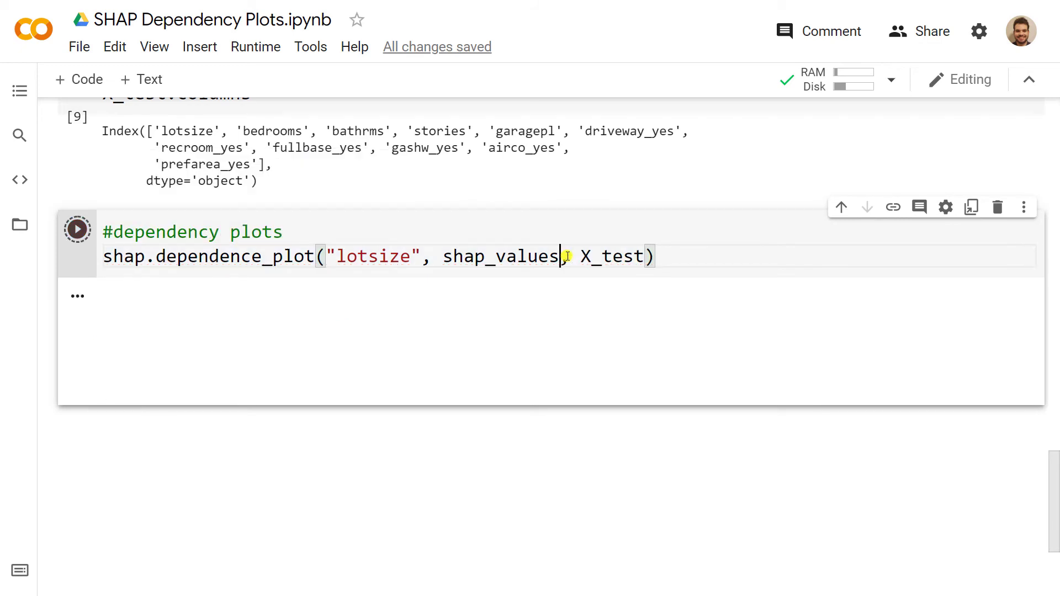
left_click(77, 229)
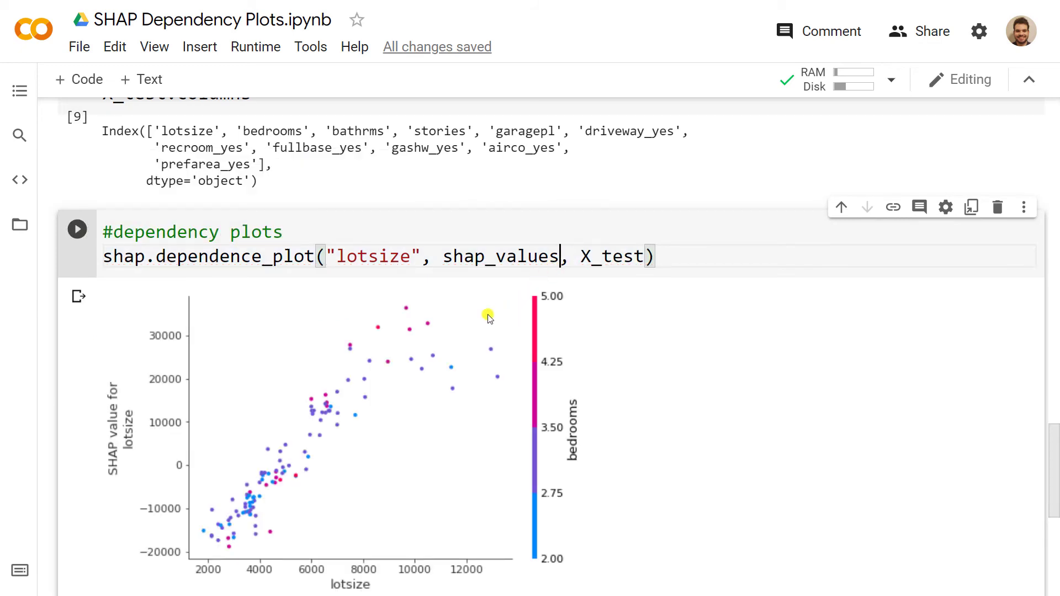
scroll("down", 3)
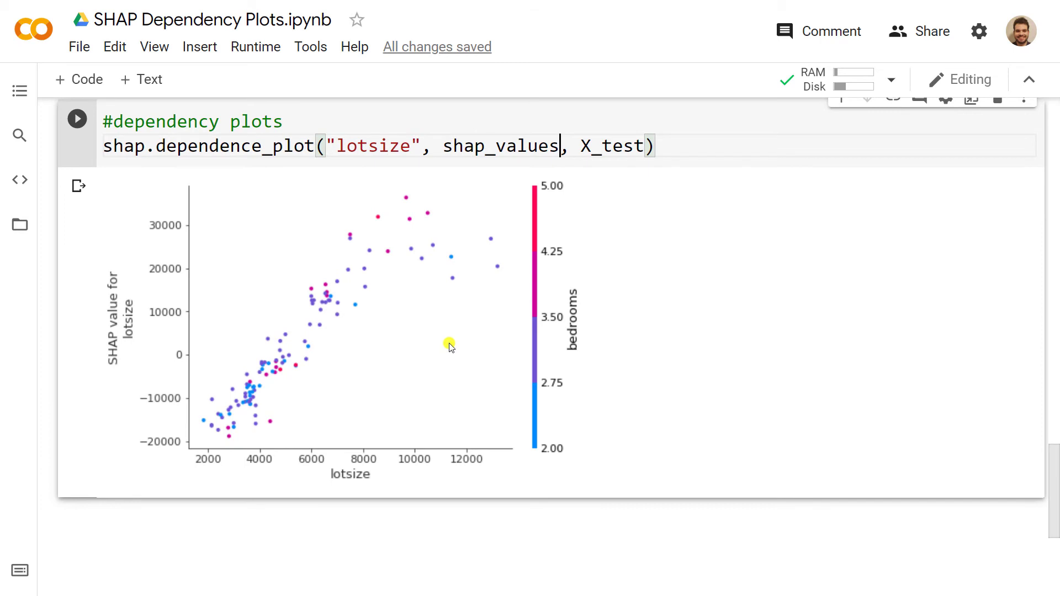
mouse_move(264, 415)
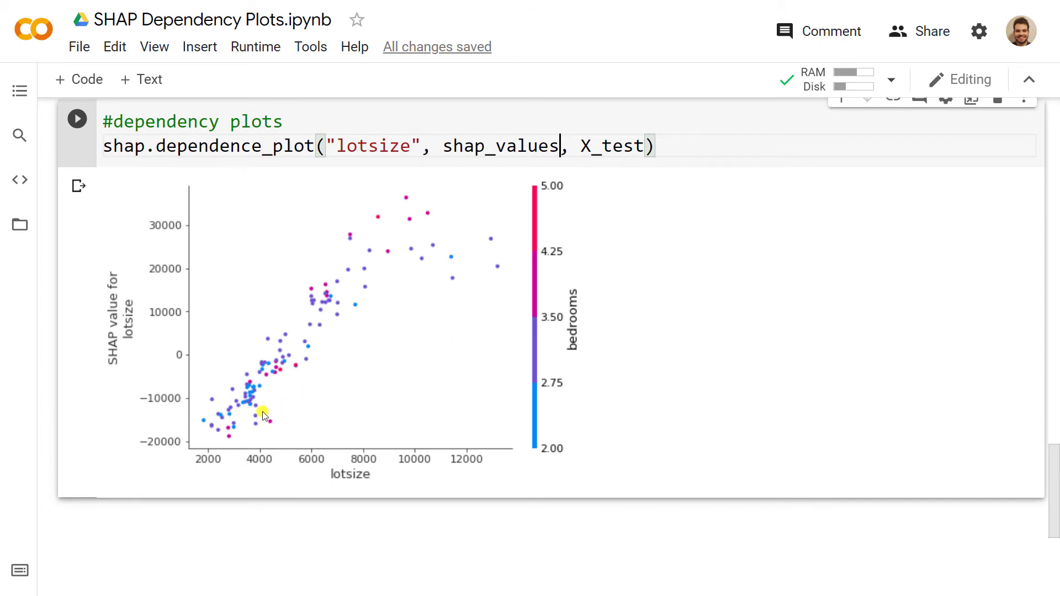
mouse_move(160, 447)
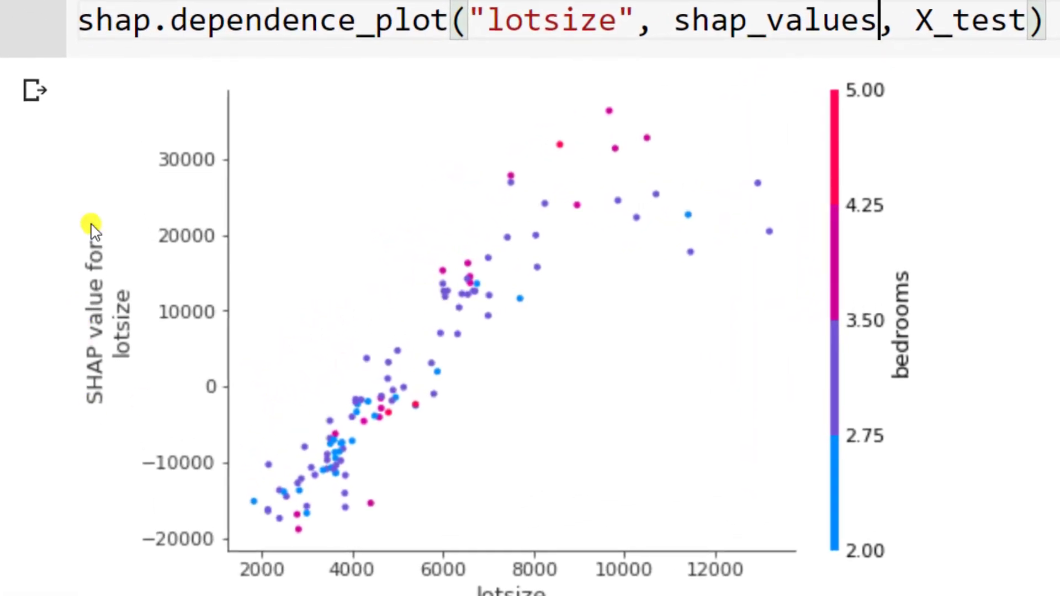
mouse_move(402, 485)
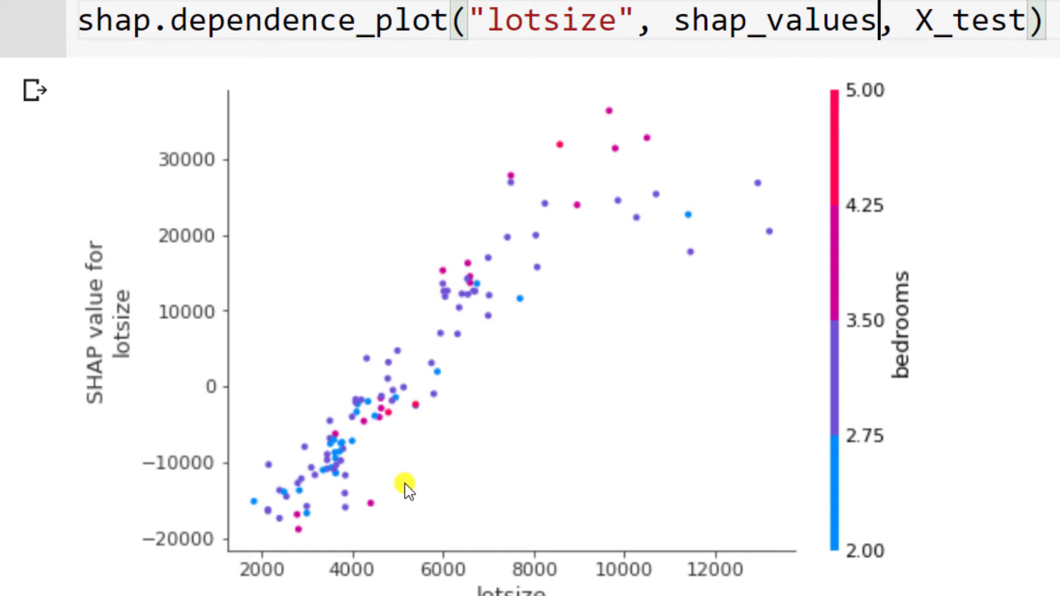
mouse_move(917, 244)
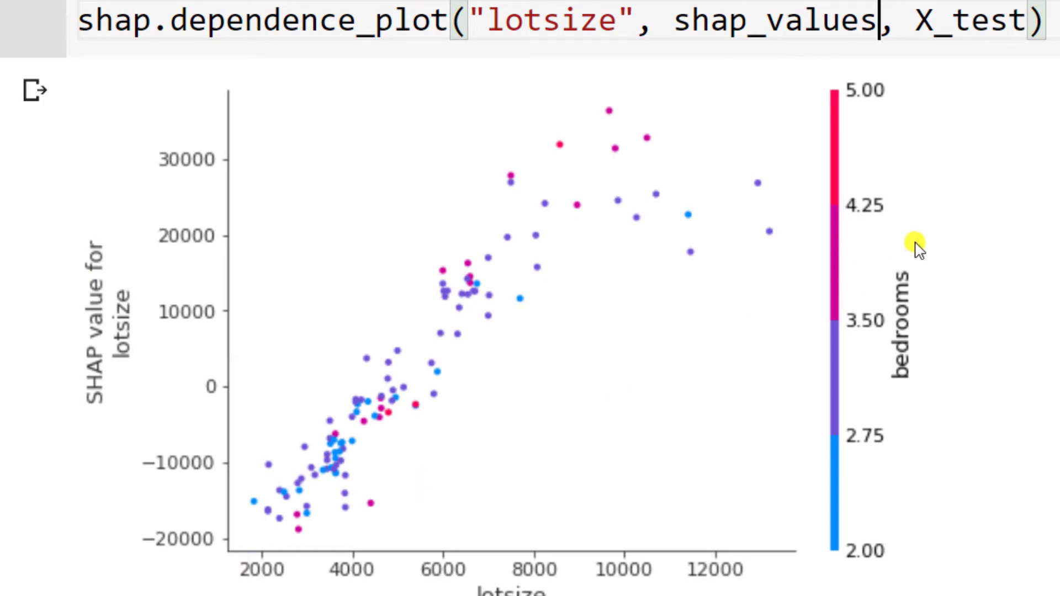
mouse_move(580, 392)
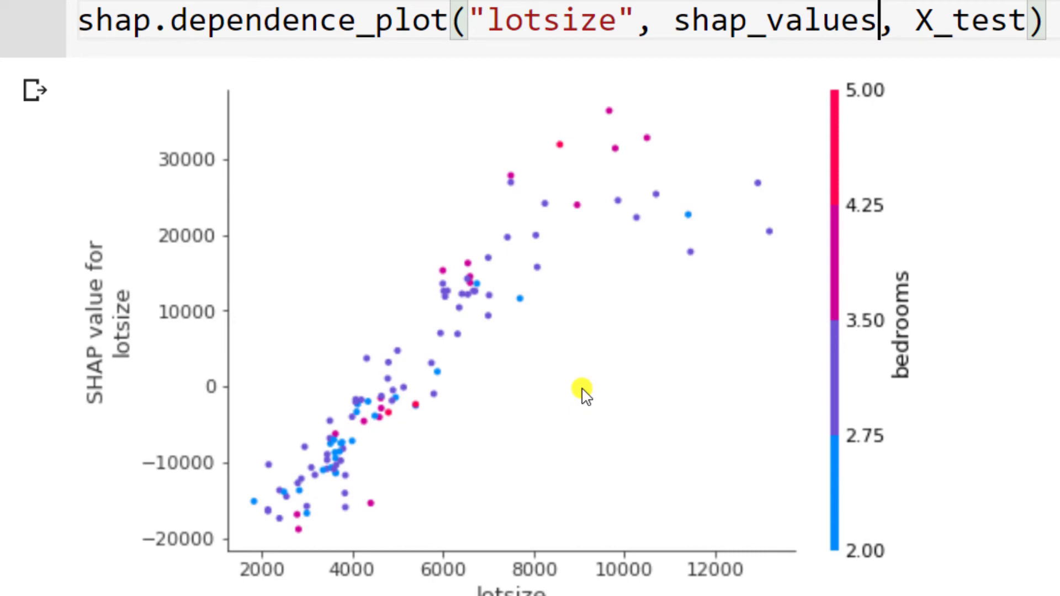
mouse_move(590, 373)
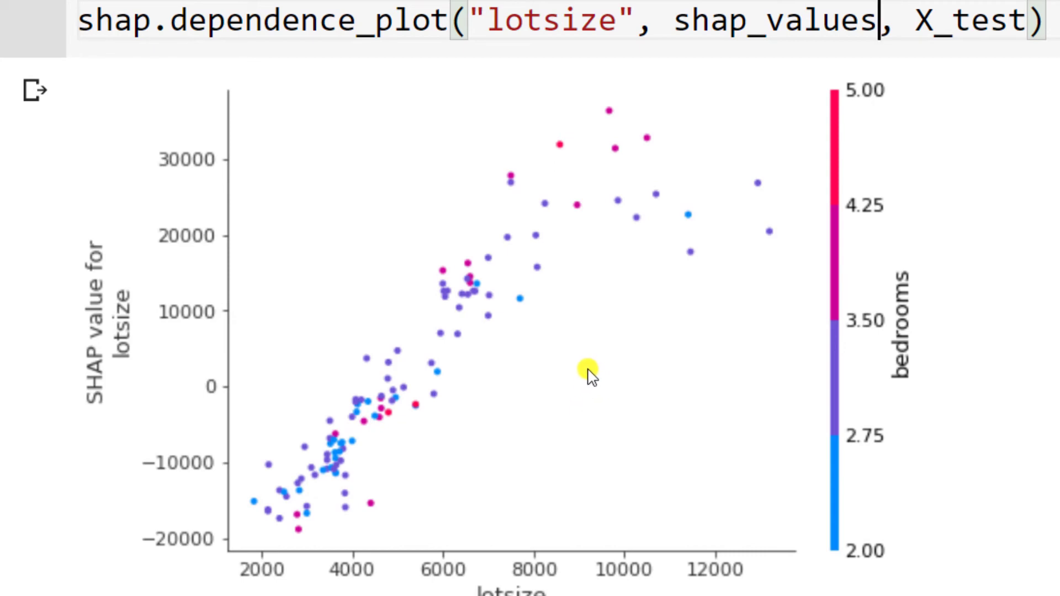
mouse_move(575, 37)
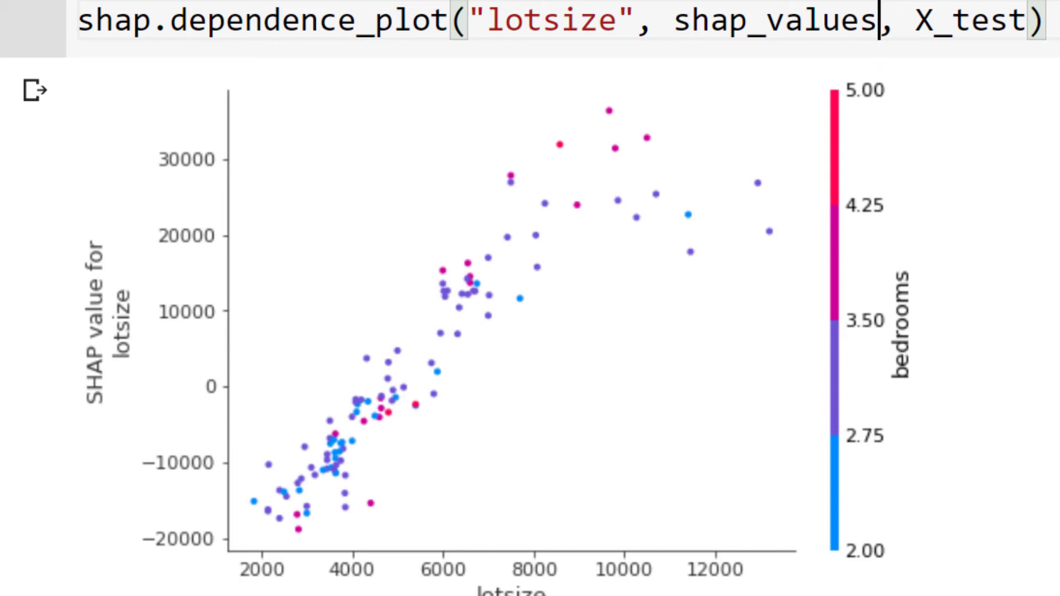
mouse_move(1031, 232)
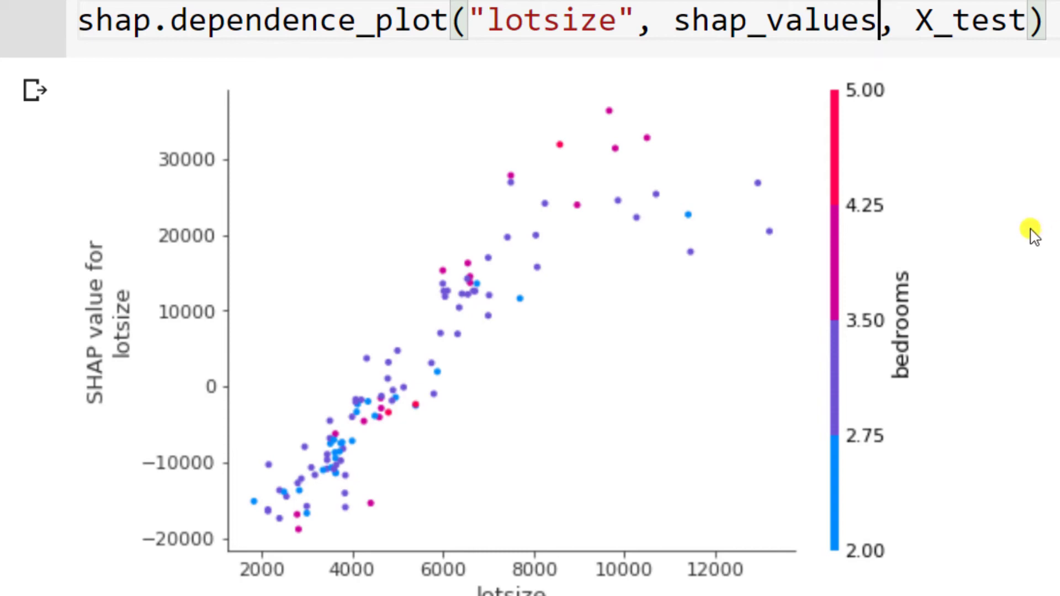
mouse_move(706, 419)
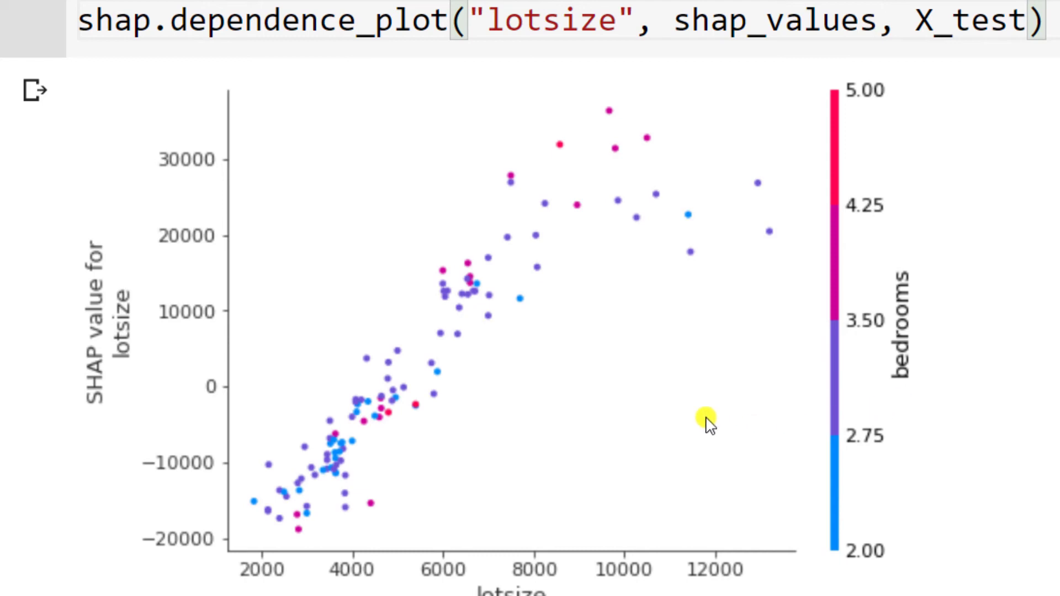
mouse_move(828, 446)
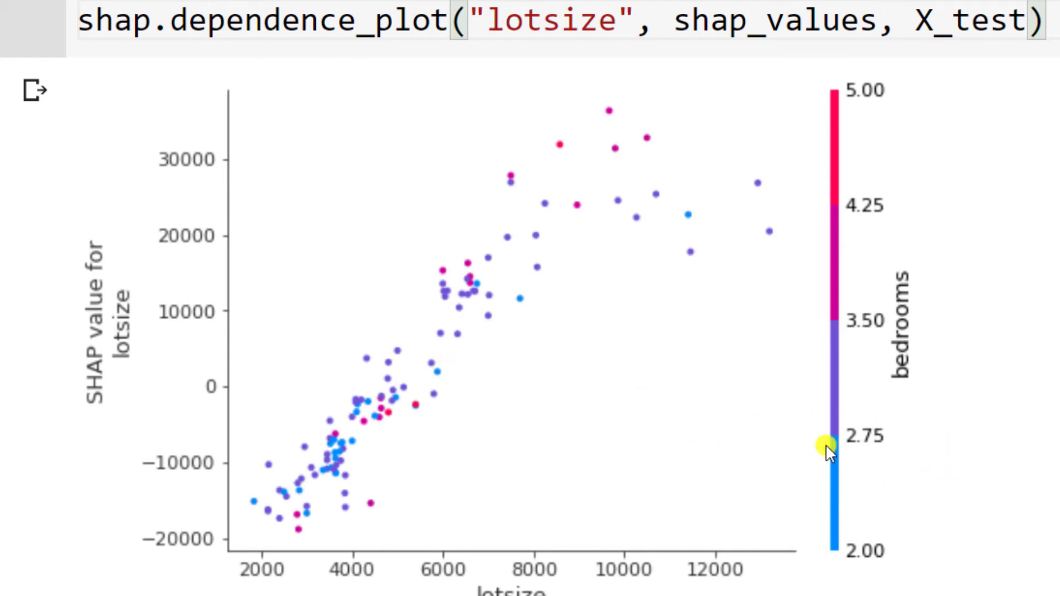
mouse_move(845, 459)
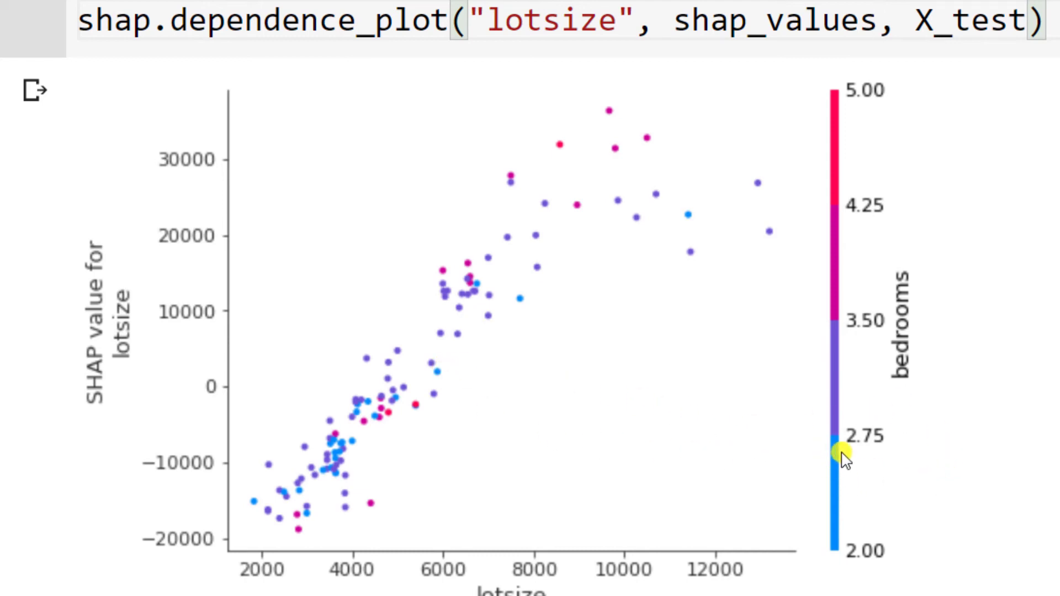
mouse_move(278, 488)
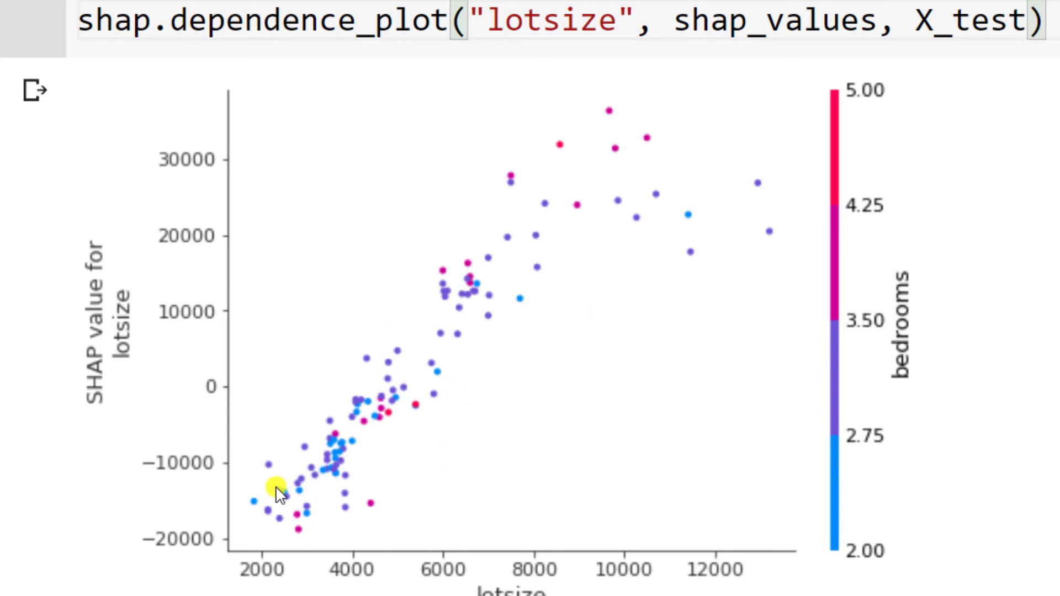
mouse_move(284, 506)
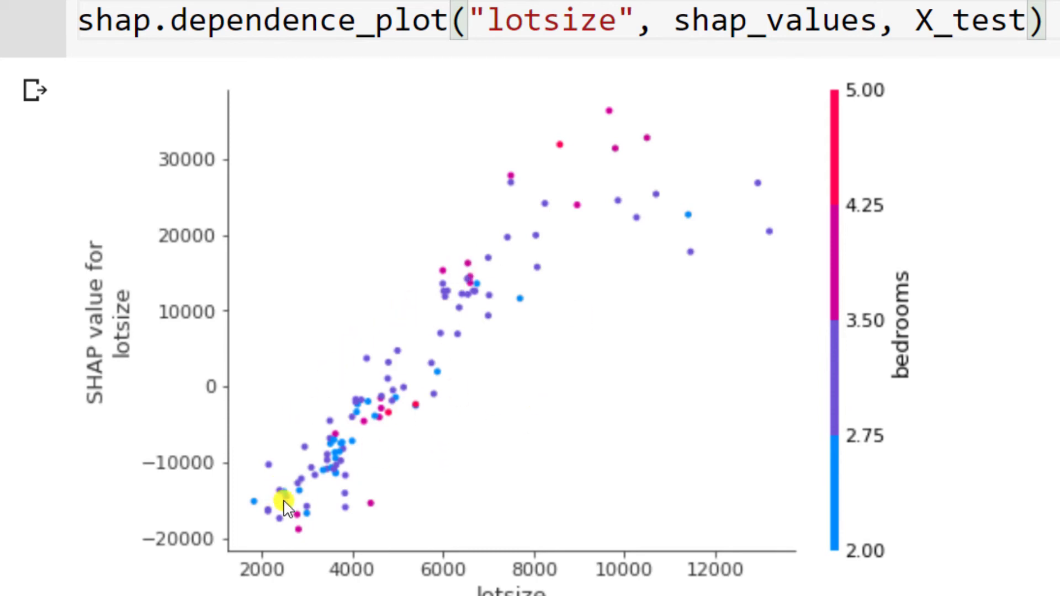
mouse_move(287, 471)
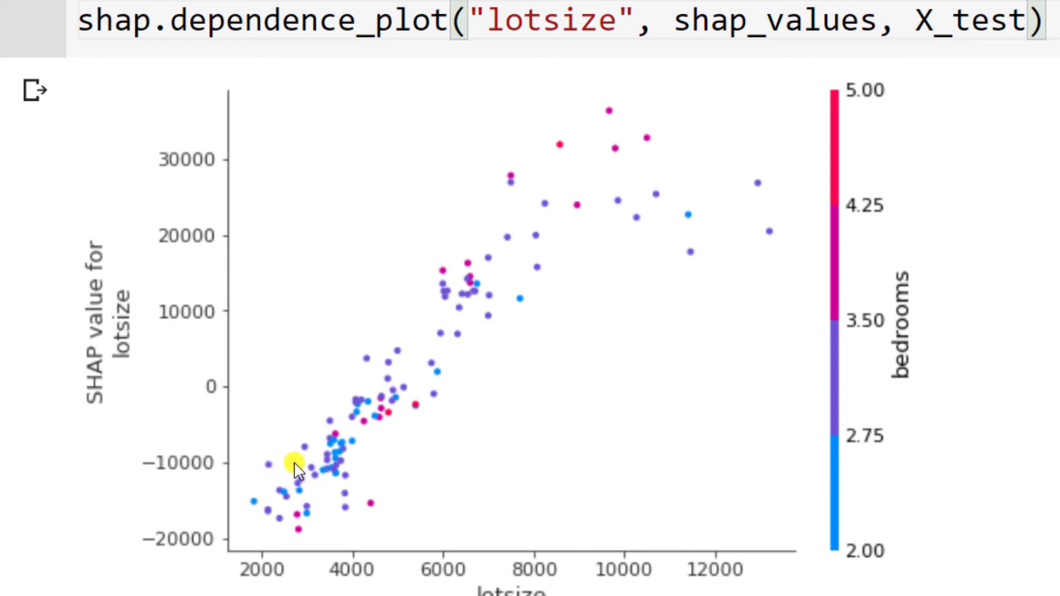
mouse_move(583, 275)
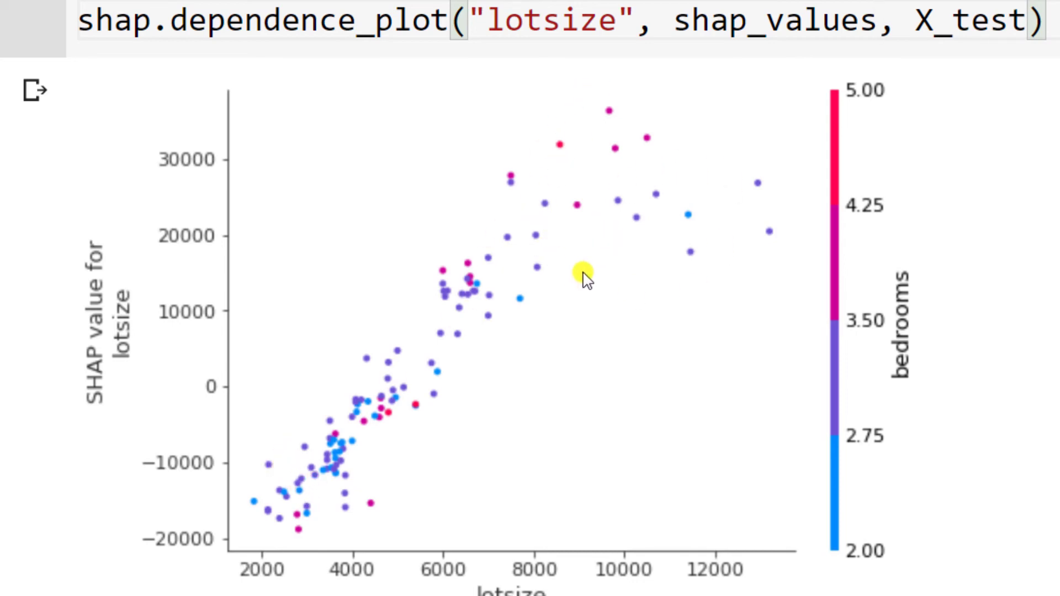
mouse_move(439, 425)
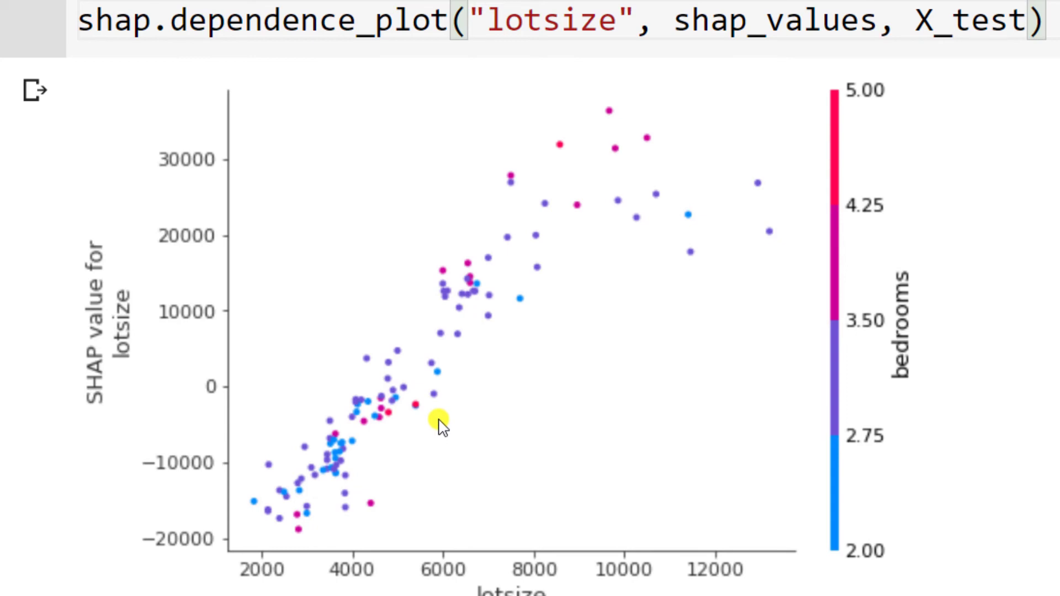
mouse_move(304, 490)
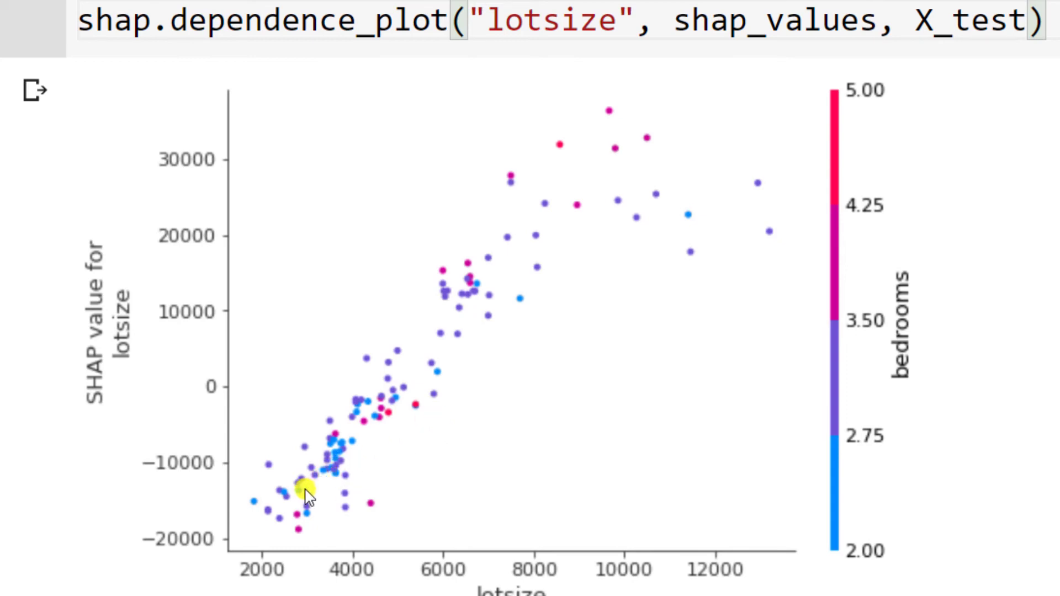
mouse_move(442, 228)
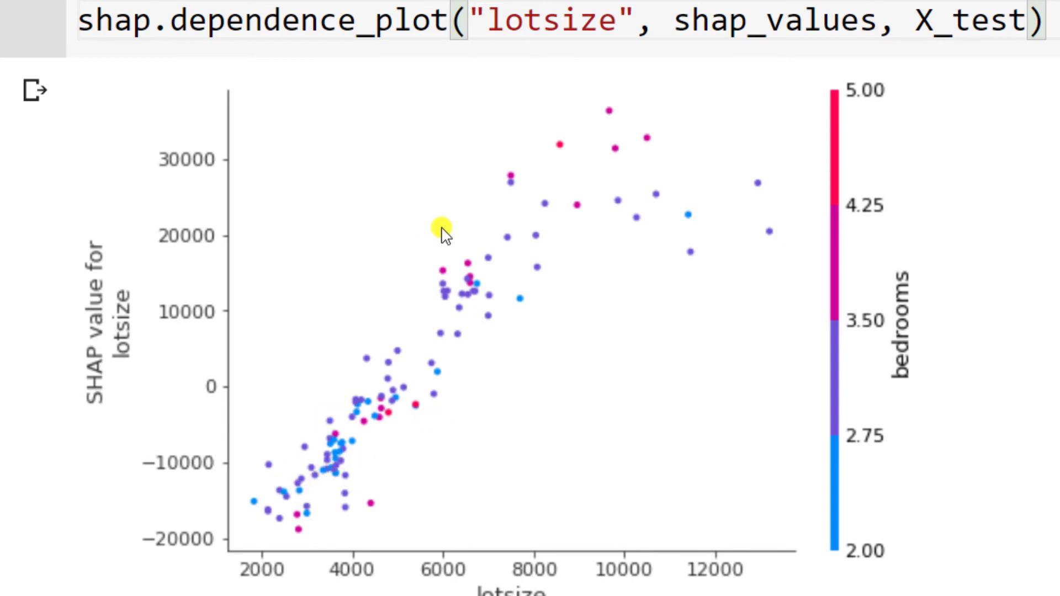
mouse_move(260, 526)
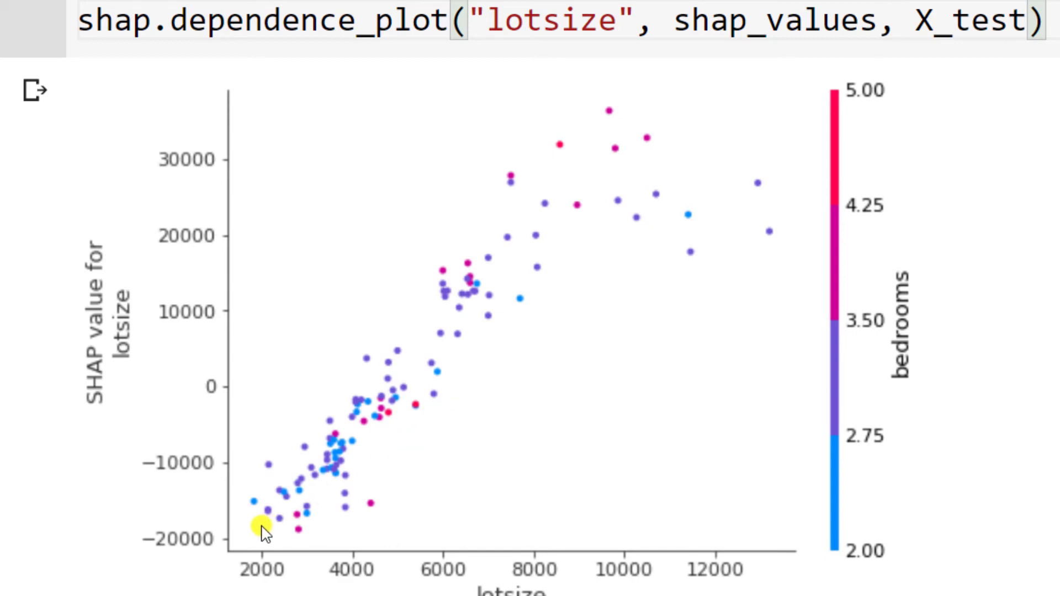
mouse_move(560, 199)
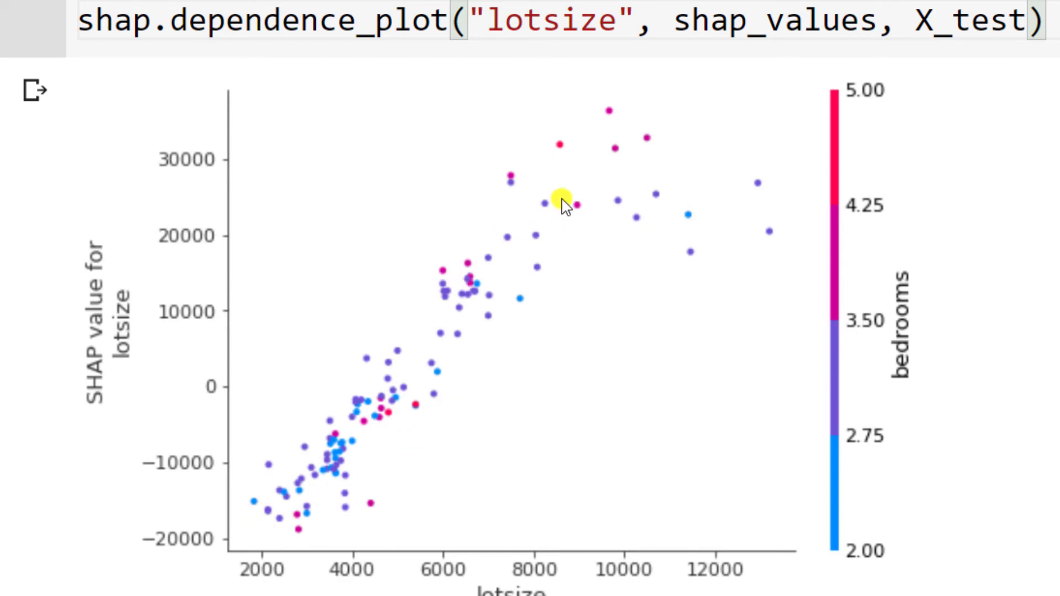
mouse_move(611, 196)
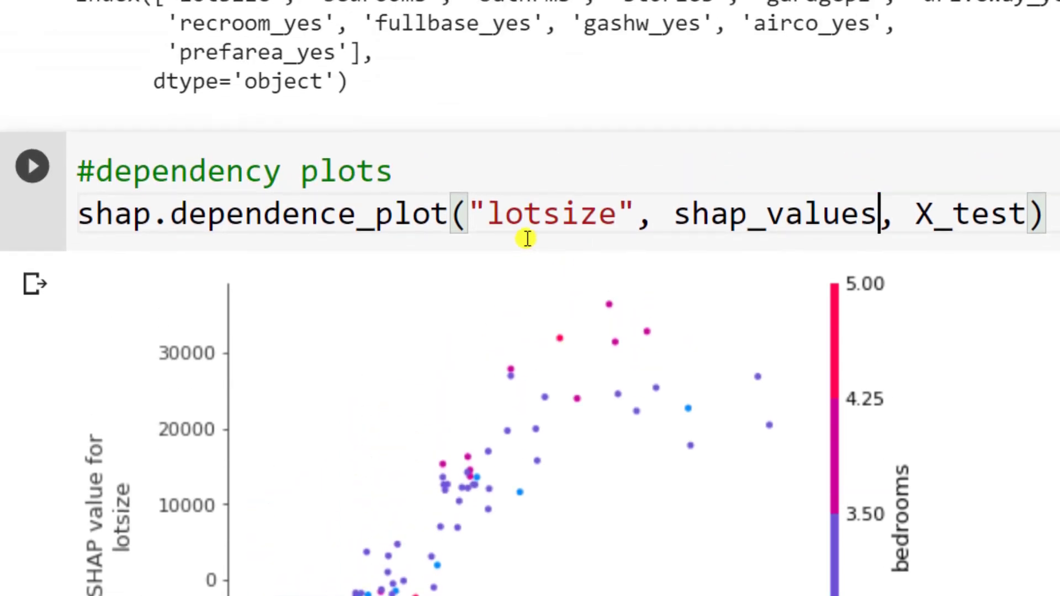
mouse_move(568, 180)
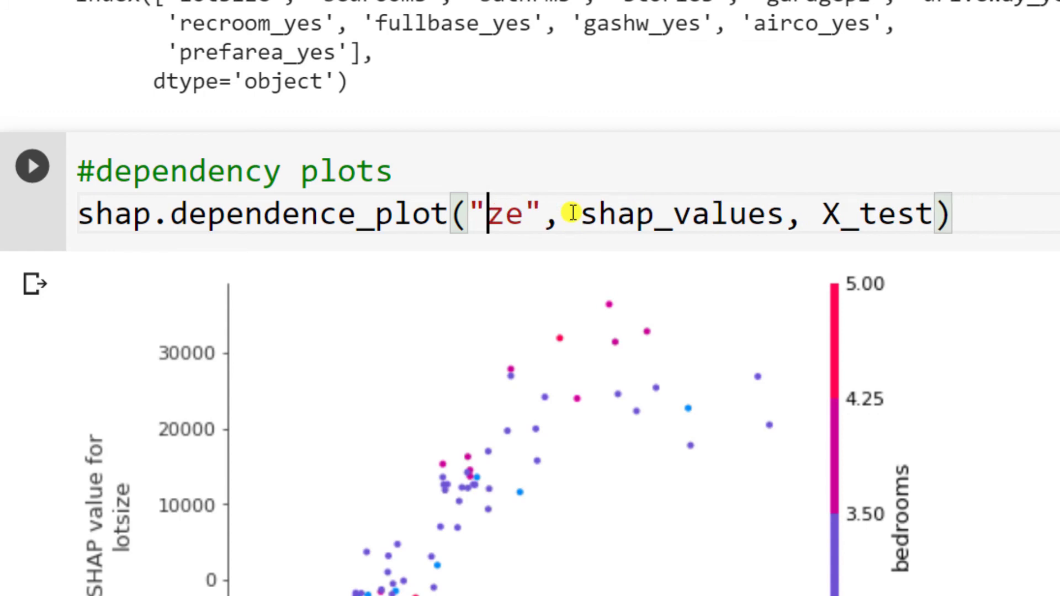
Step: Switch the dependence_plot feature to 'stories', run the cell, and review the airco_yes-colored plot
type("store")
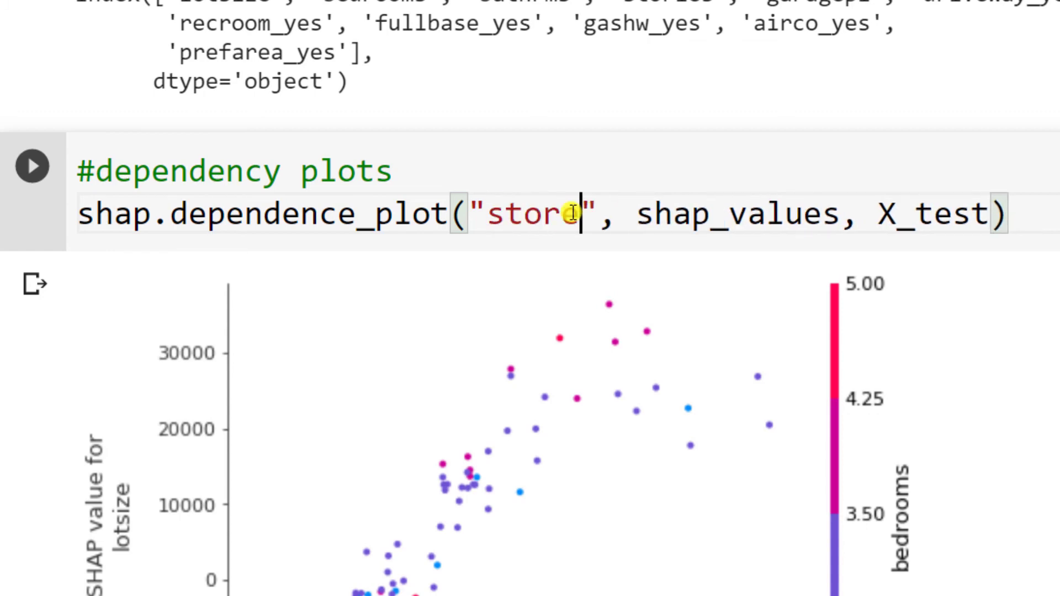
type("ies")
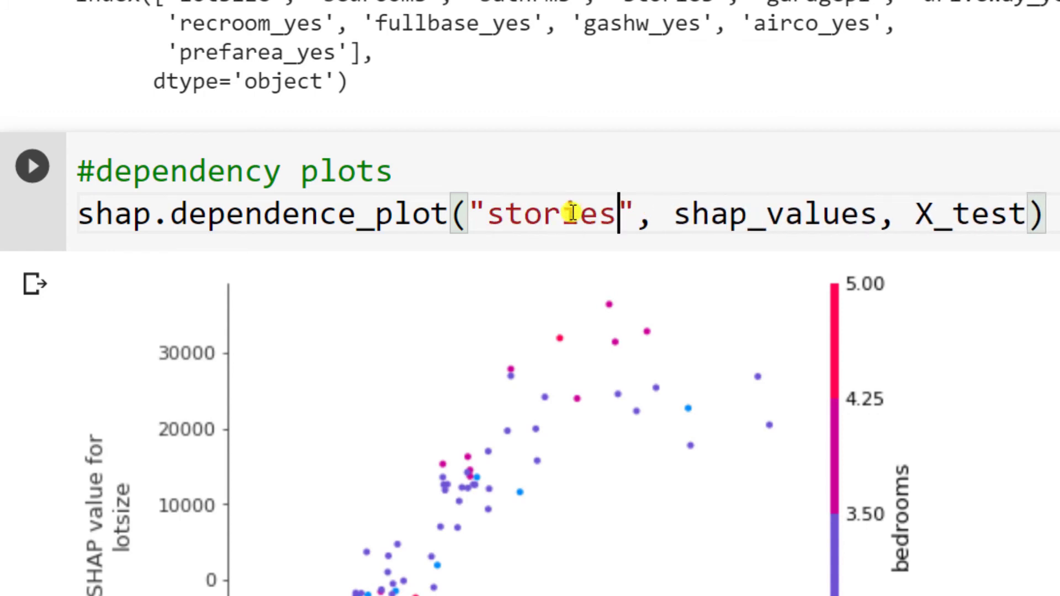
left_click(32, 166)
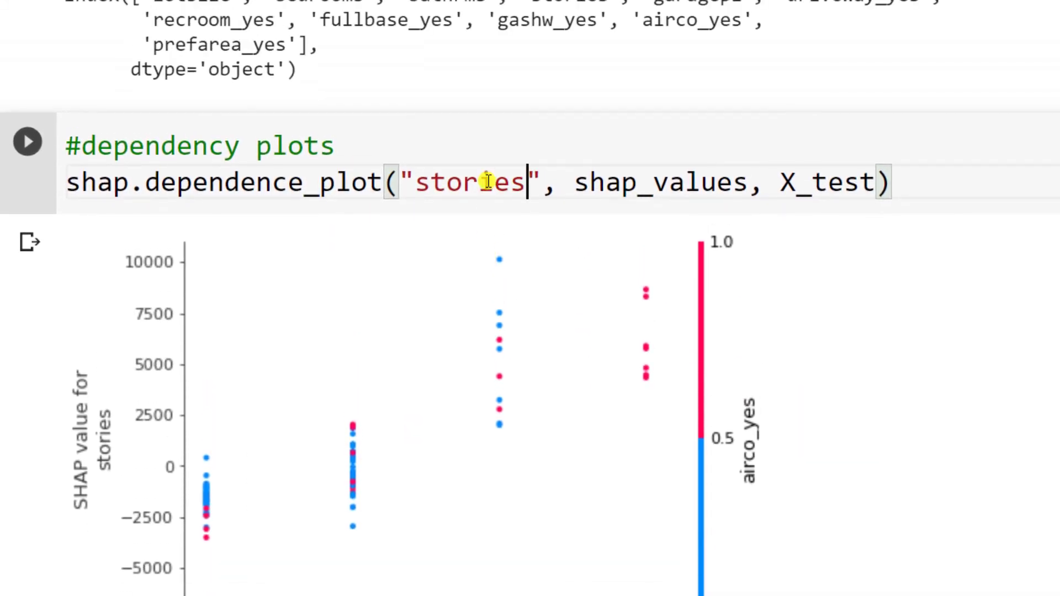
scroll("down", 3)
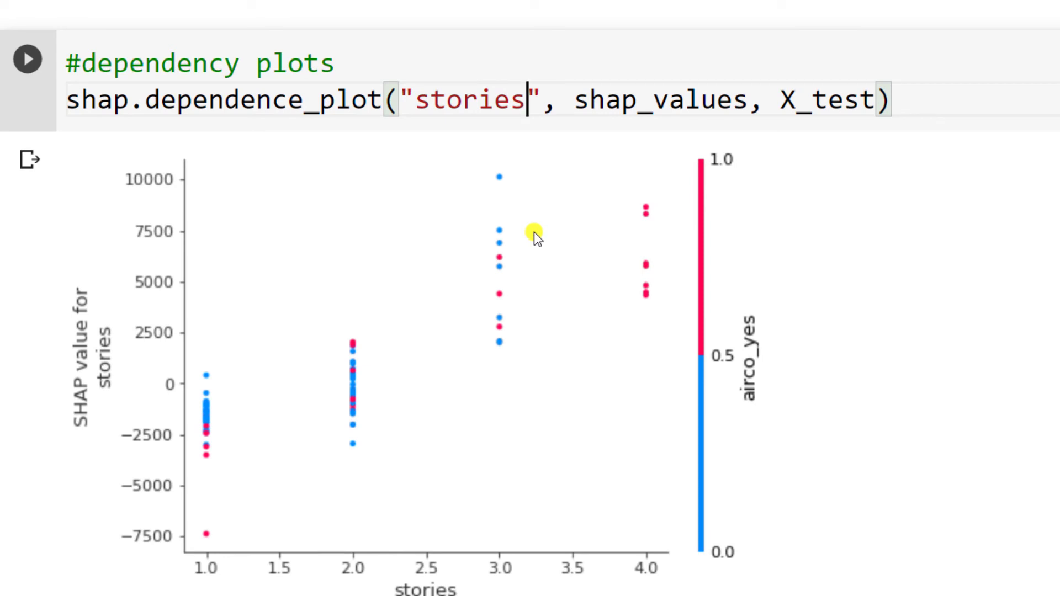
mouse_move(650, 260)
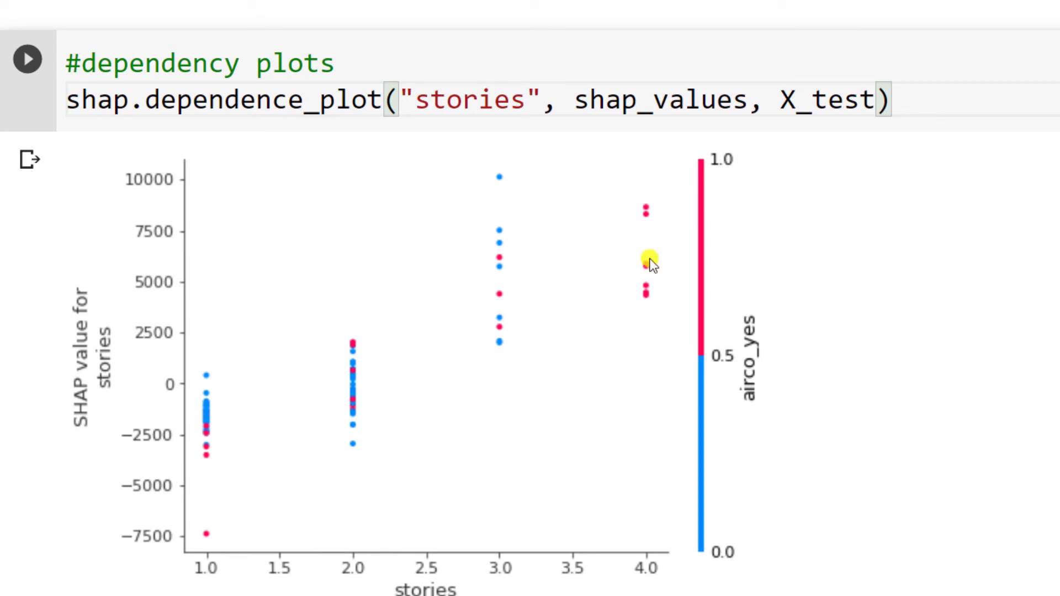
mouse_move(333, 399)
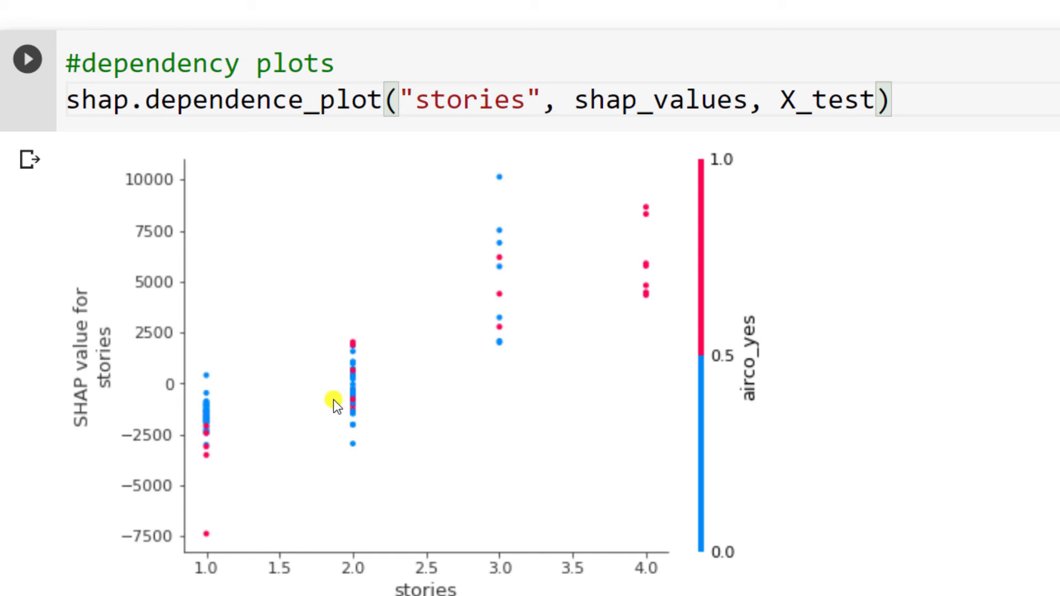
mouse_move(629, 398)
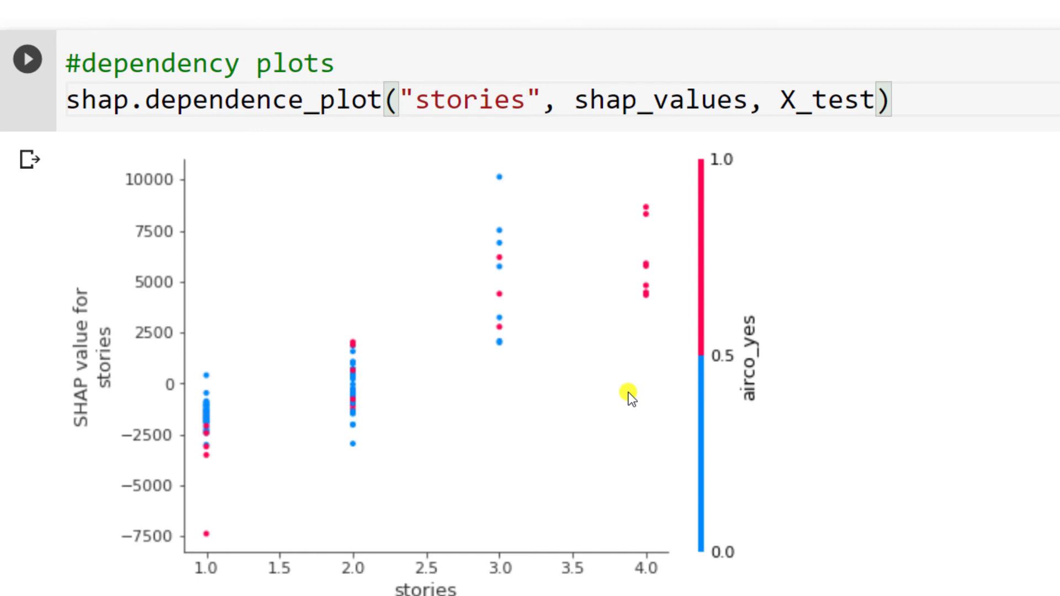
left_click(528, 100)
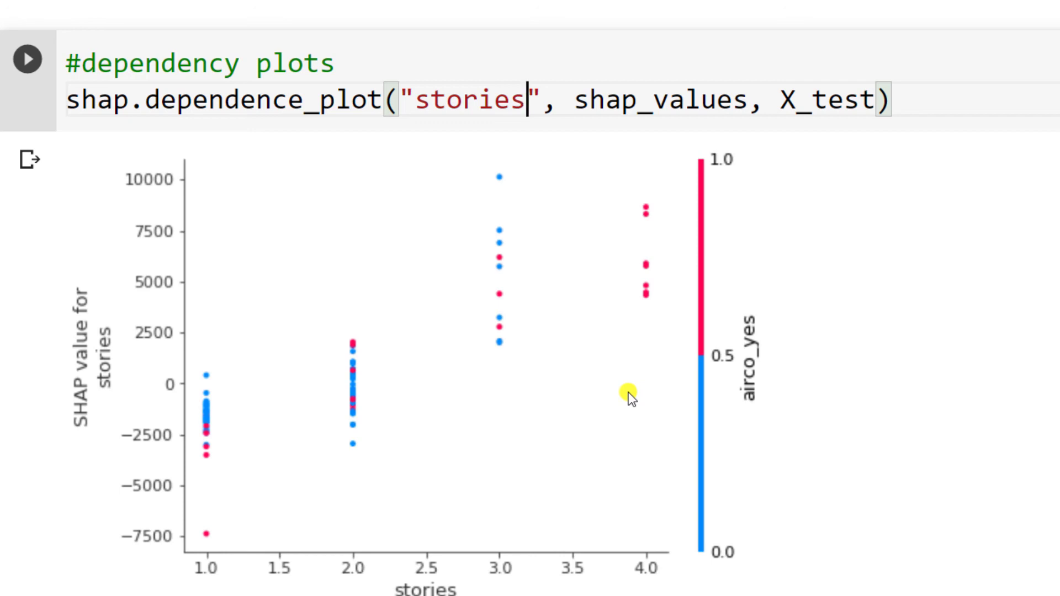
mouse_move(573, 360)
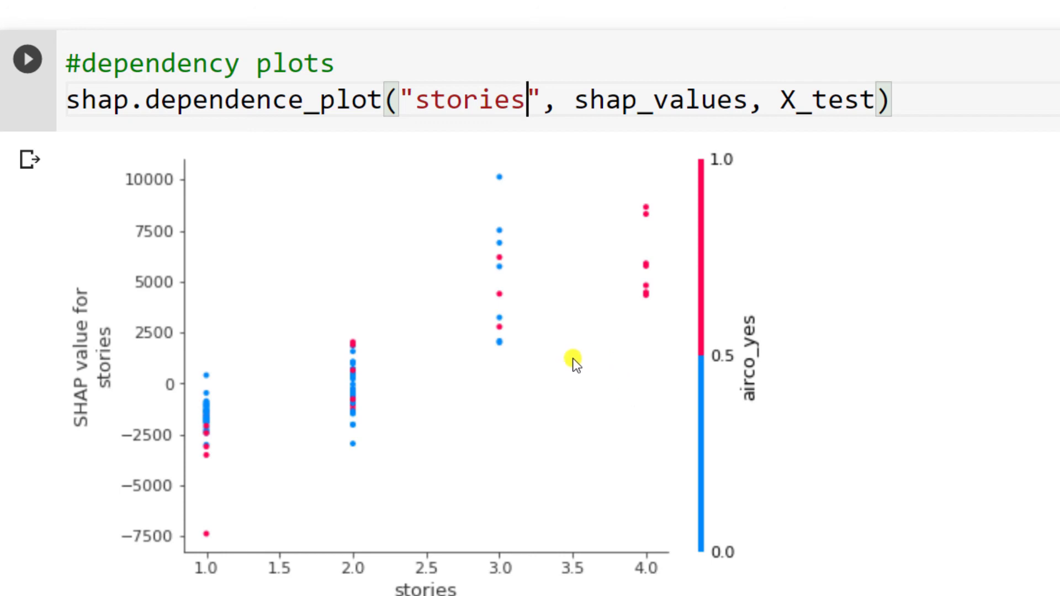
mouse_move(510, 382)
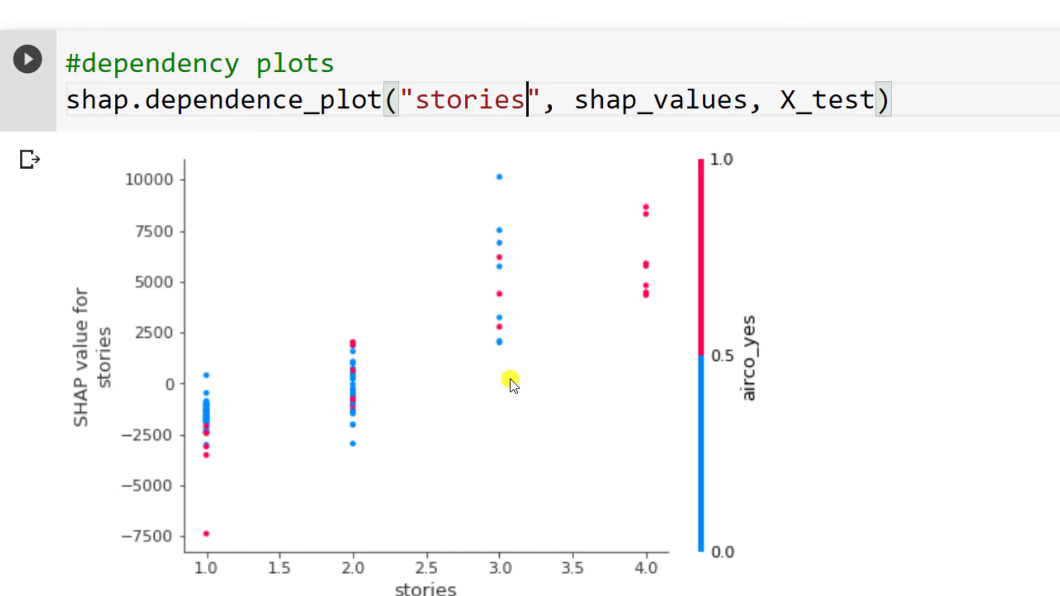
mouse_move(412, 383)
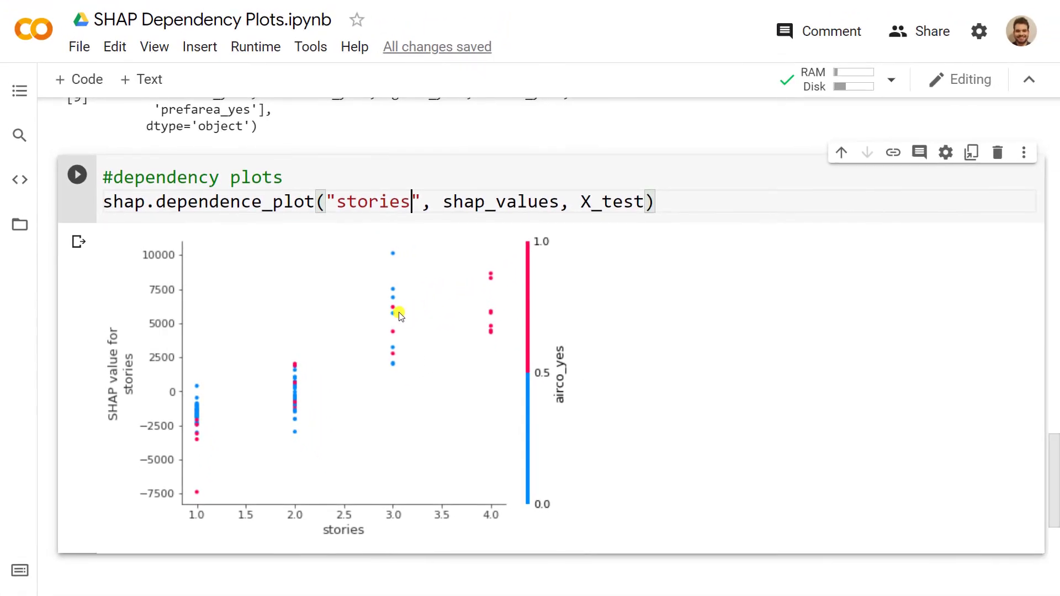
mouse_move(403, 314)
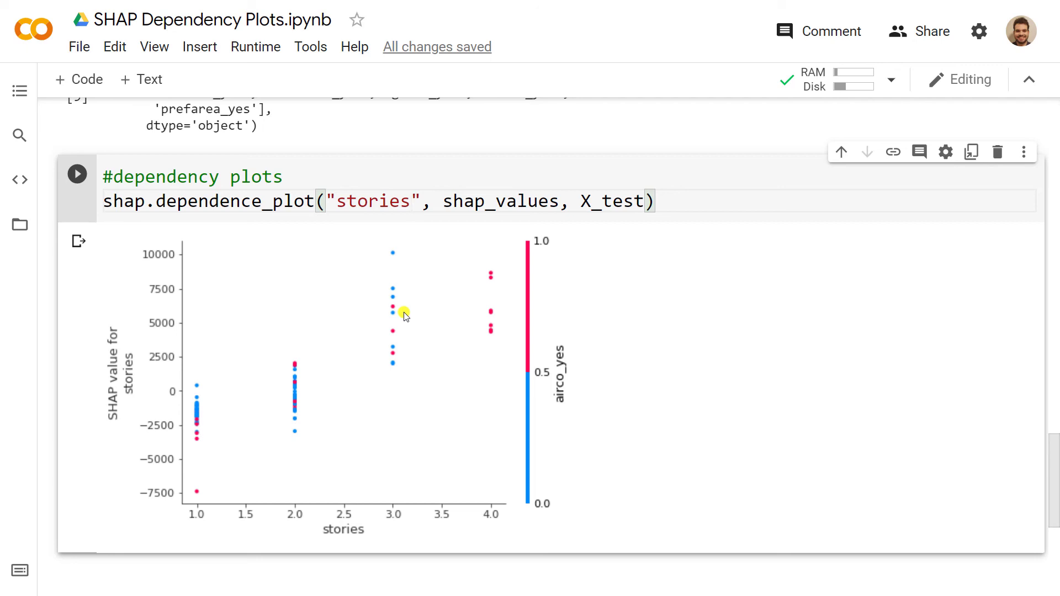
left_click(411, 201)
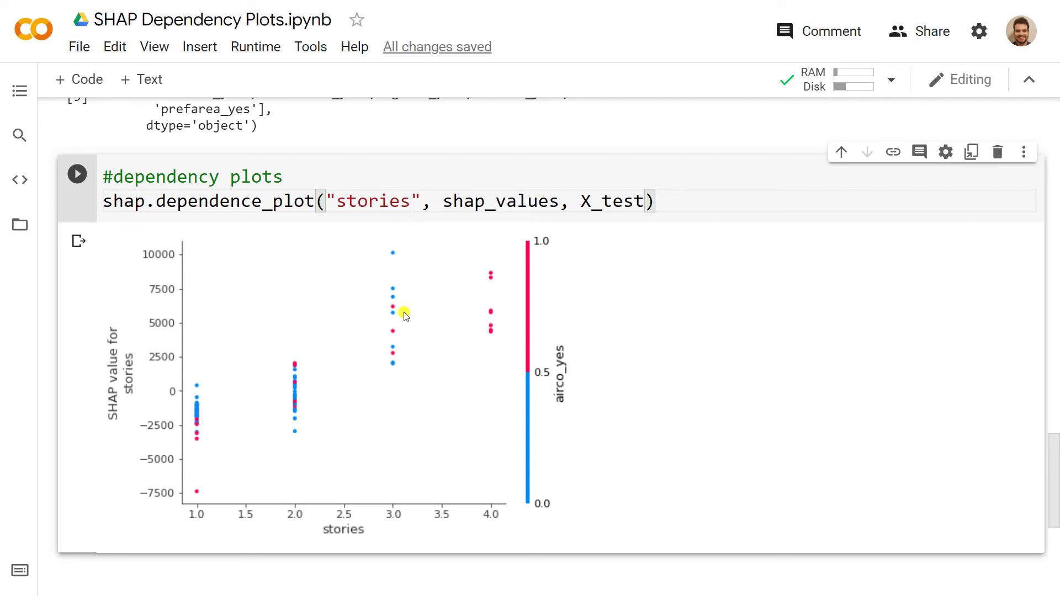
left_click(411, 202)
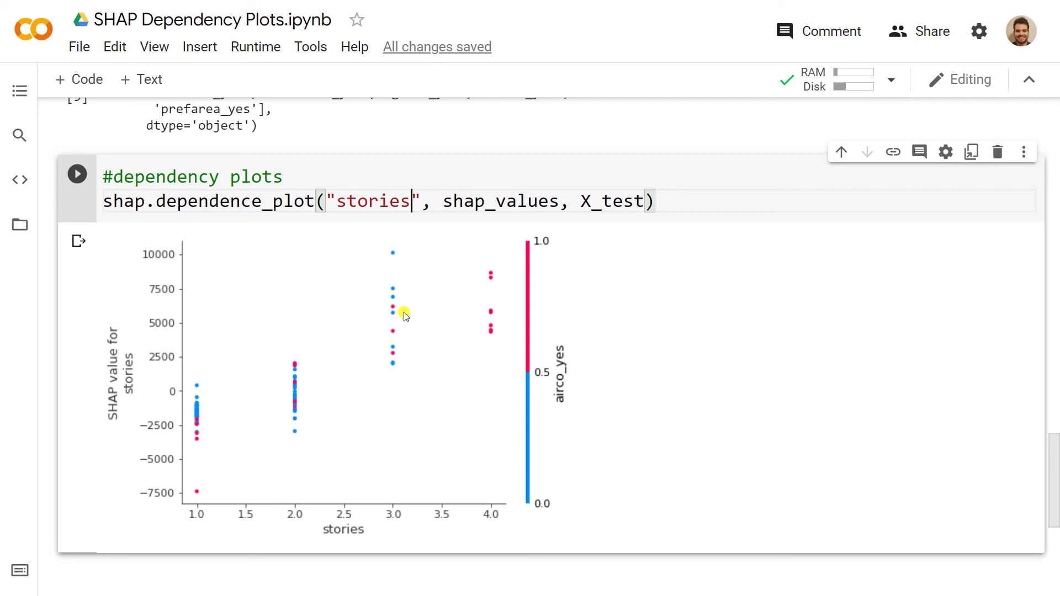